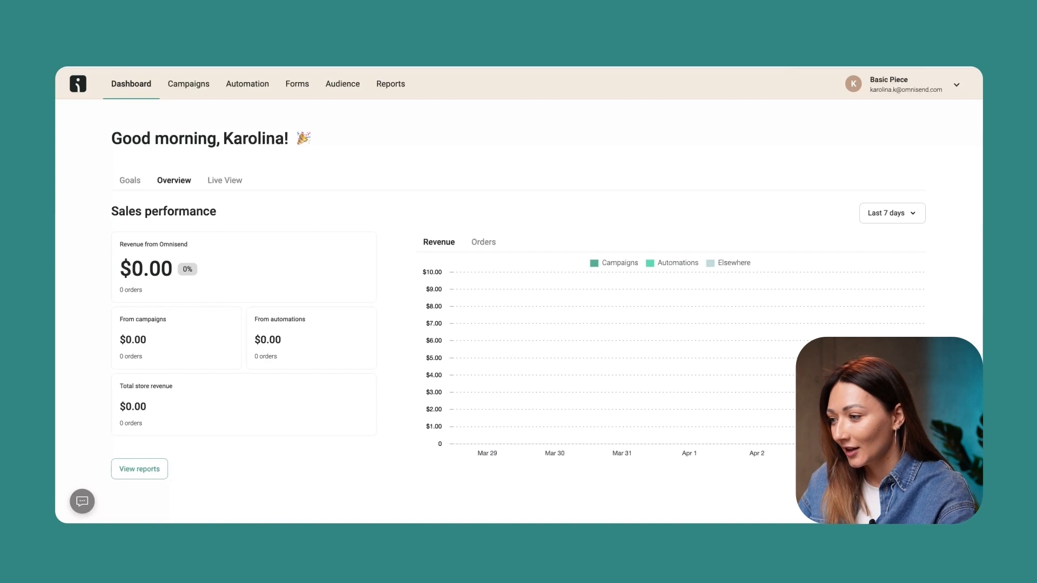
{"action": "mouse_move", "coordinate": [297, 84]}
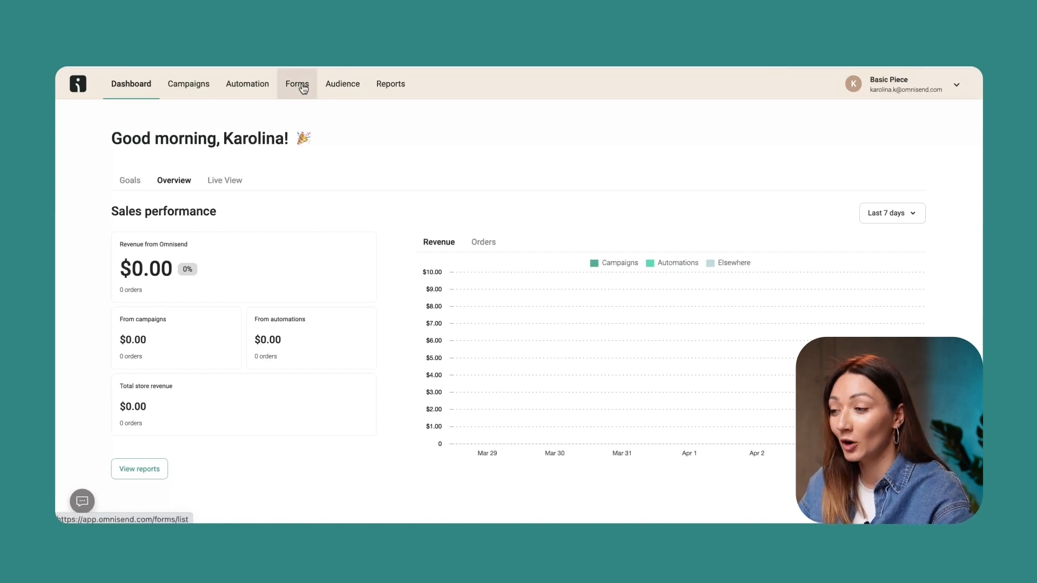
Go to the Forms list and start creating a new form from templates.
{"action": "left_click", "coordinate": [297, 84]}
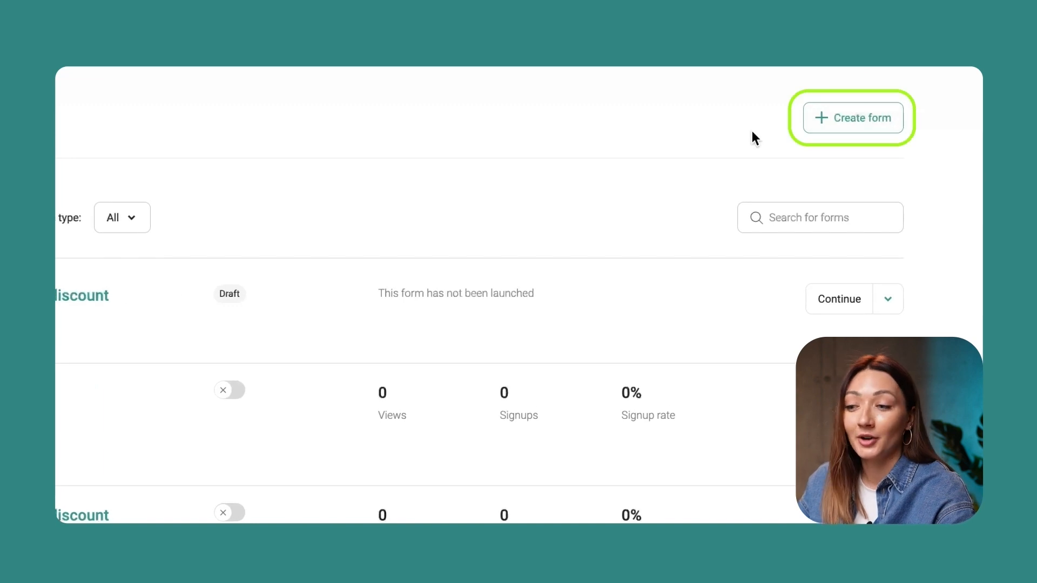
{"action": "mouse_move", "coordinate": [849, 125]}
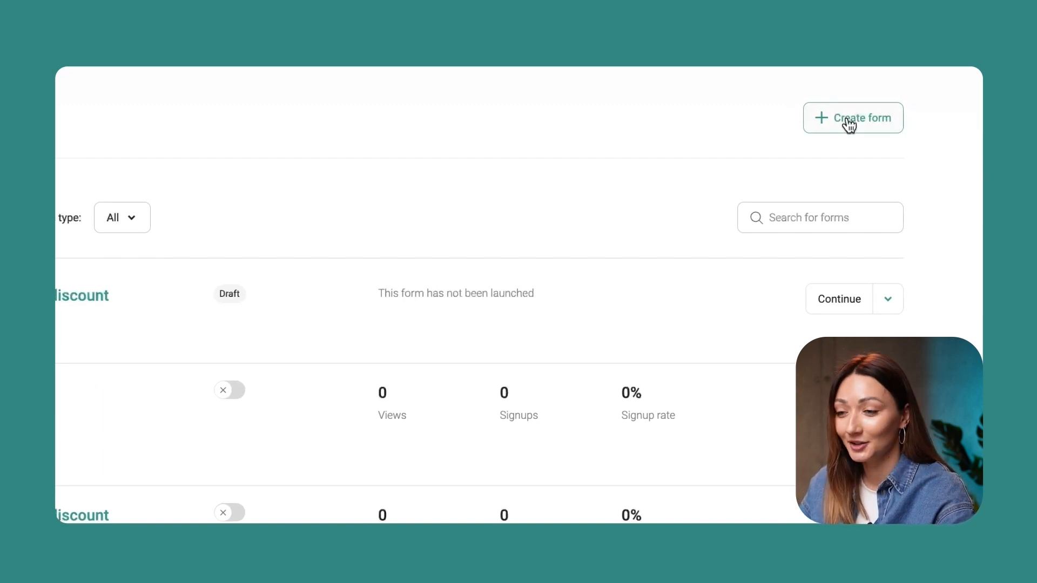
{"action": "left_click", "coordinate": [852, 117]}
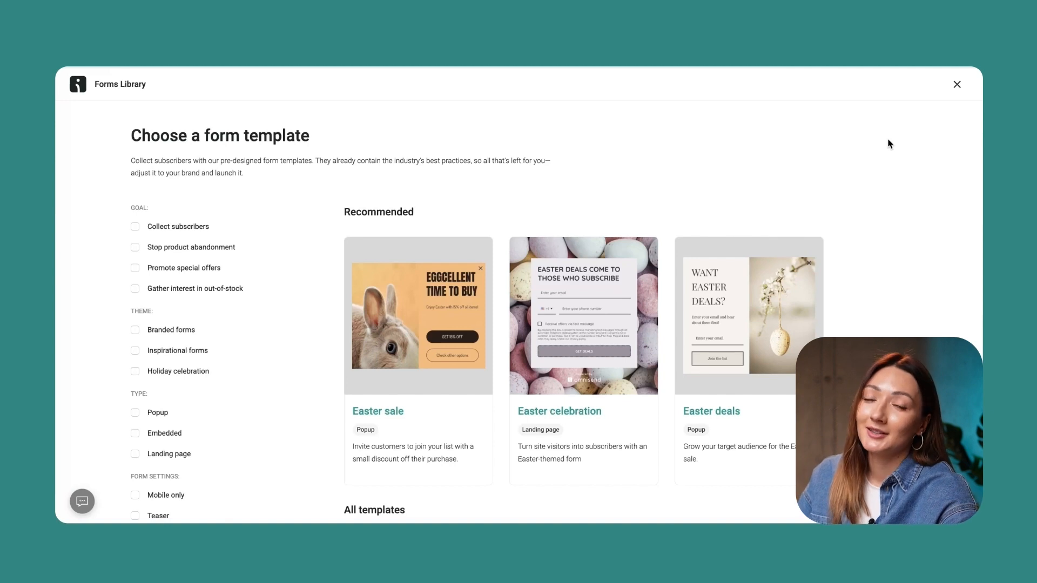
{"action": "mouse_move", "coordinate": [100, 272]}
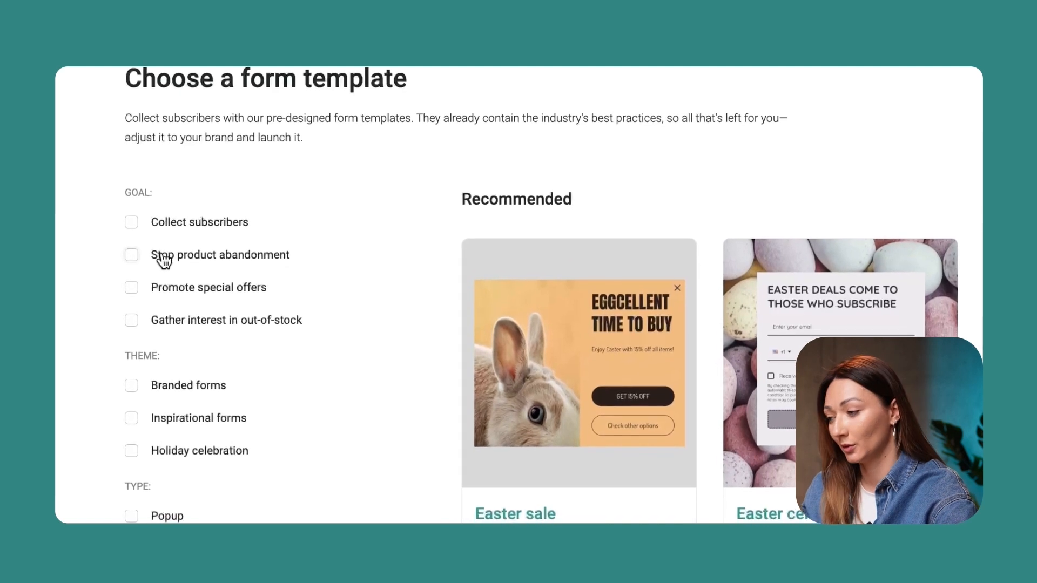
{"action": "scroll", "scroll_direction": "down", "scroll_amount": 3}
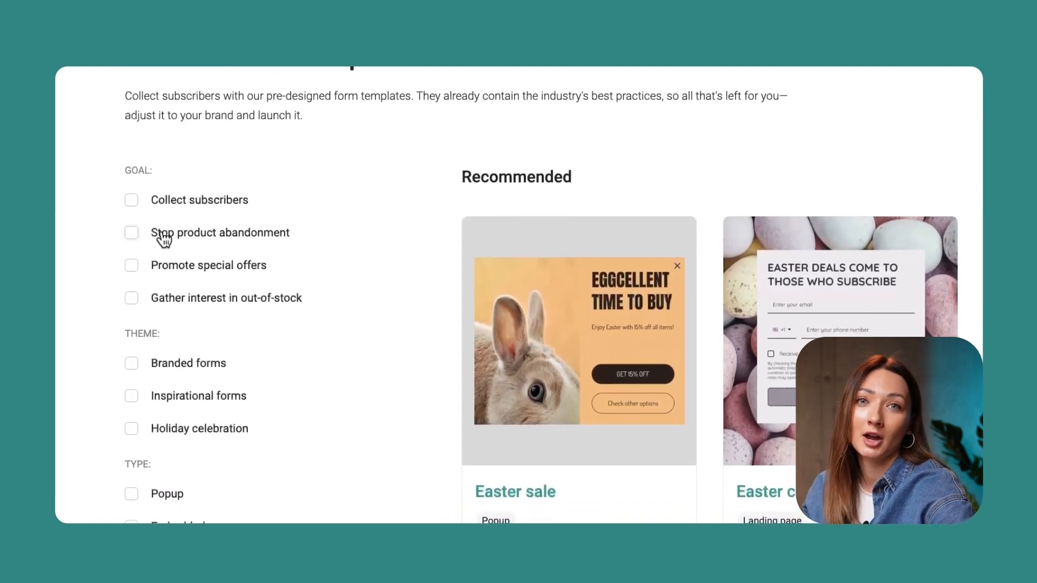
{"action": "scroll", "scroll_direction": "down", "scroll_amount": 3}
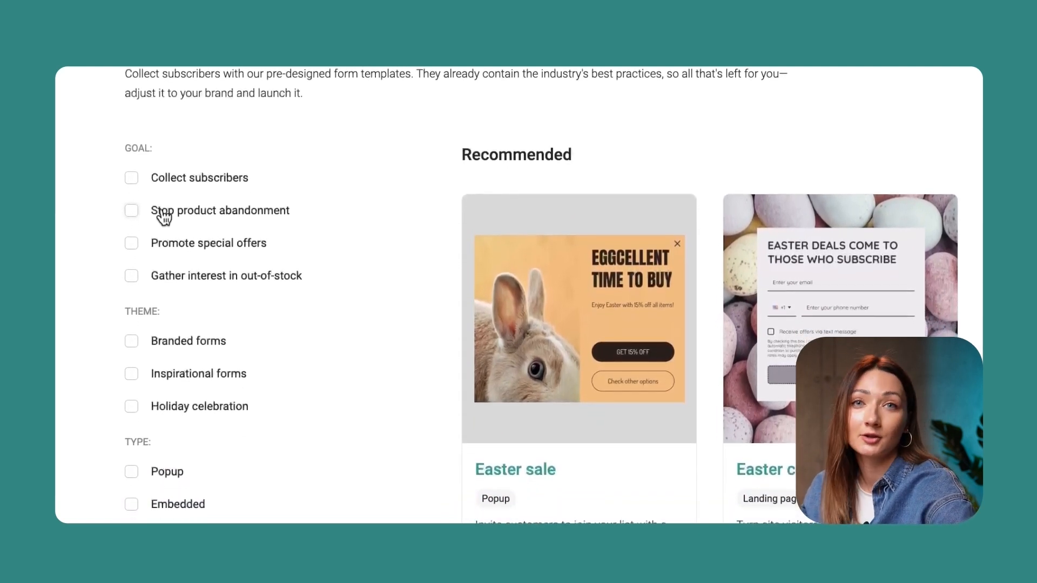
{"action": "scroll", "scroll_direction": "down", "scroll_amount": 3}
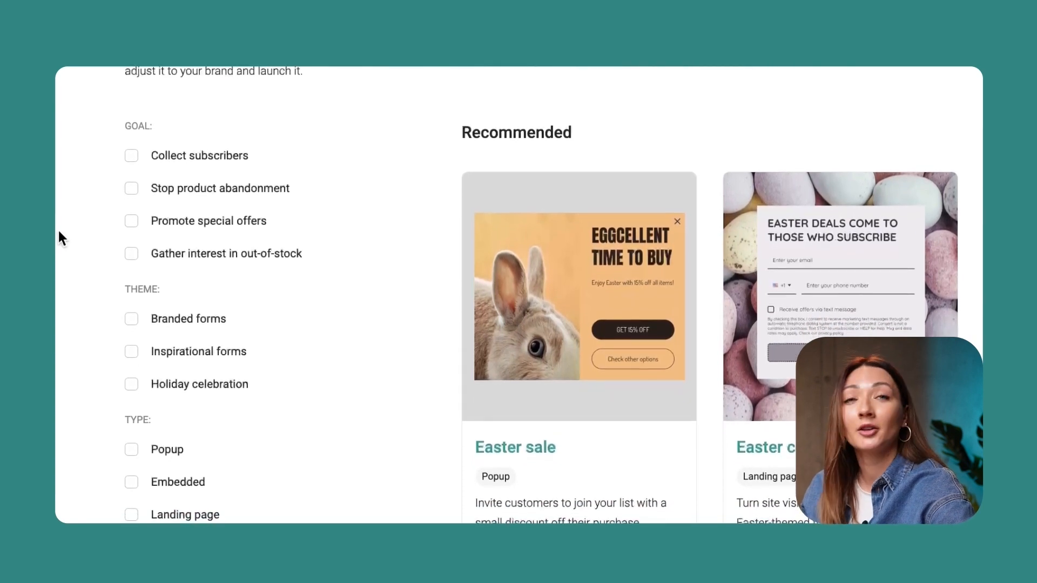
{"action": "scroll", "scroll_direction": "up", "scroll_amount": 3}
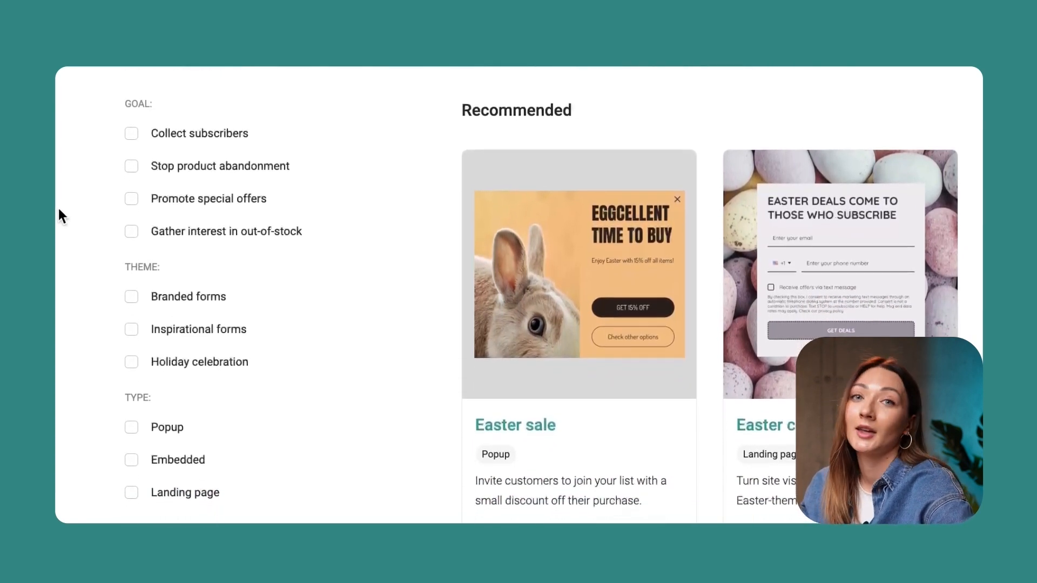
{"action": "scroll", "scroll_direction": "down", "scroll_amount": 3}
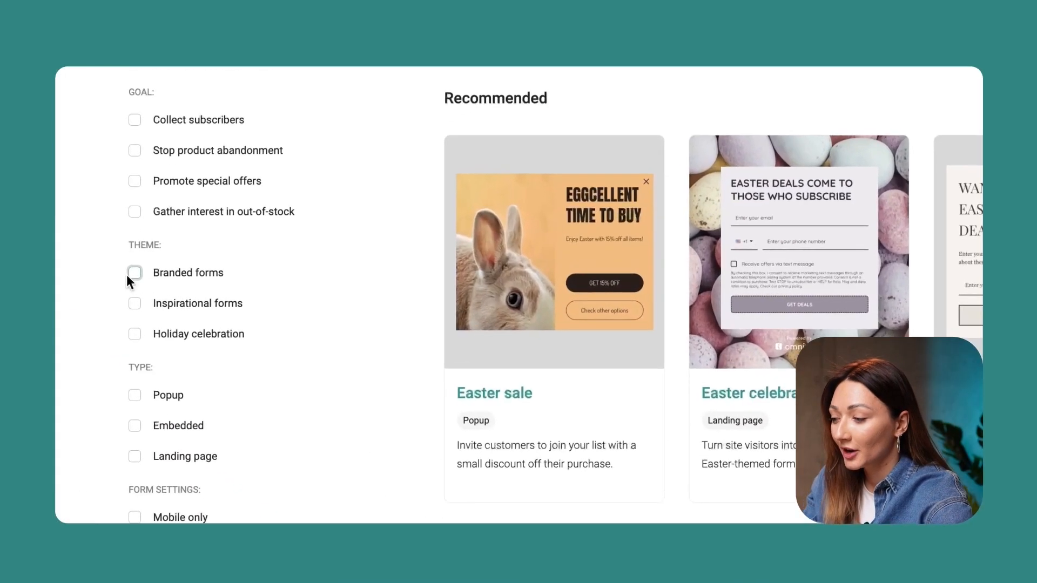
{"action": "left_click", "coordinate": [135, 272]}
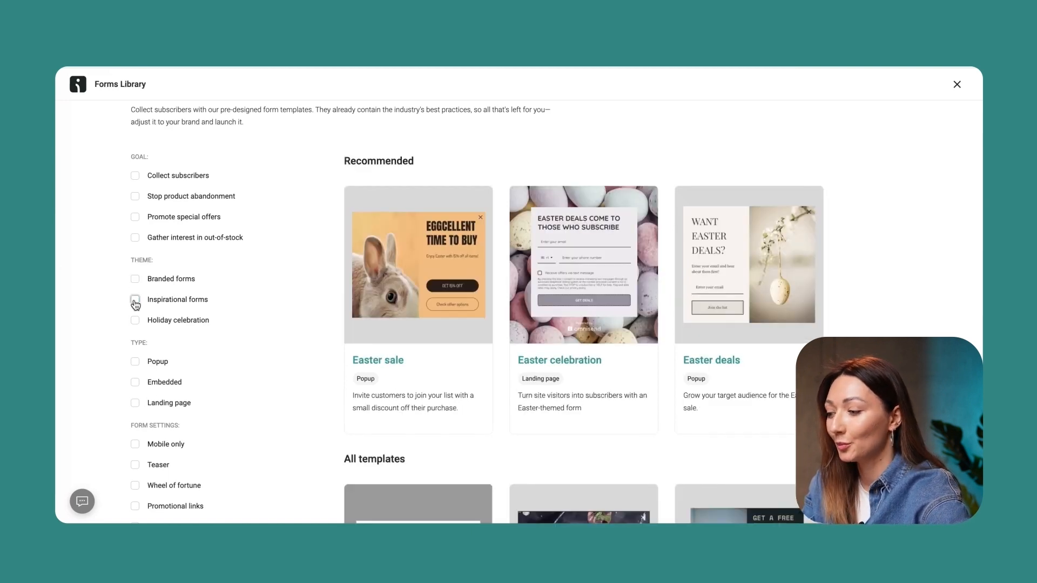
{"action": "left_click", "coordinate": [135, 300]}
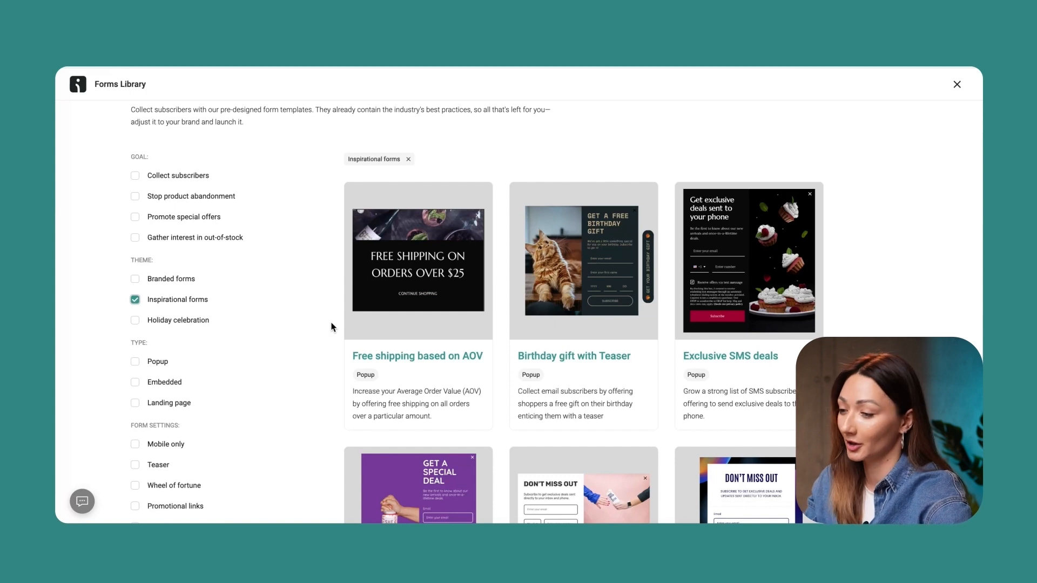
{"action": "scroll", "scroll_direction": "down", "scroll_amount": 3}
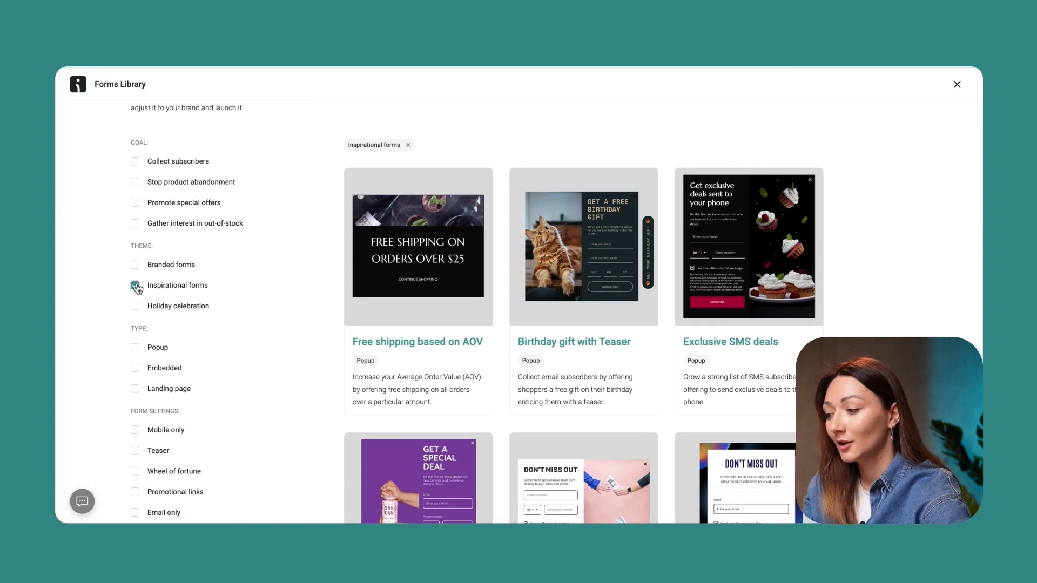
{"action": "left_click", "coordinate": [135, 306]}
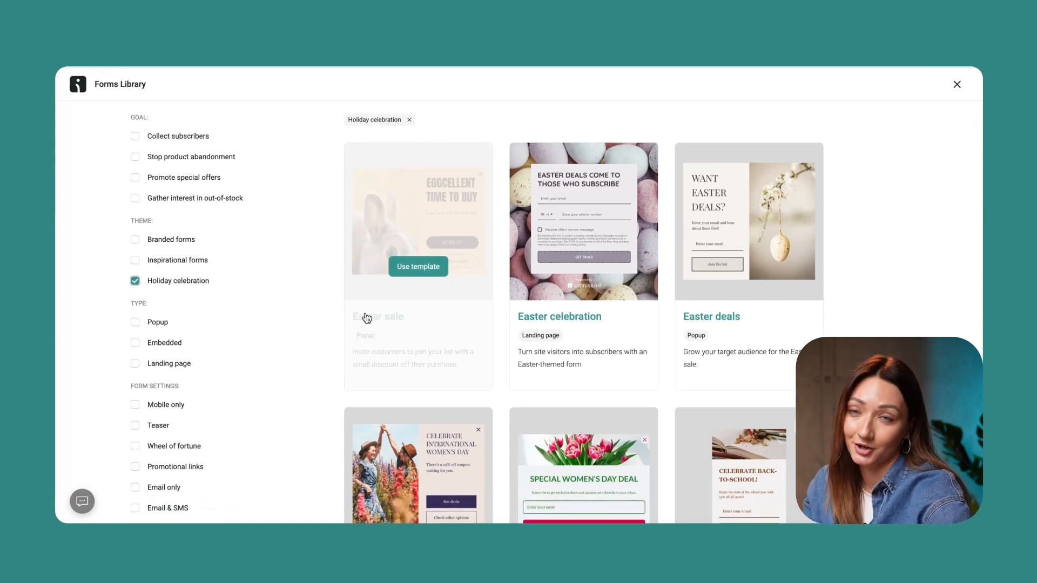
{"action": "left_click", "coordinate": [135, 280]}
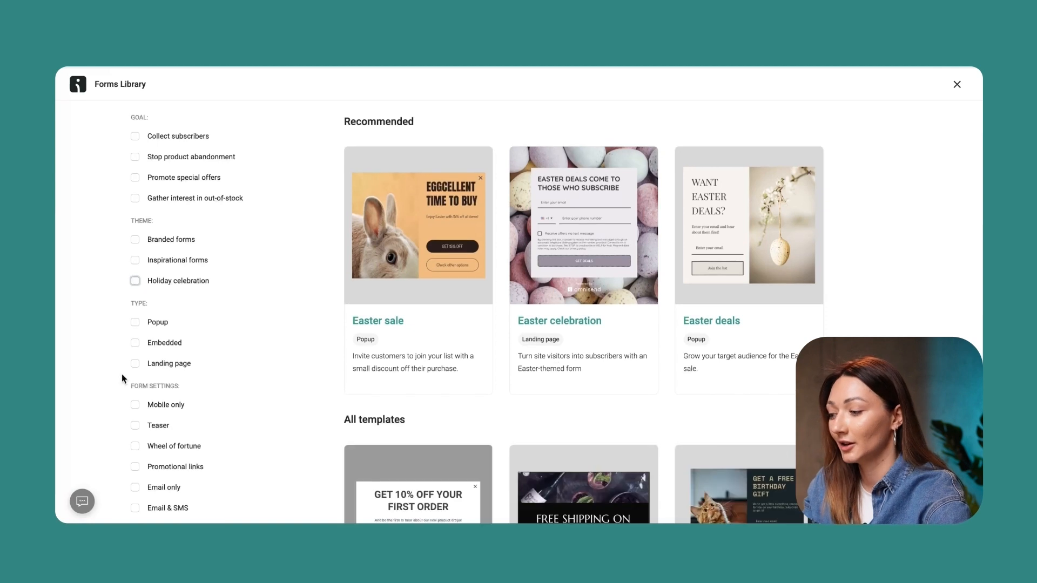
{"action": "scroll", "scroll_direction": "down", "scroll_amount": 3}
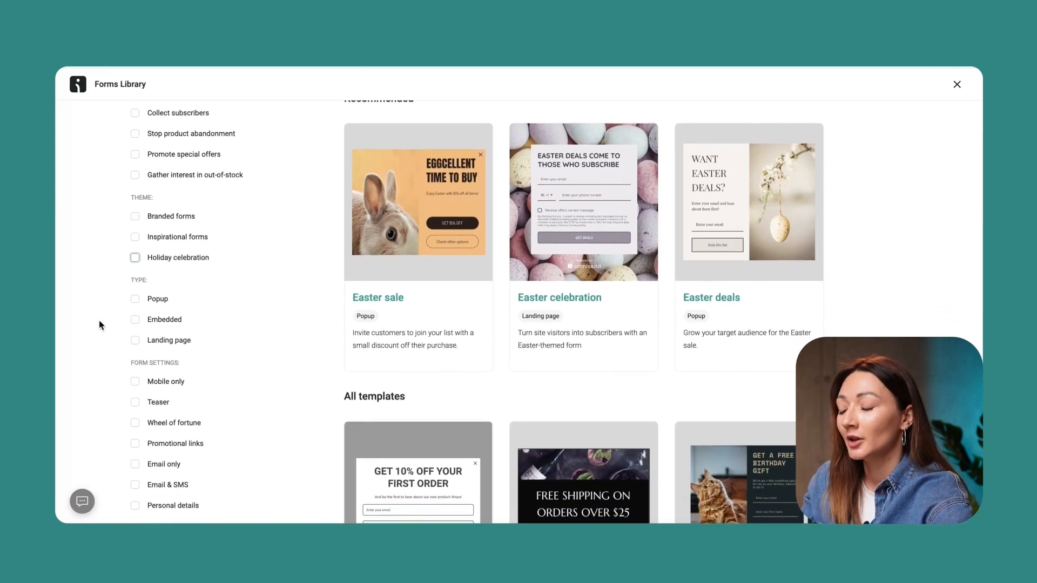
{"action": "mouse_move", "coordinate": [120, 325]}
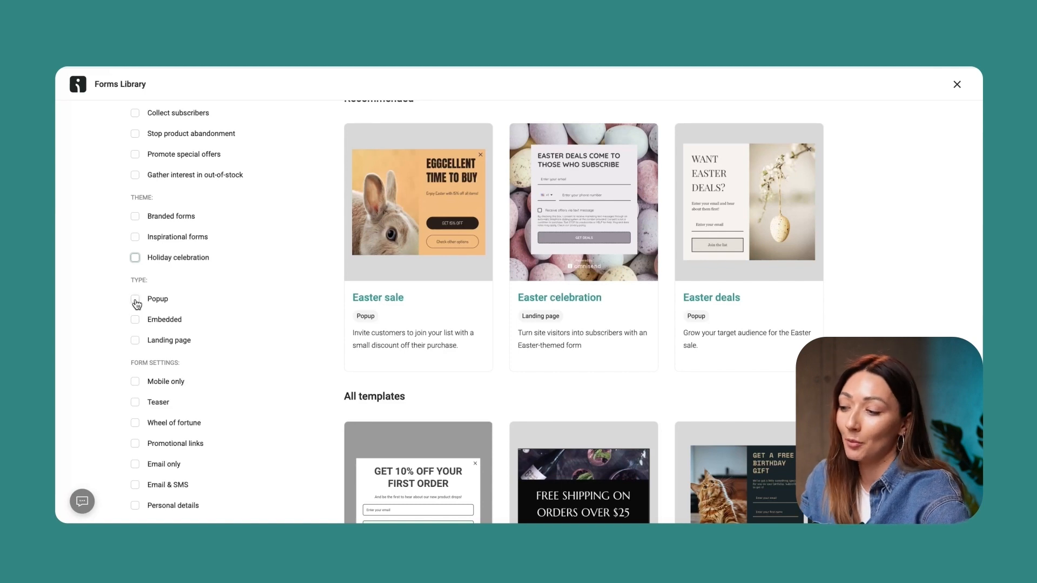
{"action": "left_click", "coordinate": [135, 298]}
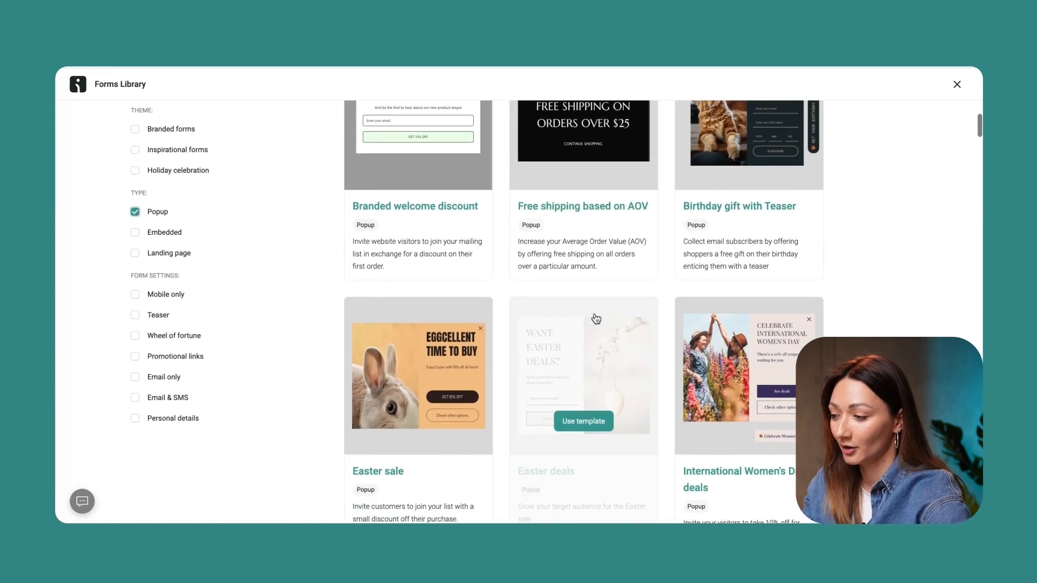
{"action": "left_click", "coordinate": [135, 211]}
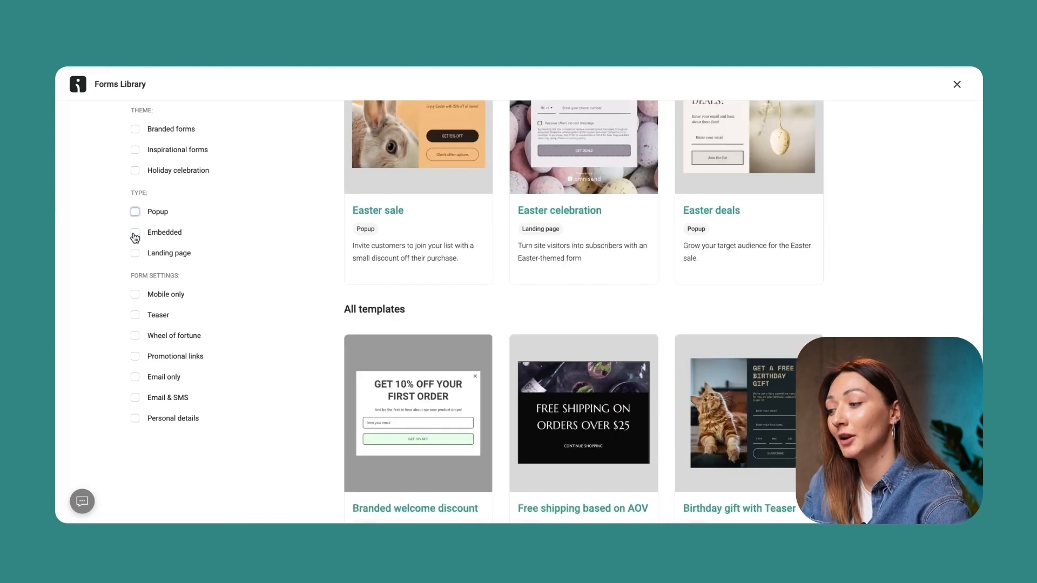
{"action": "left_click", "coordinate": [135, 232]}
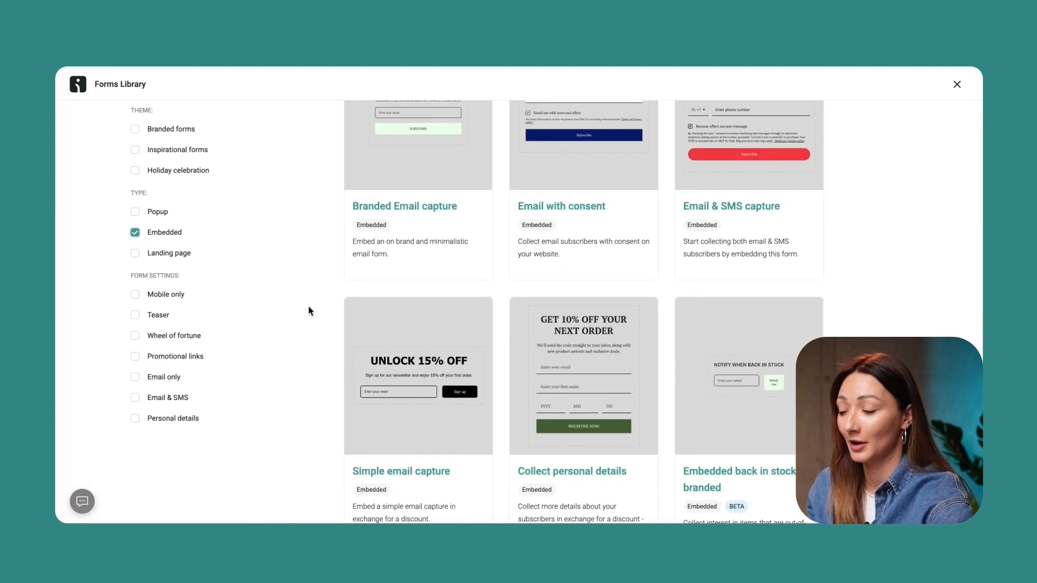
{"action": "left_click", "coordinate": [135, 232]}
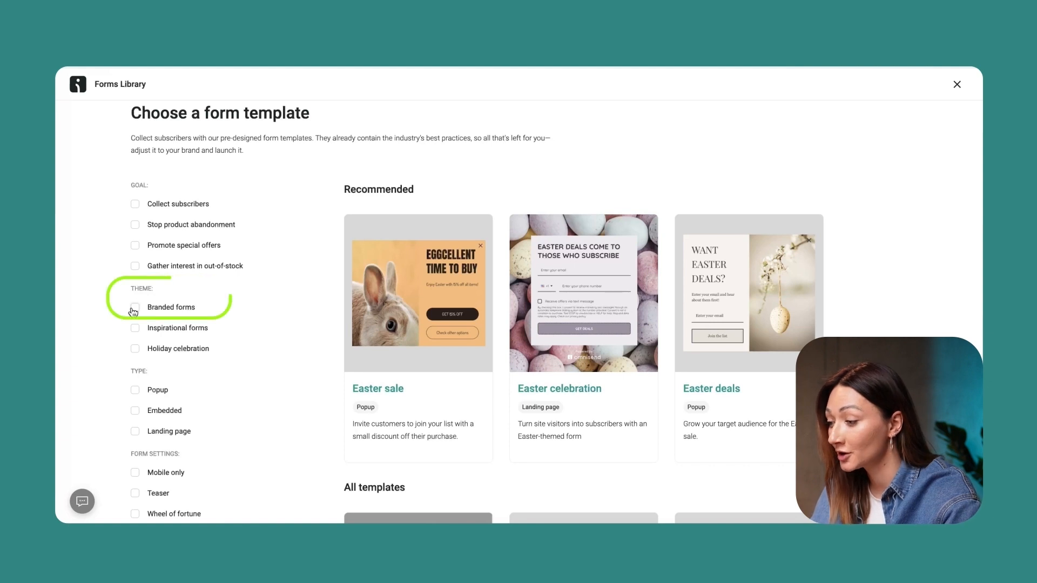
Filter the library to Branded forms and use the Branded email capture template.
{"action": "left_click", "coordinate": [135, 306]}
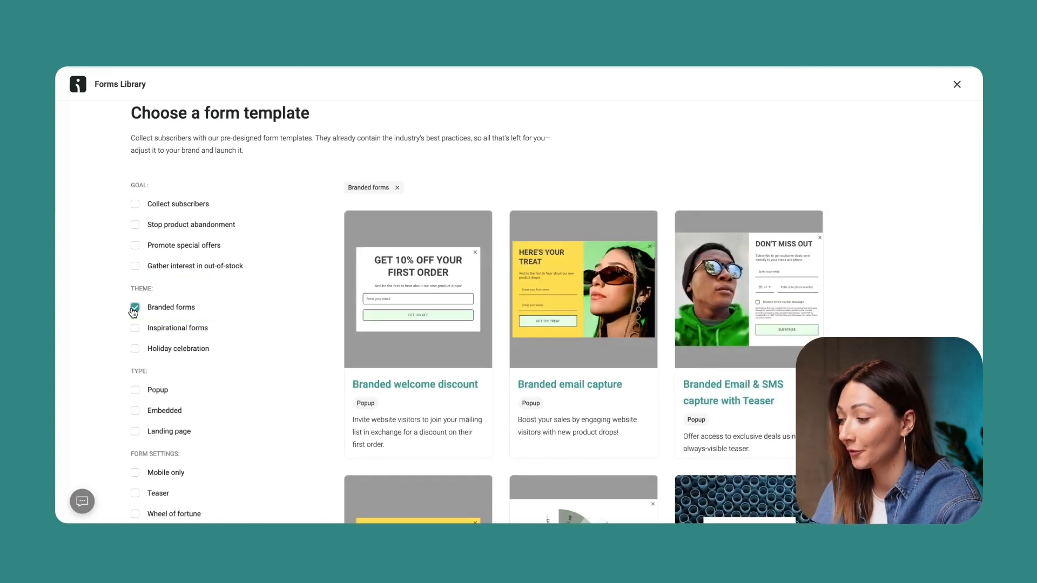
{"action": "mouse_move", "coordinate": [472, 226]}
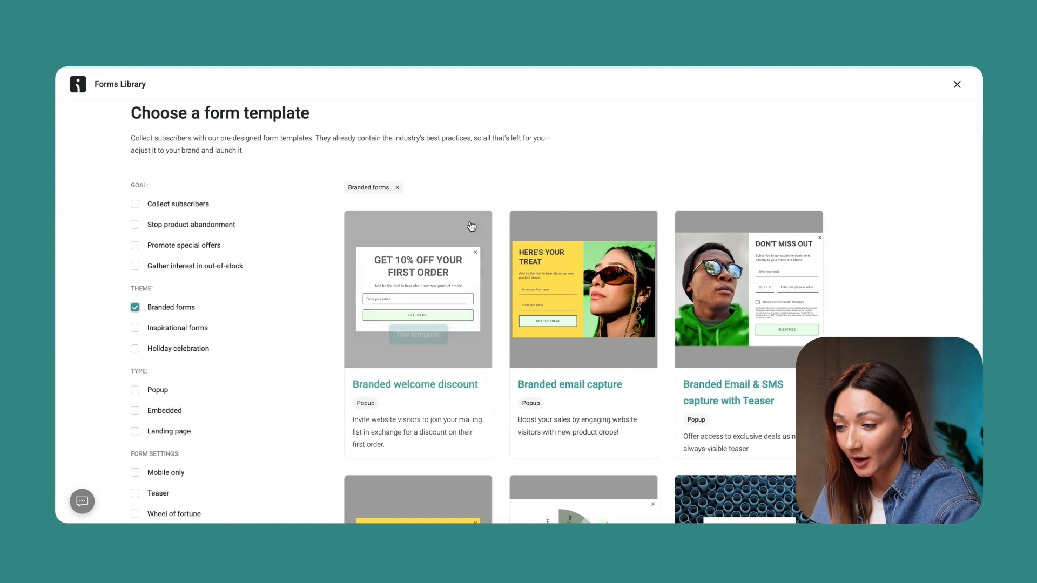
{"action": "scroll", "scroll_direction": "down", "scroll_amount": 3}
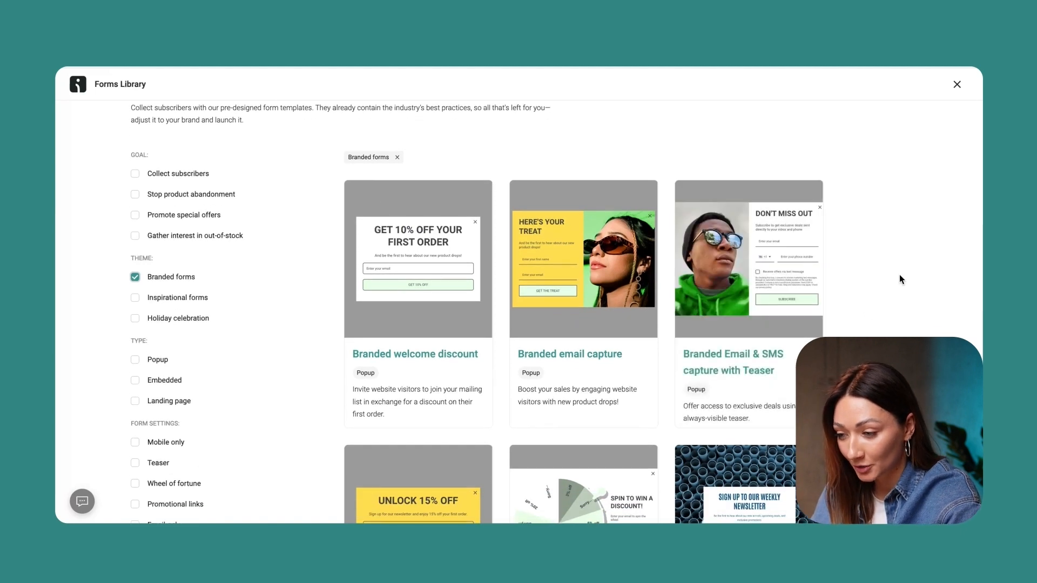
{"action": "mouse_move", "coordinate": [583, 258]}
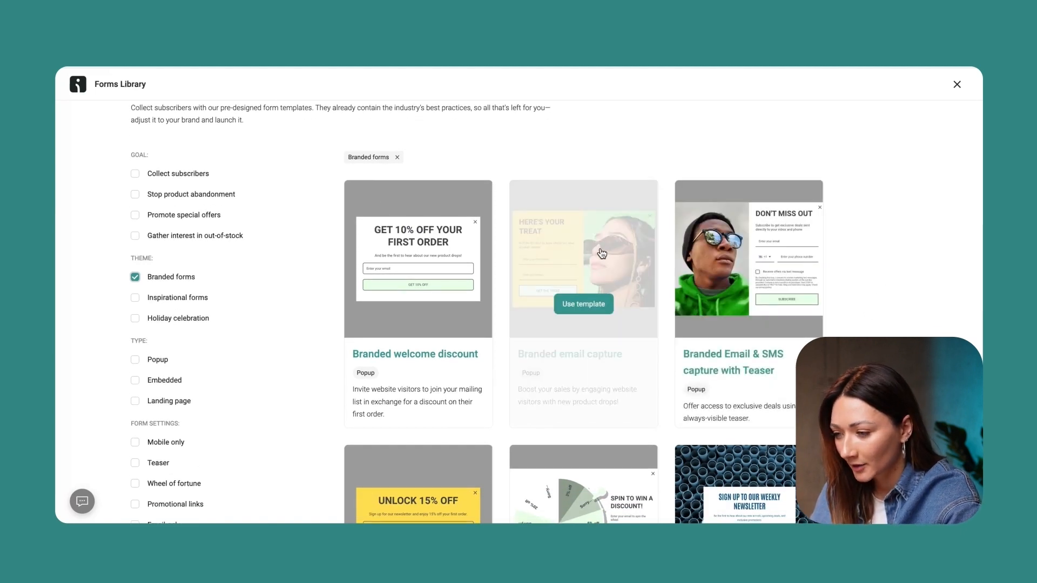
{"action": "left_click", "coordinate": [583, 304]}
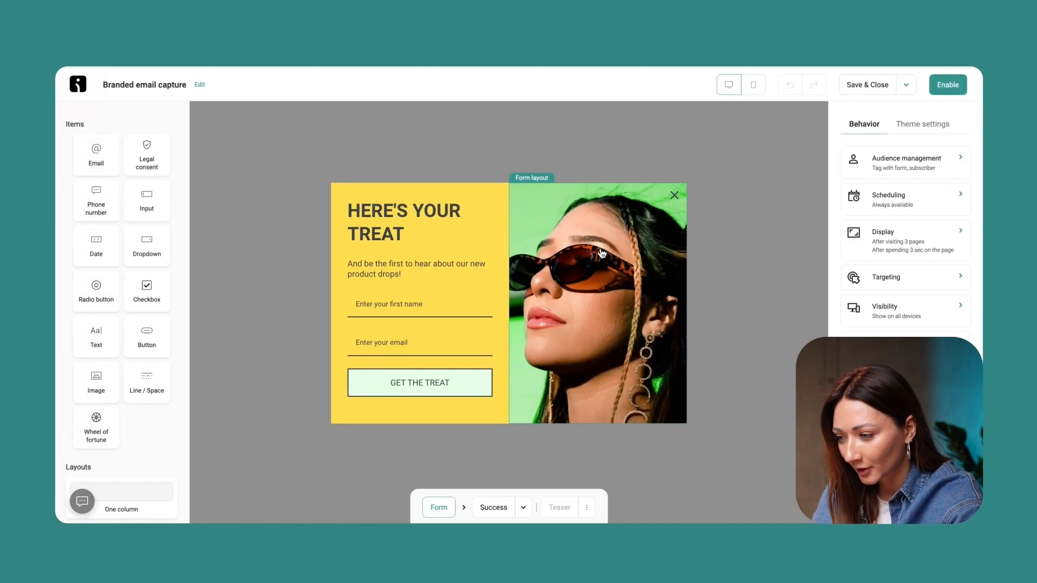
{"action": "mouse_move", "coordinate": [628, 383]}
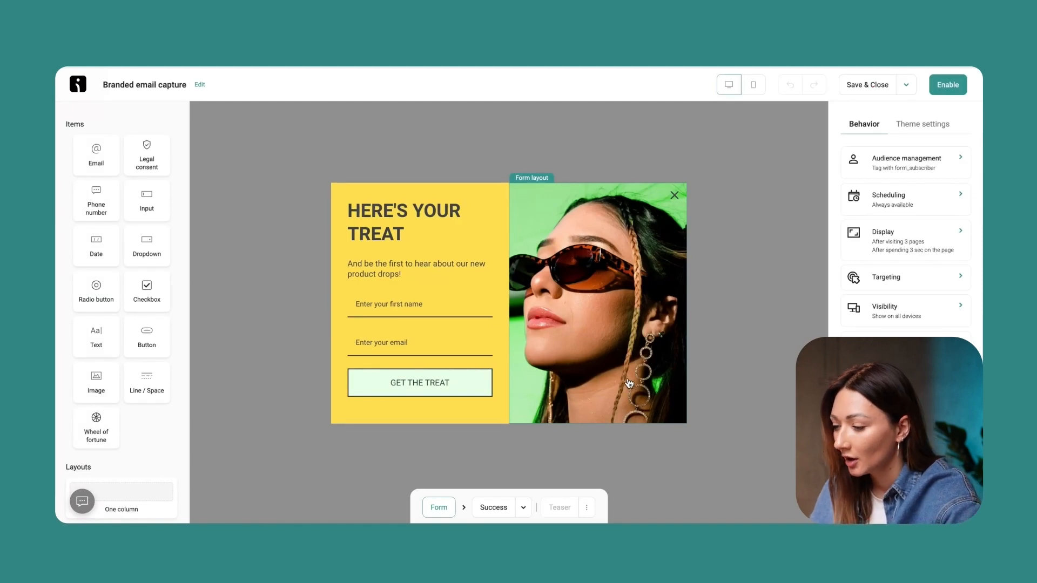
Delete the First name field and add a Phone number field to the form.
{"action": "left_click", "coordinate": [419, 343]}
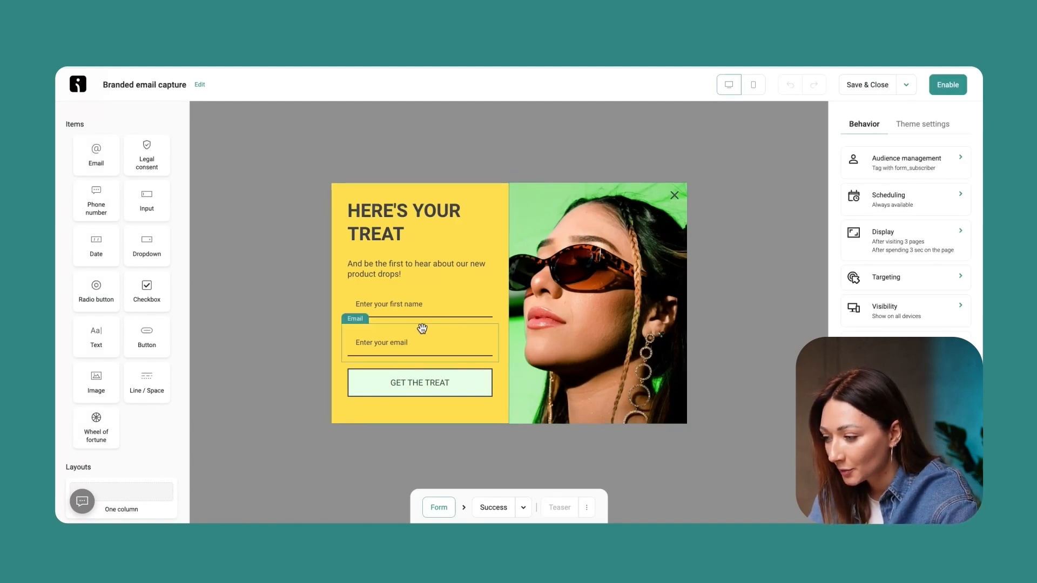
{"action": "mouse_move", "coordinate": [406, 304]}
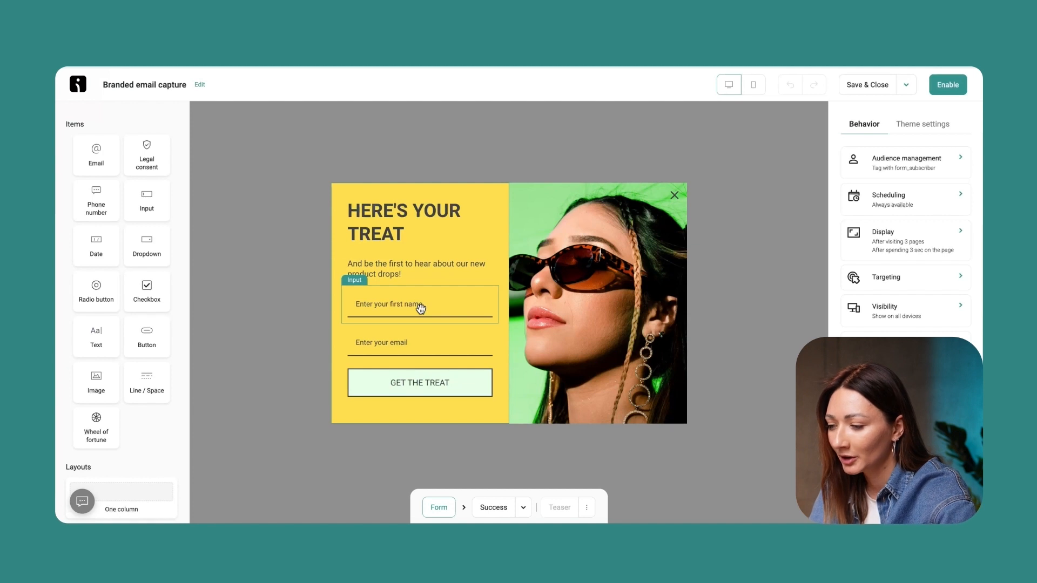
{"action": "left_click", "coordinate": [419, 304]}
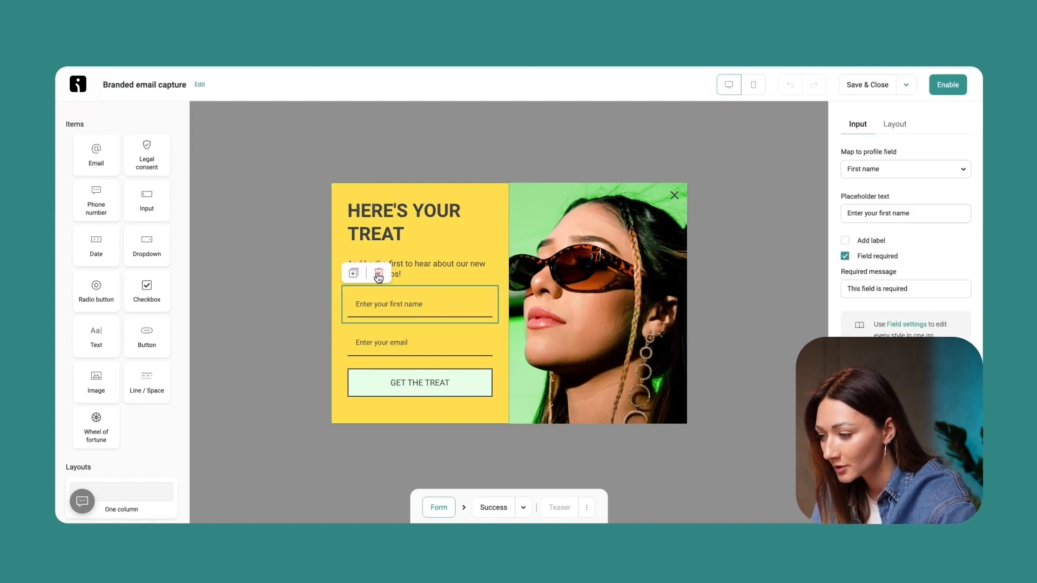
{"action": "left_click", "coordinate": [378, 273]}
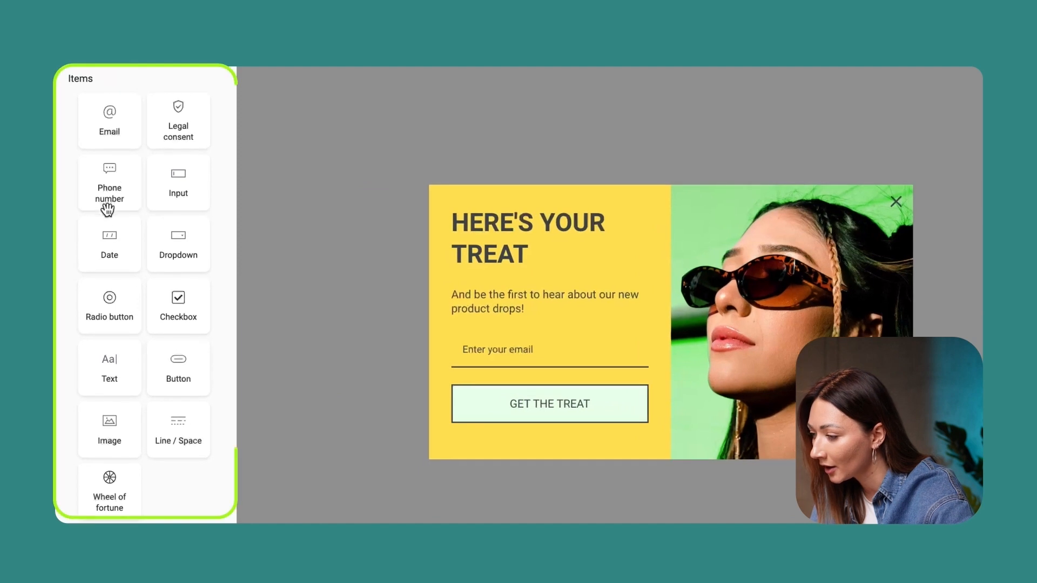
{"action": "mouse_move", "coordinate": [166, 267]}
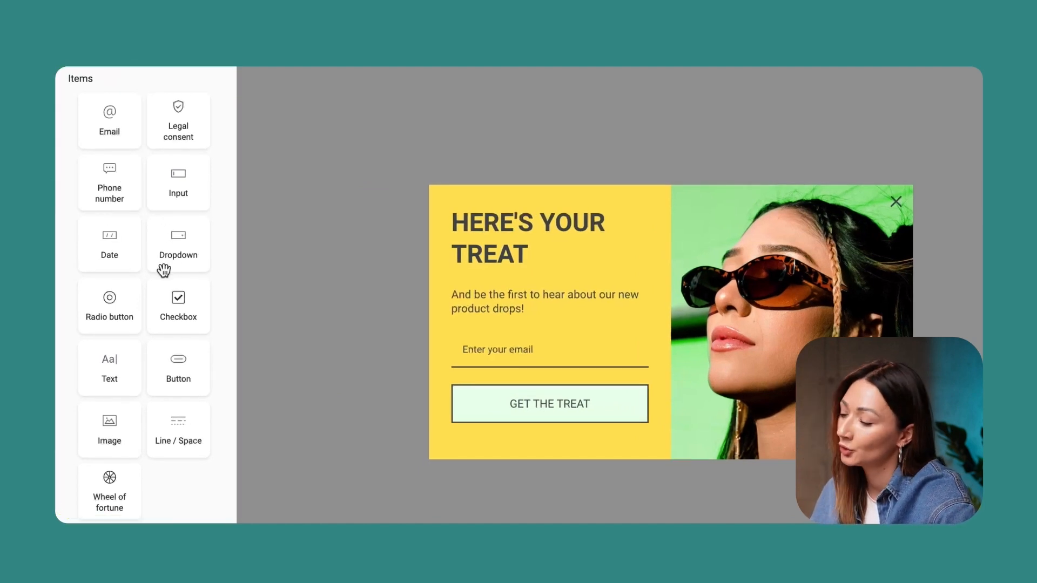
{"action": "mouse_move", "coordinate": [109, 198]}
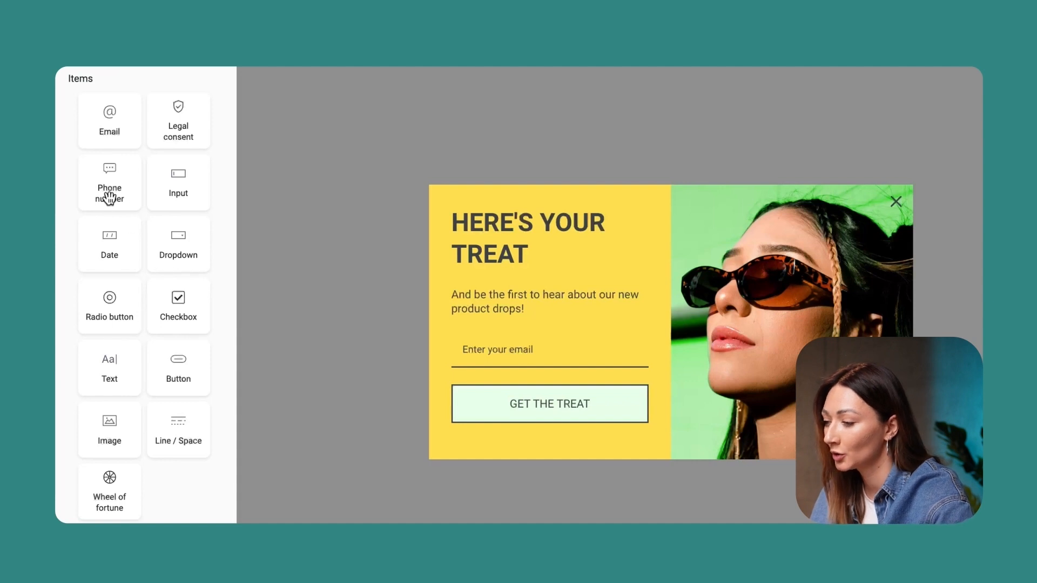
{"action": "left_click", "coordinate": [109, 183]}
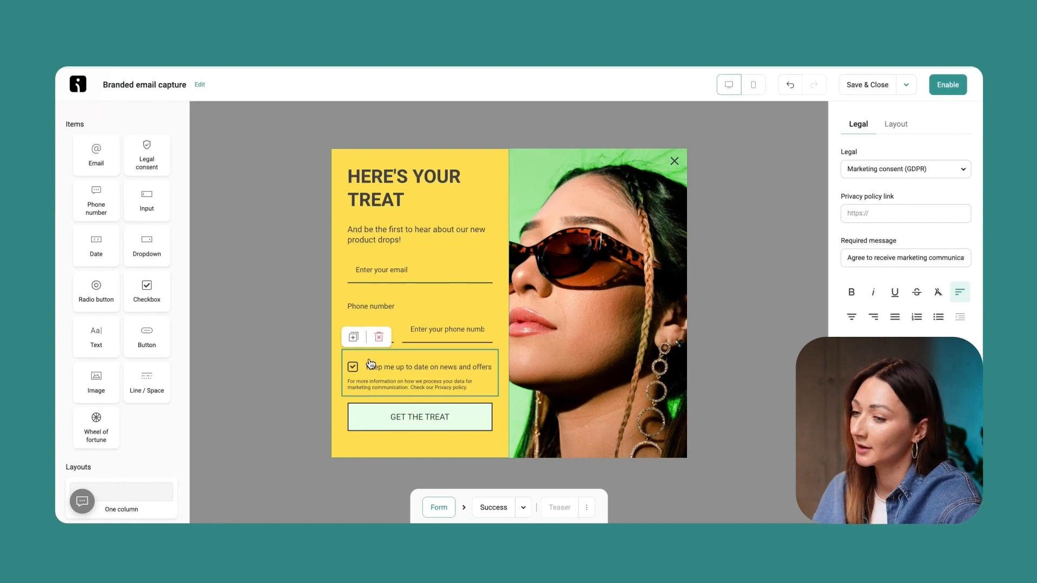
{"action": "mouse_move", "coordinate": [315, 348]}
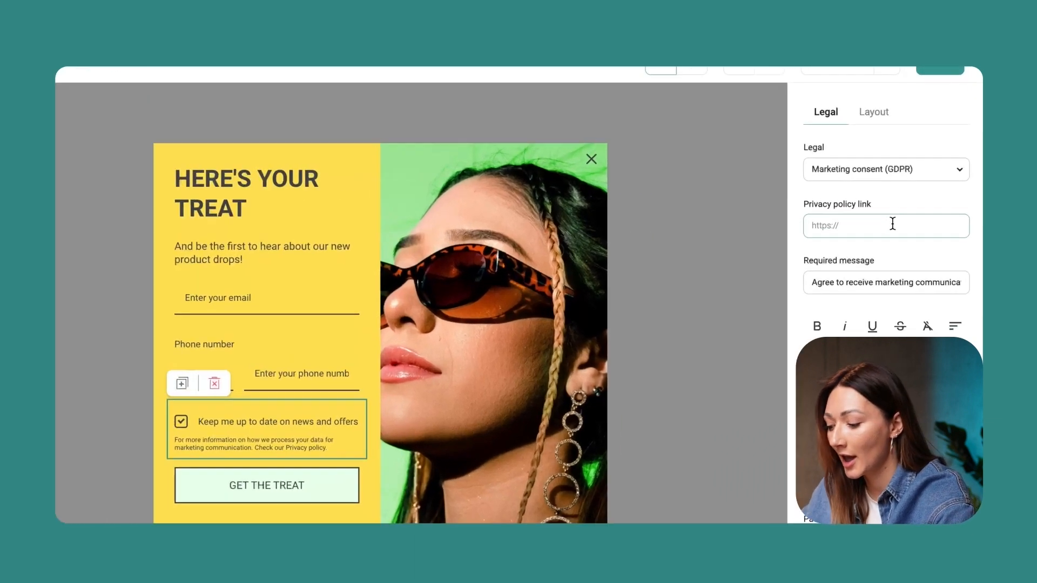
Start entering the marketing consent's privacy policy link, typing "privacypoli".
{"action": "type", "text": "privac"}
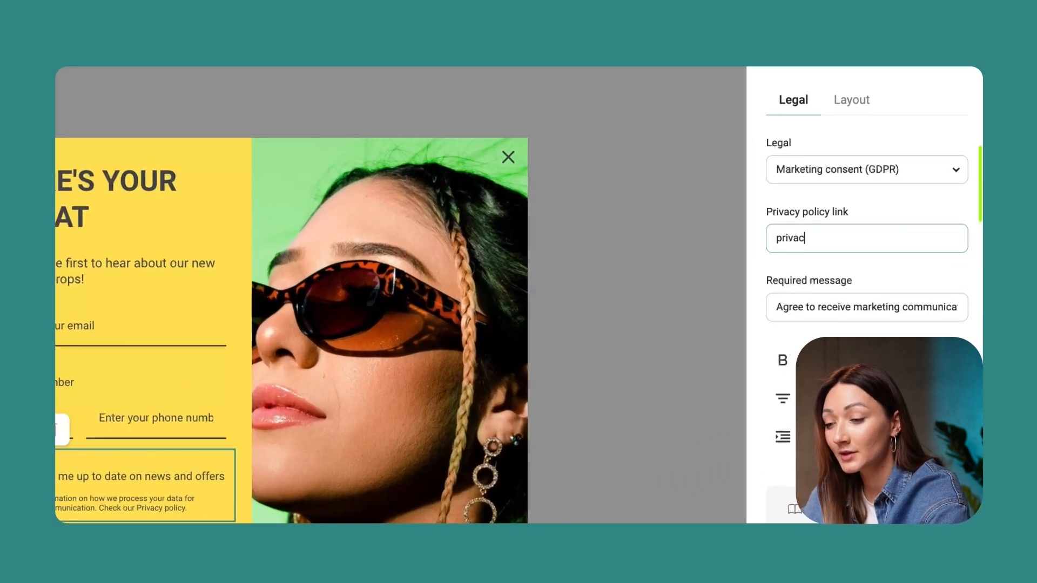
{"action": "type", "text": "ypoli"}
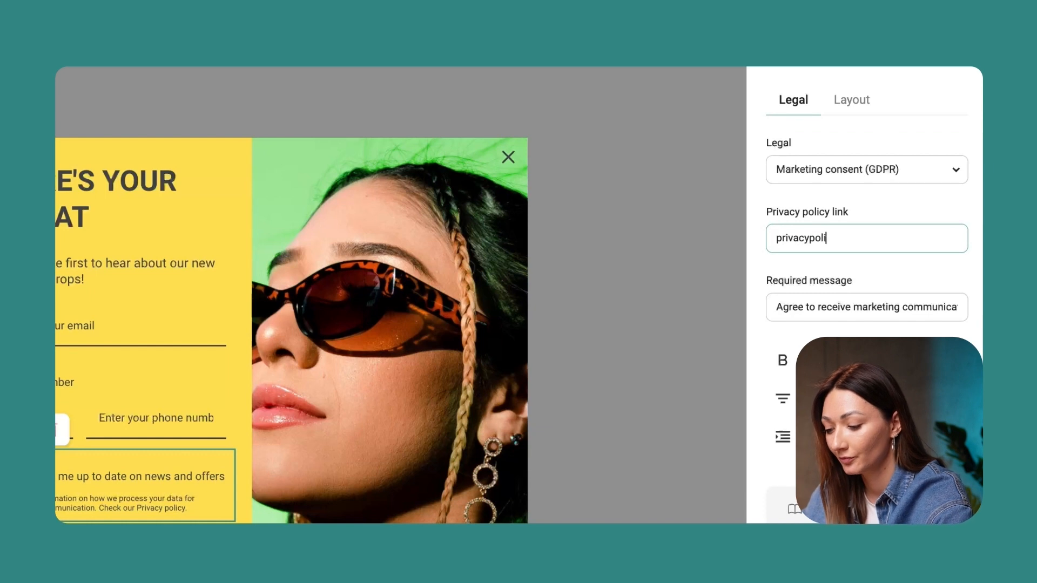
Complete the link as "privacypolicy." and go to the form layout theme settings.
{"action": "type", "text": "cy."}
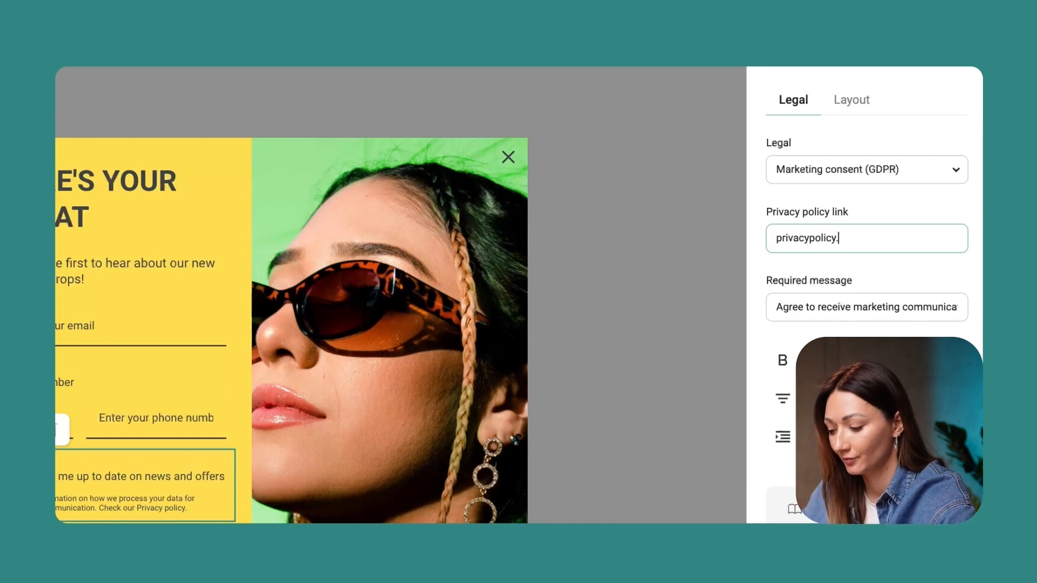
{"action": "left_click", "coordinate": [889, 155]}
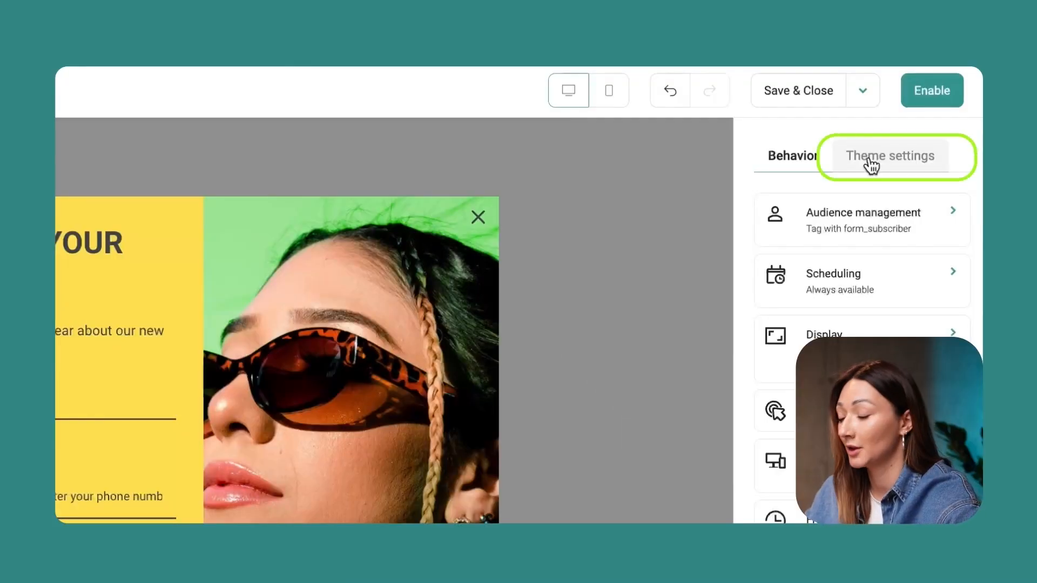
{"action": "left_click", "coordinate": [889, 155]}
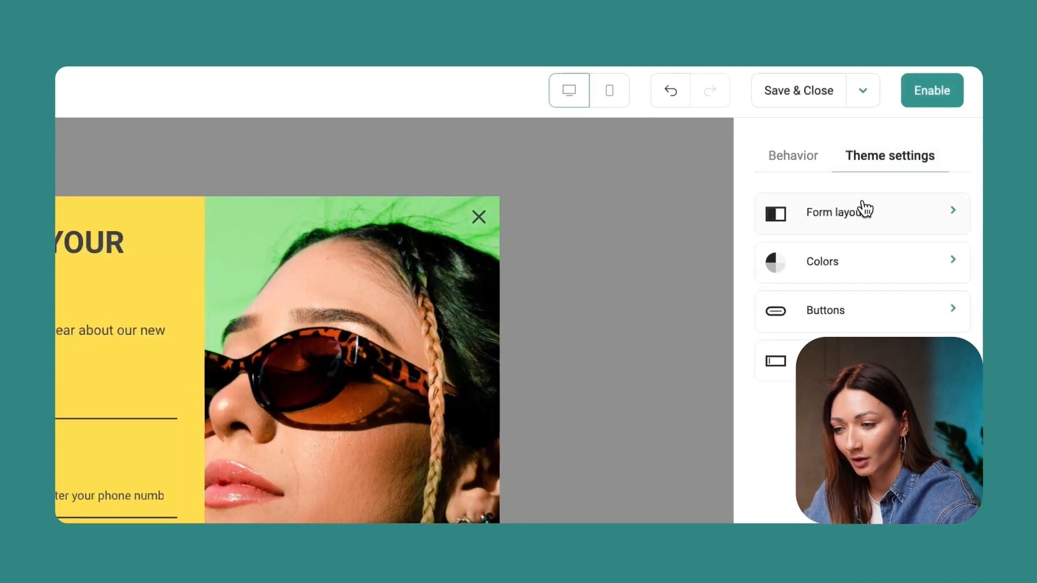
{"action": "left_click", "coordinate": [838, 211]}
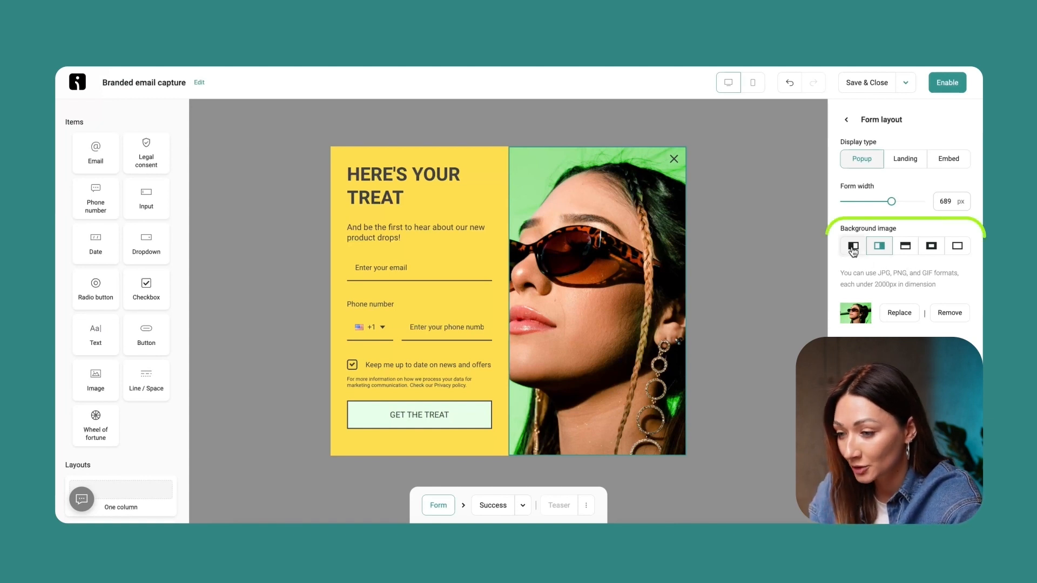
Try the background image placements and keep the image on the right of the form.
{"action": "left_click", "coordinate": [854, 245]}
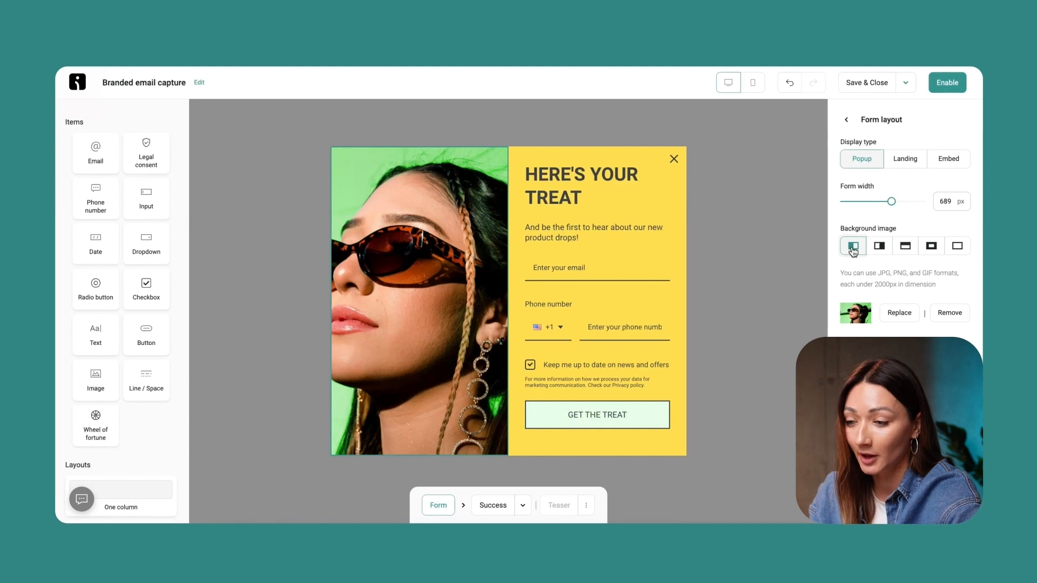
{"action": "mouse_move", "coordinate": [905, 250]}
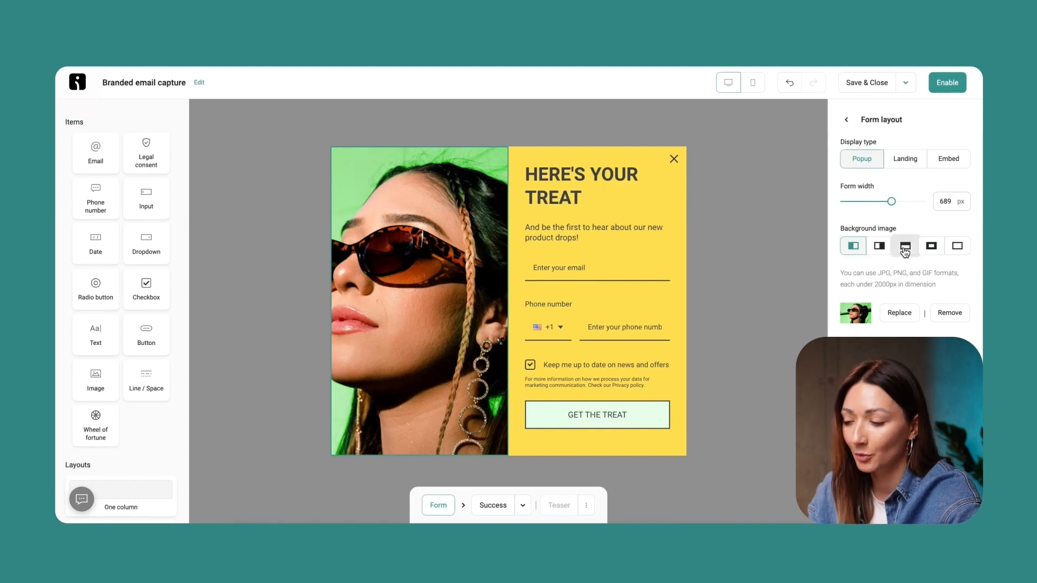
{"action": "left_click", "coordinate": [905, 246]}
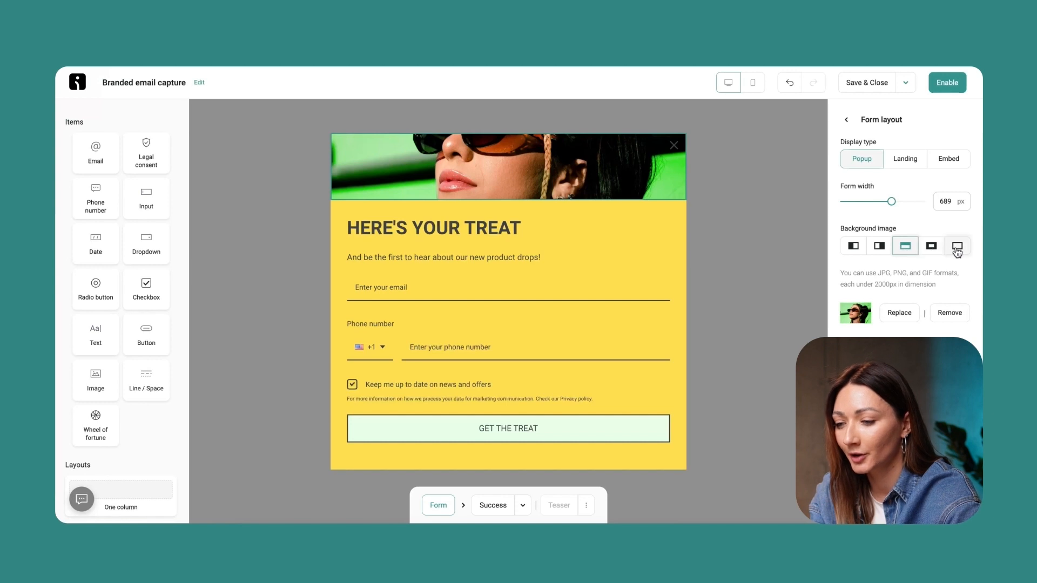
{"action": "left_click", "coordinate": [956, 245]}
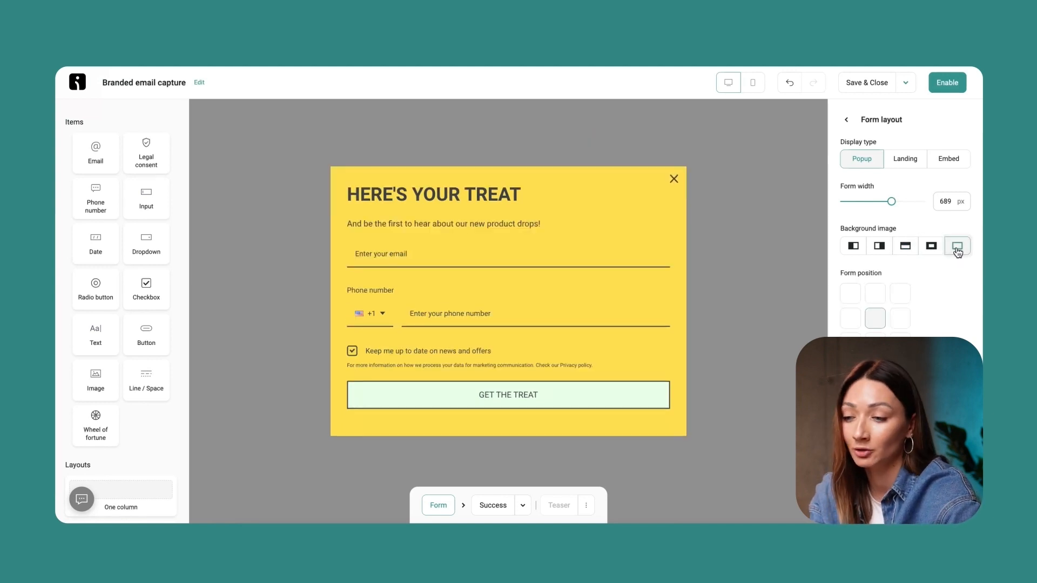
{"action": "left_click", "coordinate": [879, 245]}
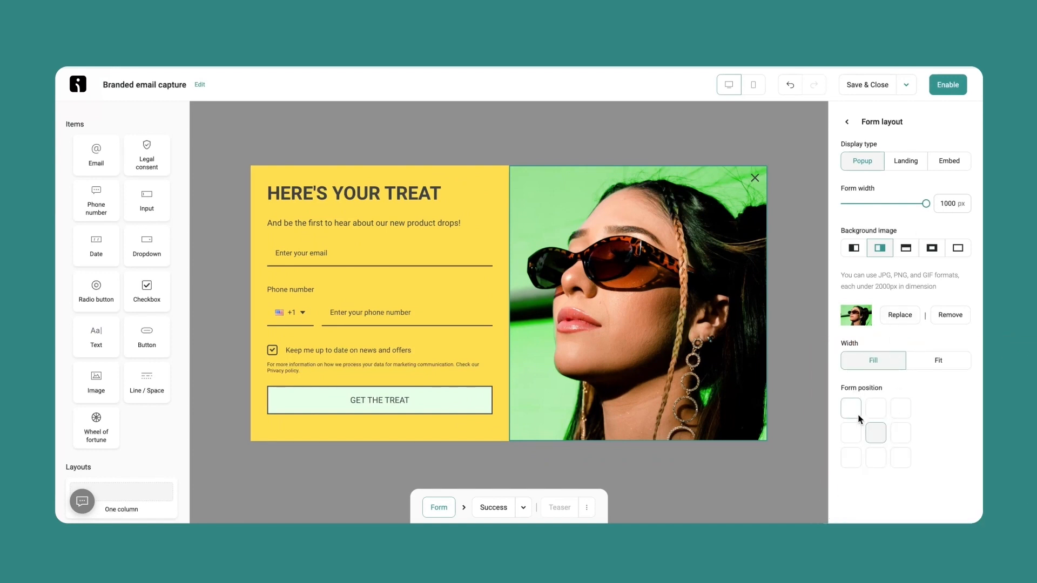
{"action": "mouse_move", "coordinate": [850, 409]}
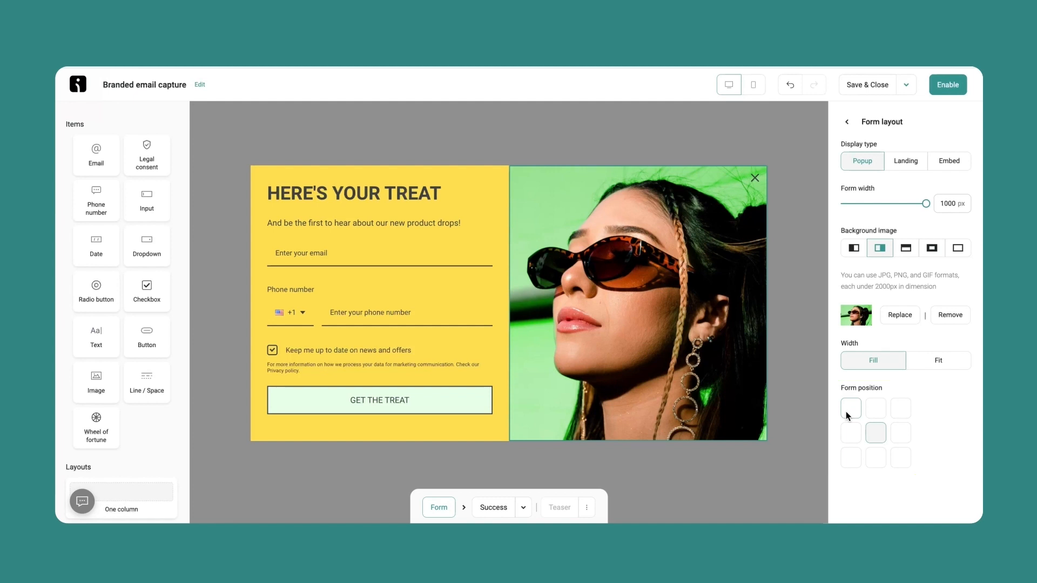
{"action": "mouse_move", "coordinate": [900, 408]}
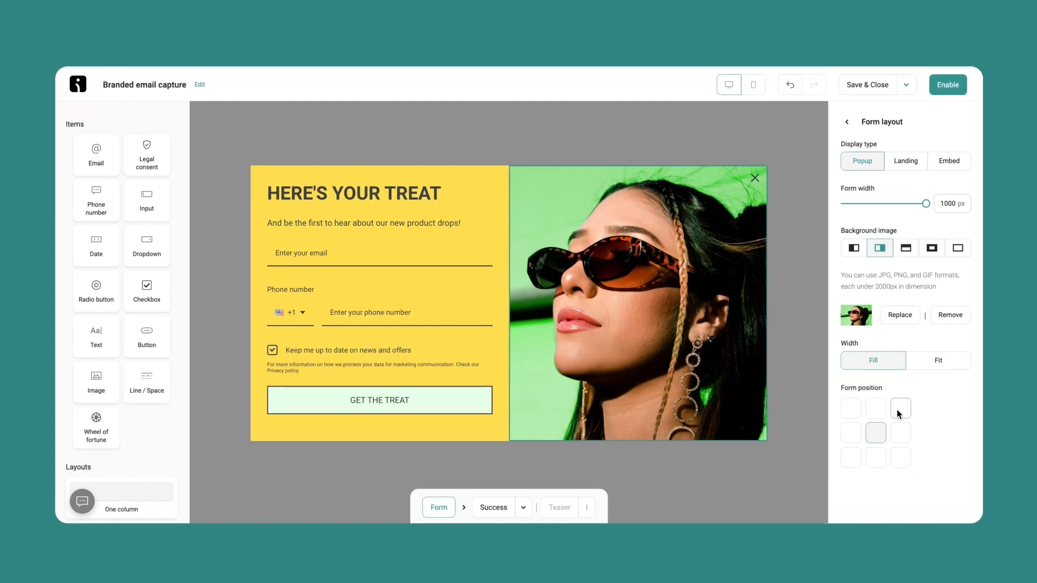
Try top-right and bottom-left popup positions, then keep it centred on the page.
{"action": "left_click", "coordinate": [900, 408]}
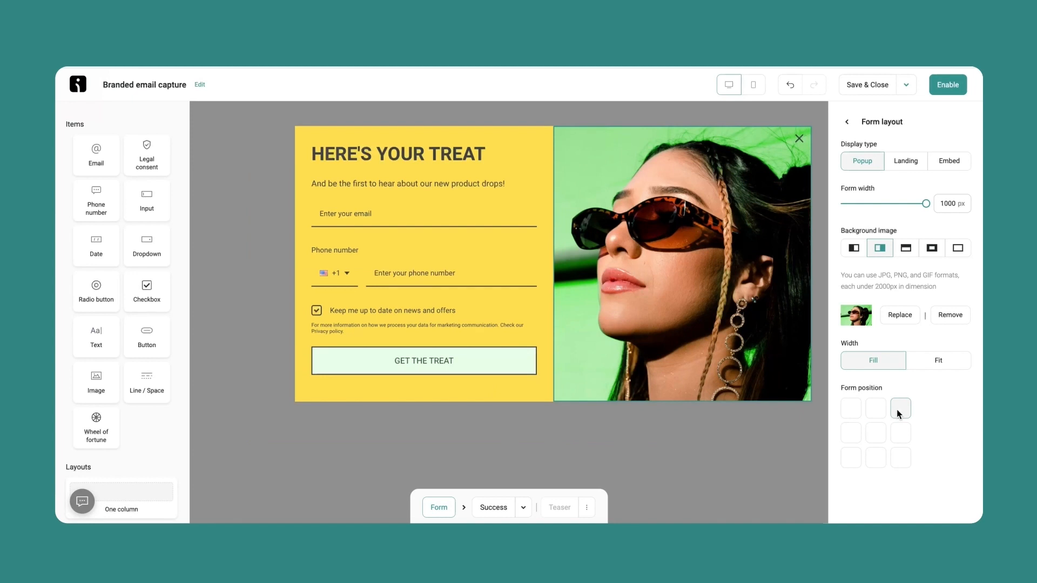
{"action": "left_click", "coordinate": [850, 457]}
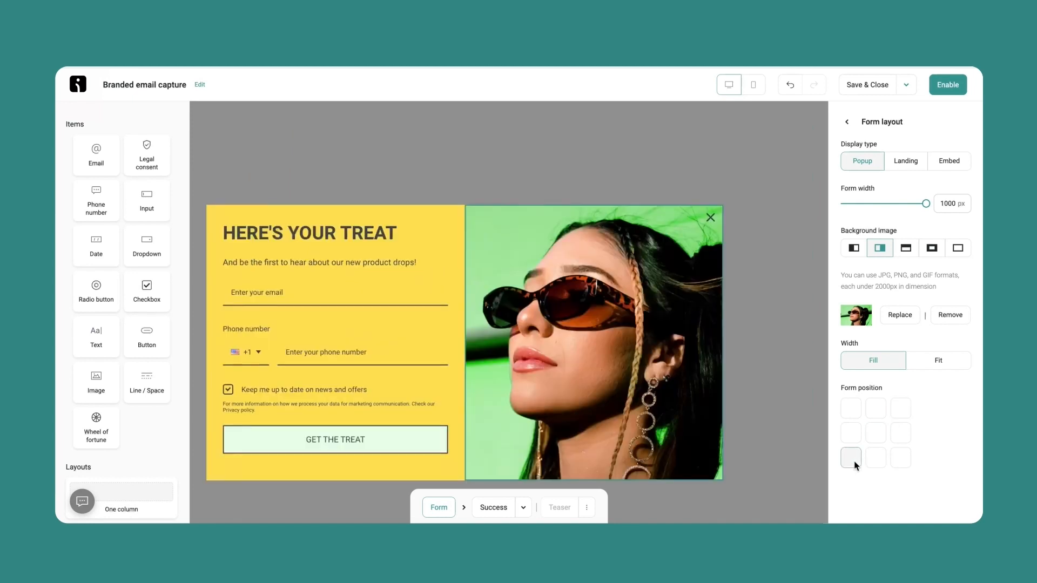
{"action": "left_click", "coordinate": [874, 432]}
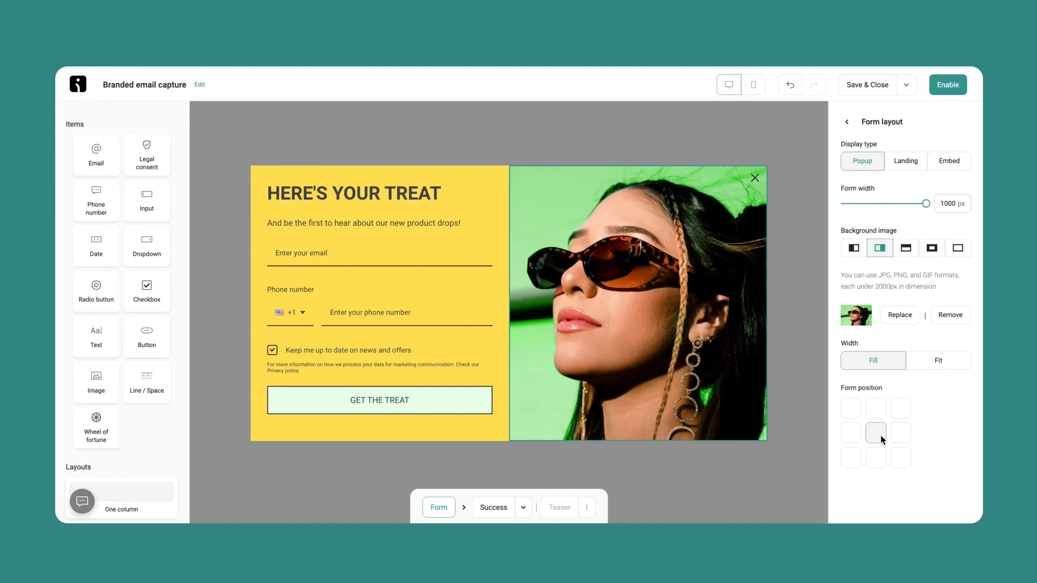
{"action": "left_click", "coordinate": [846, 120]}
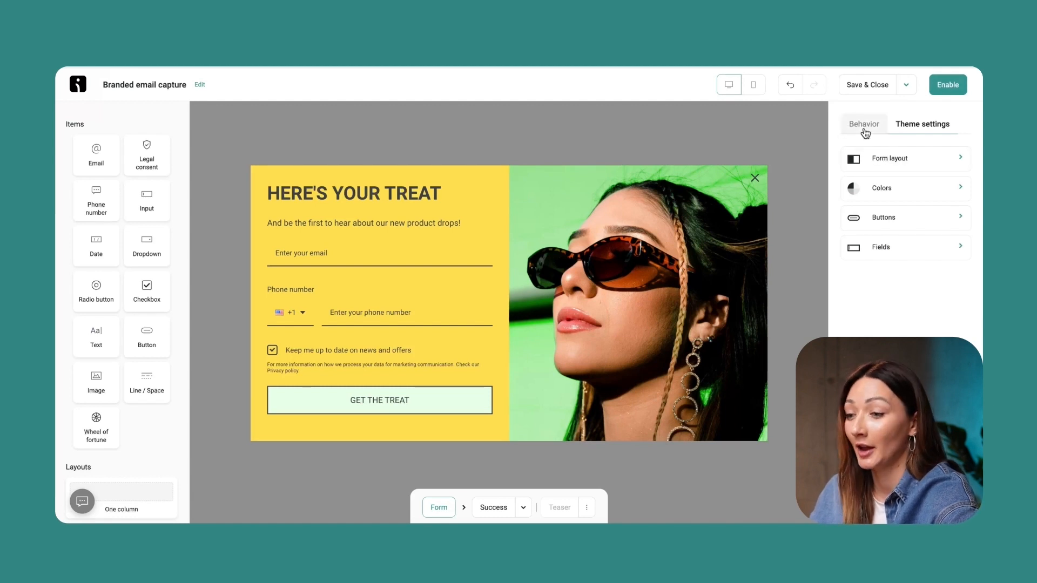
Set display rules: 3 page visits, 3 s on page, 40% scroll depth, toggling exit intent.
{"action": "left_click", "coordinate": [864, 123]}
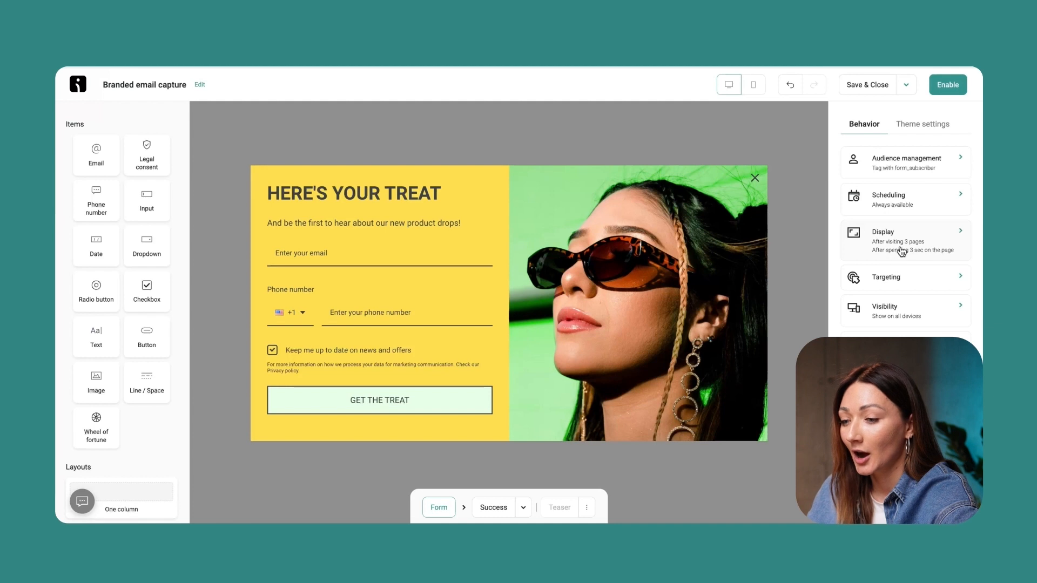
{"action": "left_click", "coordinate": [900, 240]}
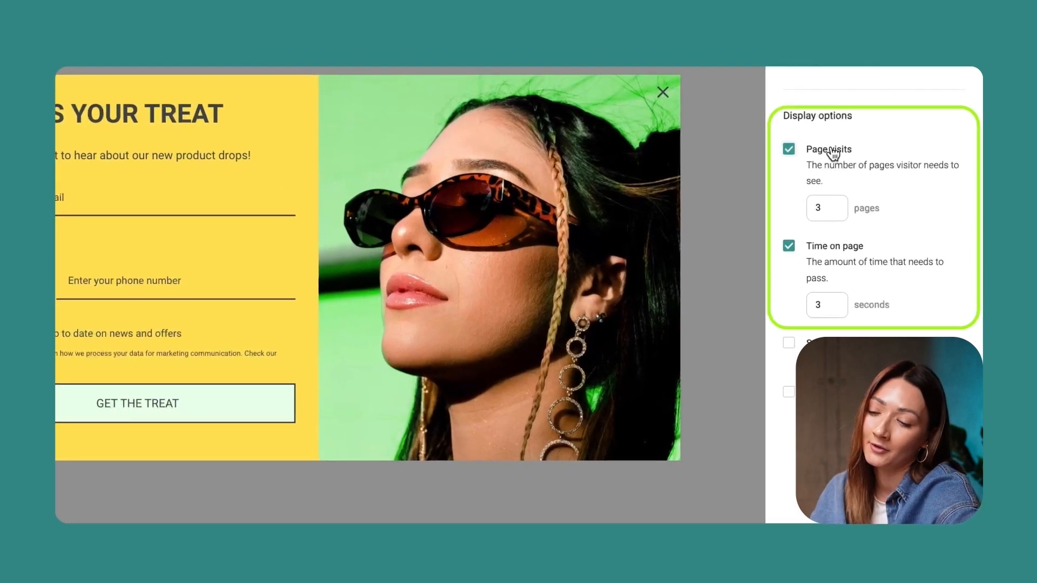
{"action": "mouse_move", "coordinate": [873, 192]}
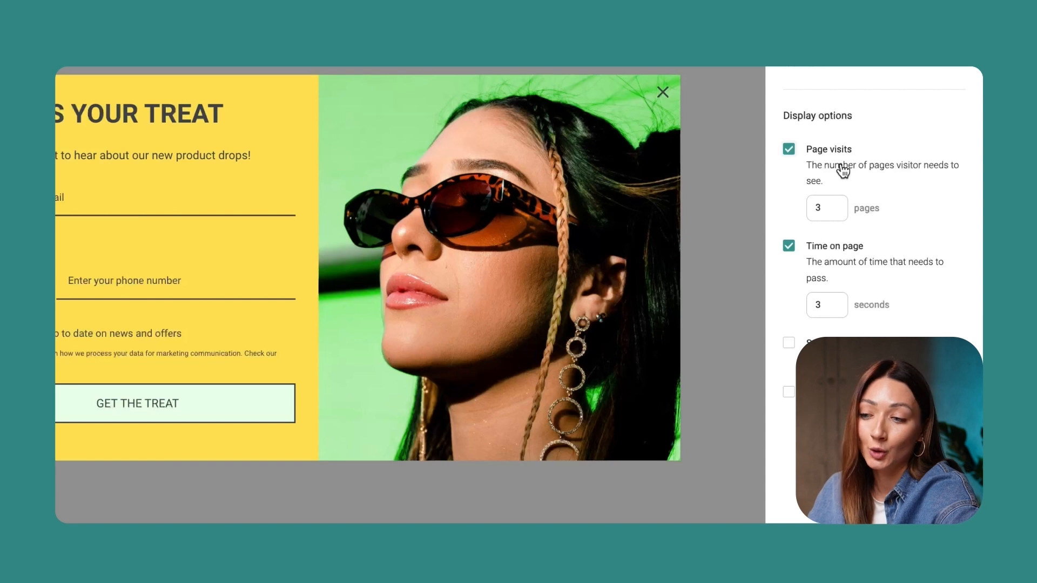
{"action": "mouse_move", "coordinate": [836, 208]}
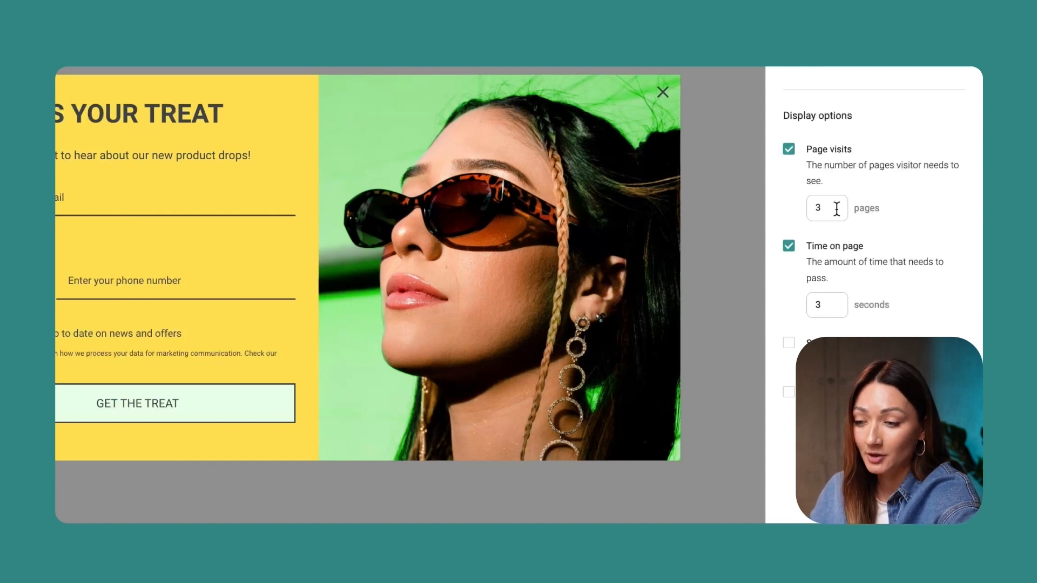
{"action": "left_click", "coordinate": [826, 305]}
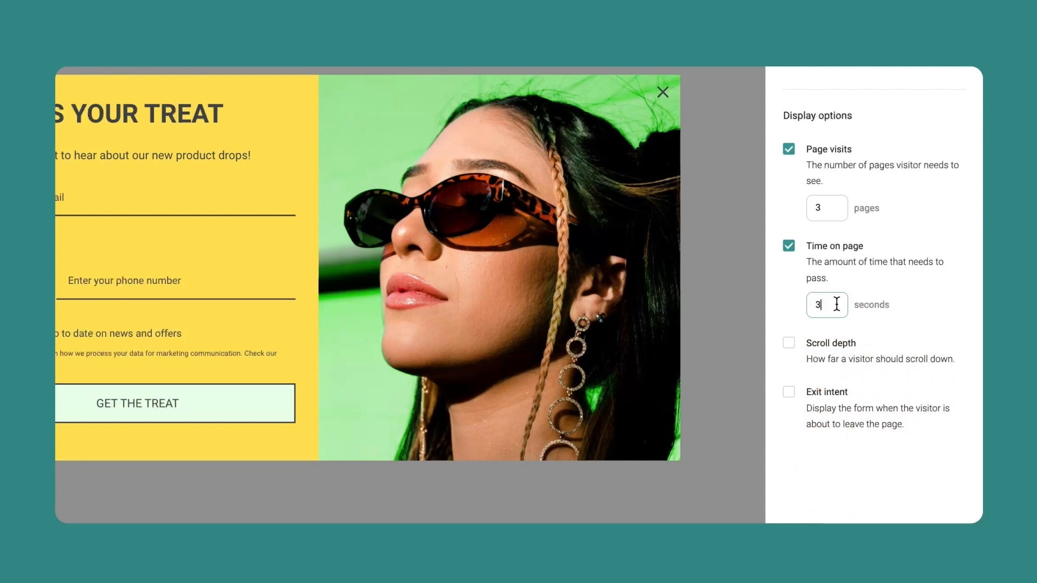
{"action": "left_click", "coordinate": [788, 342]}
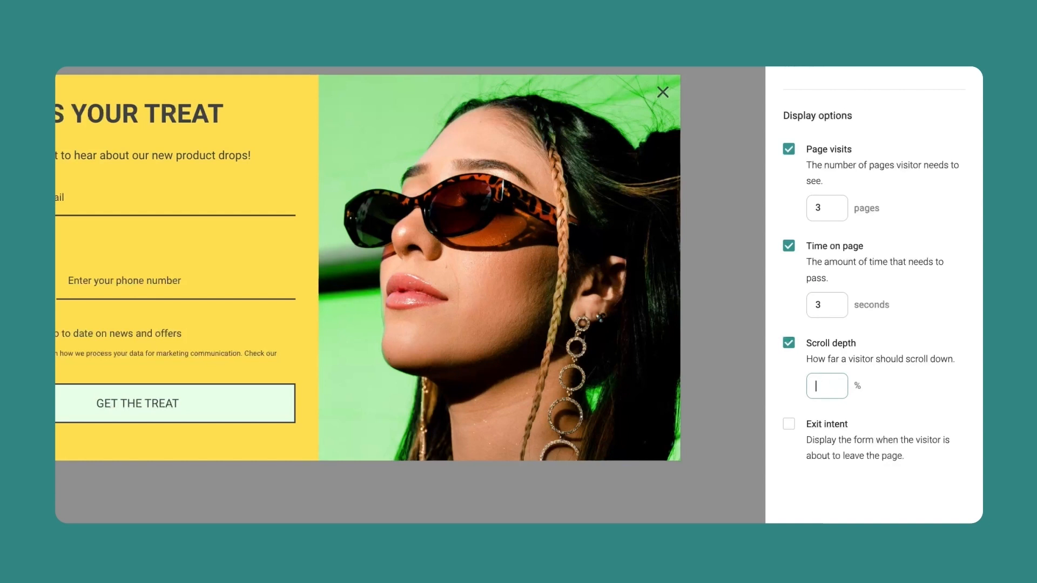
{"action": "type", "text": "40"}
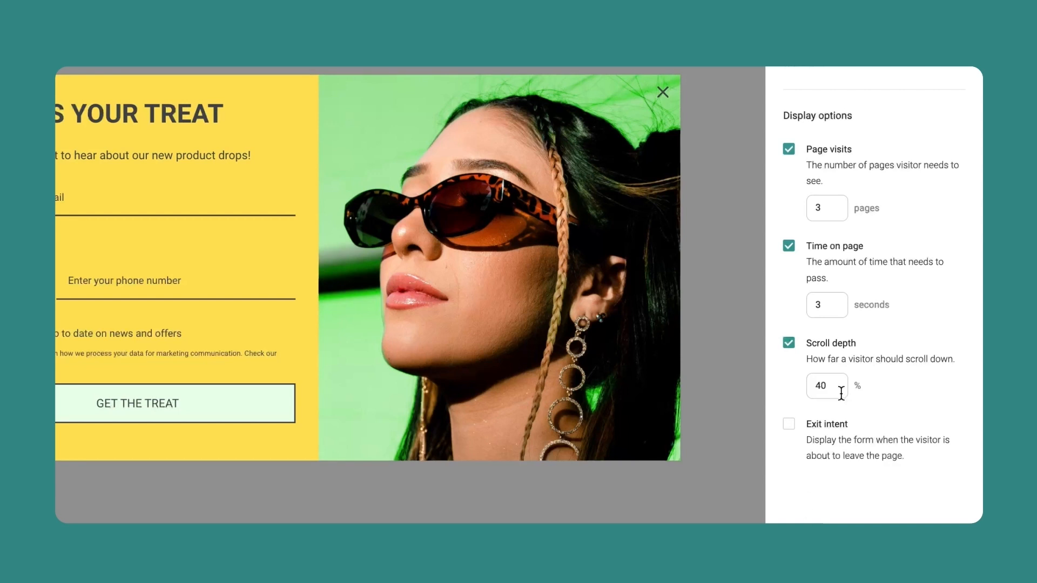
{"action": "left_click", "coordinate": [788, 423]}
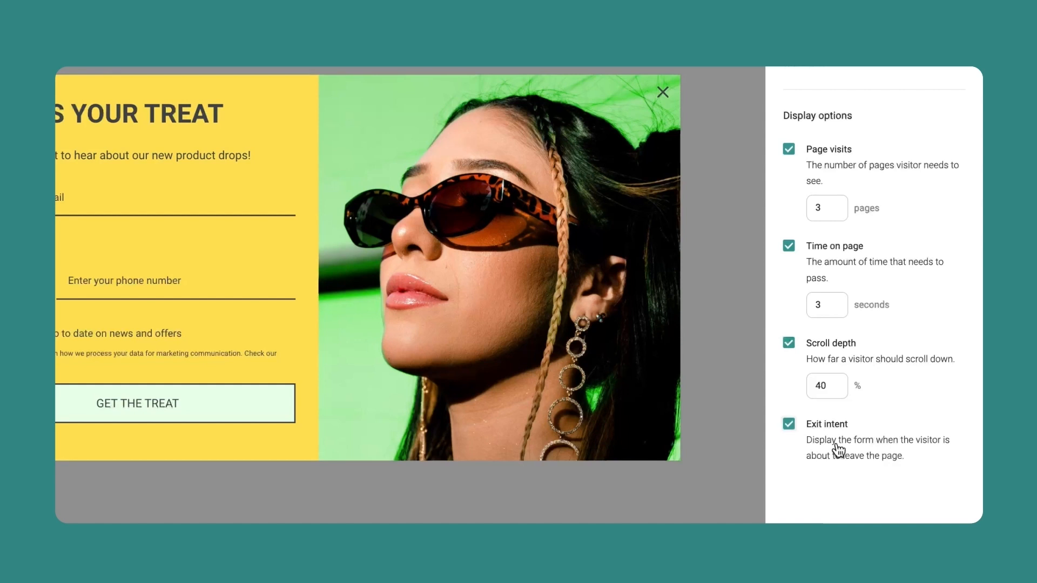
{"action": "mouse_move", "coordinate": [783, 357]}
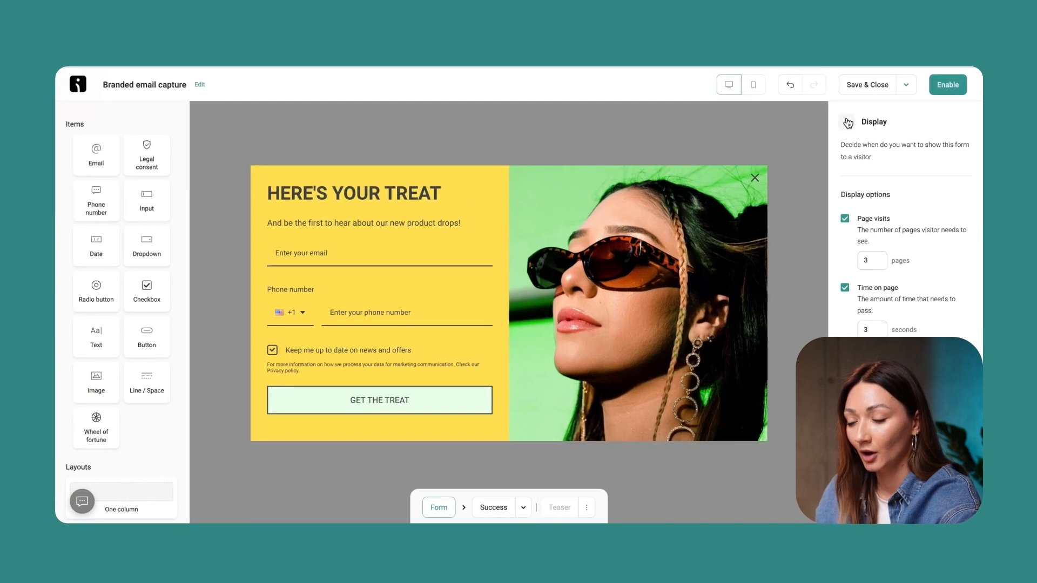
{"action": "left_click", "coordinate": [849, 122]}
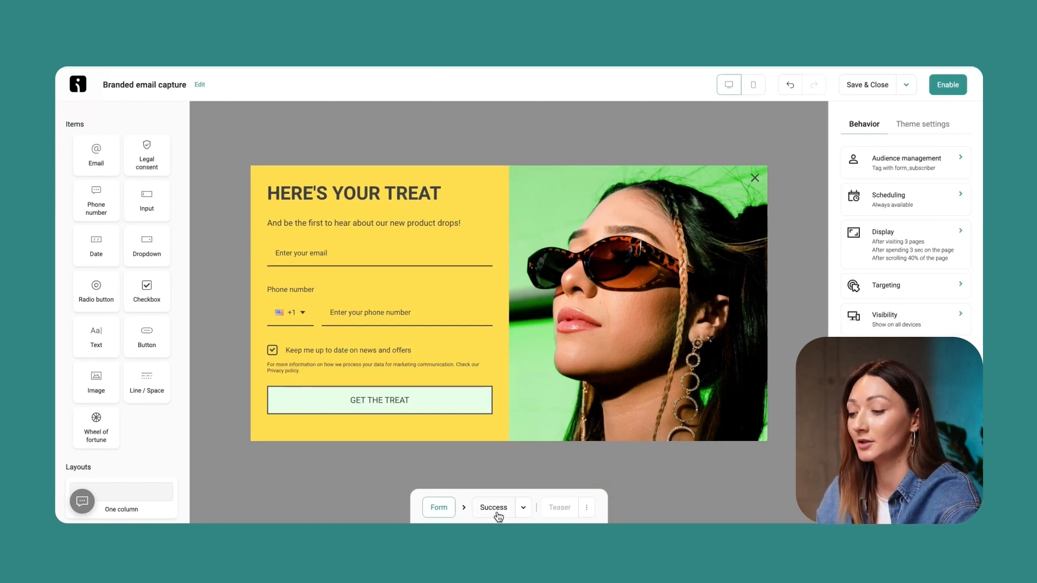
Add a Discount block to the Success step using the store's own code "awesome".
{"action": "left_click", "coordinate": [492, 507]}
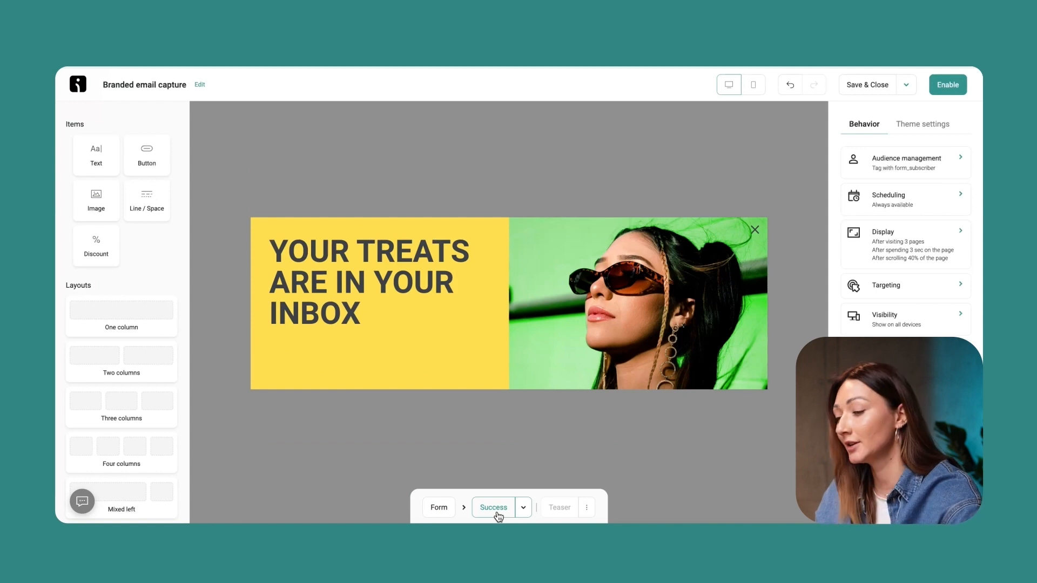
{"action": "left_click", "coordinate": [379, 282]}
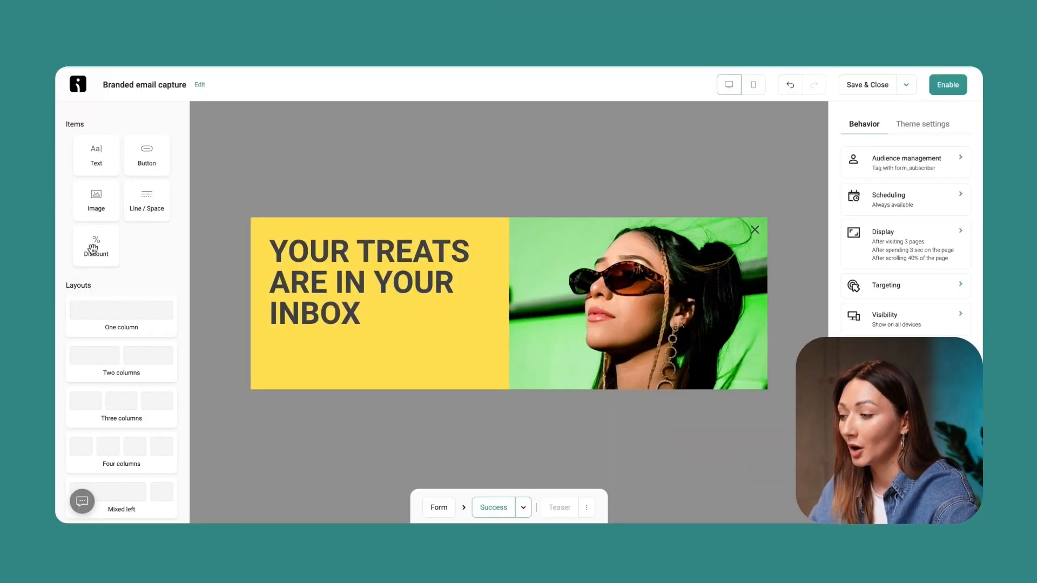
{"action": "left_click", "coordinate": [96, 246]}
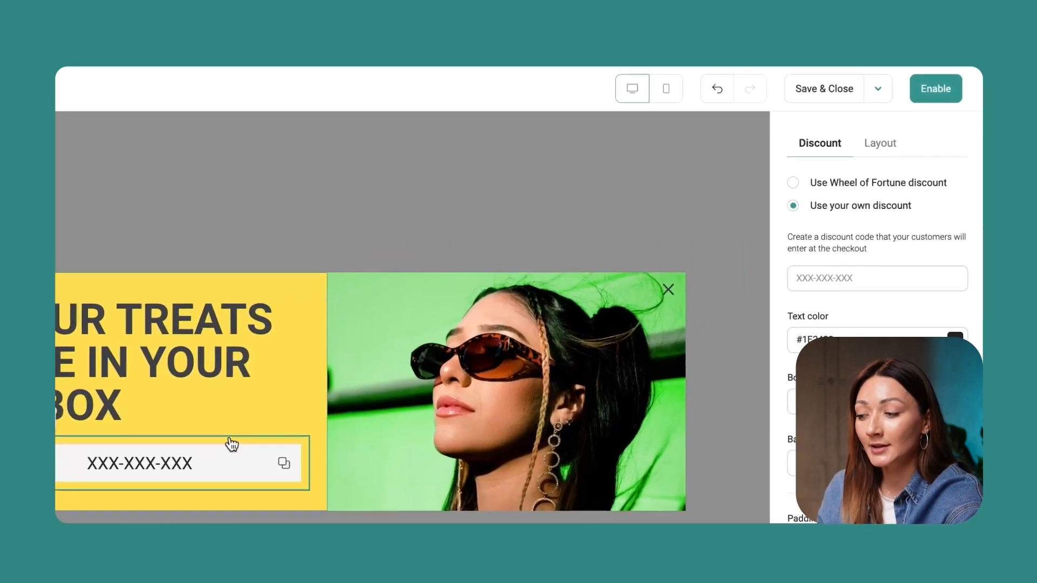
{"action": "left_click", "coordinate": [876, 280]}
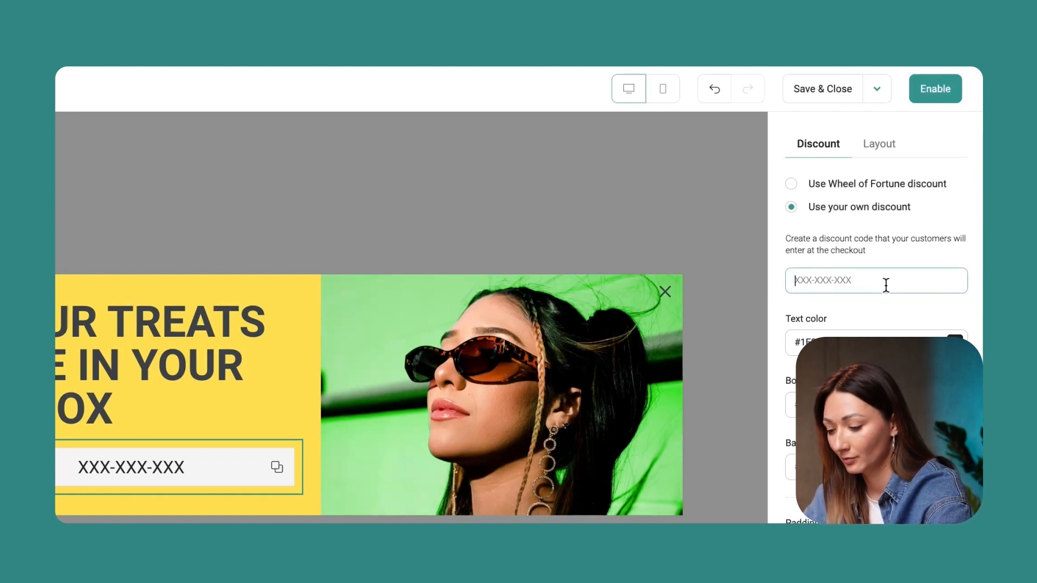
{"action": "type", "text": "awesi"}
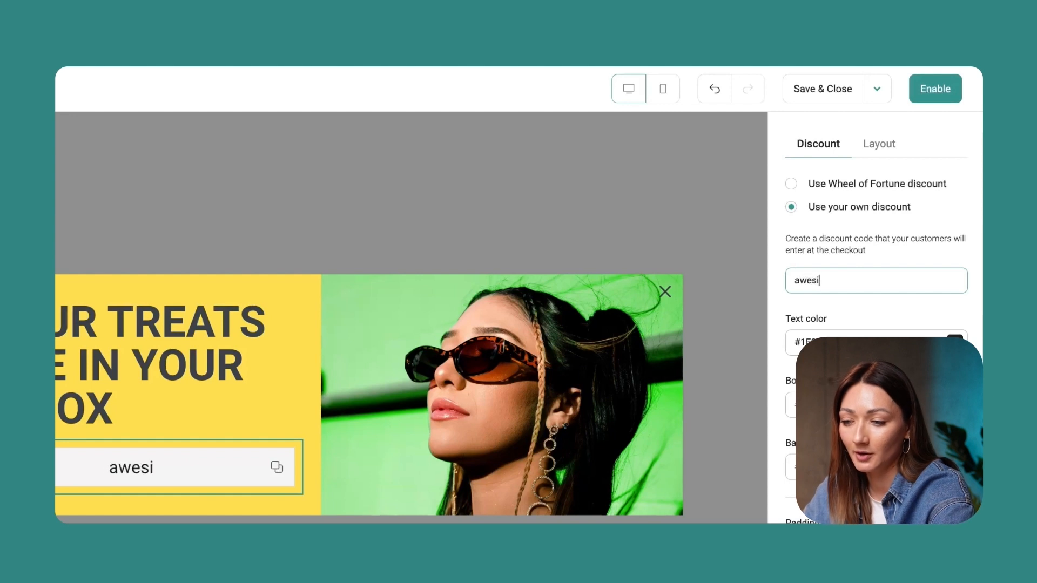
{"action": "type", "text": "ome"}
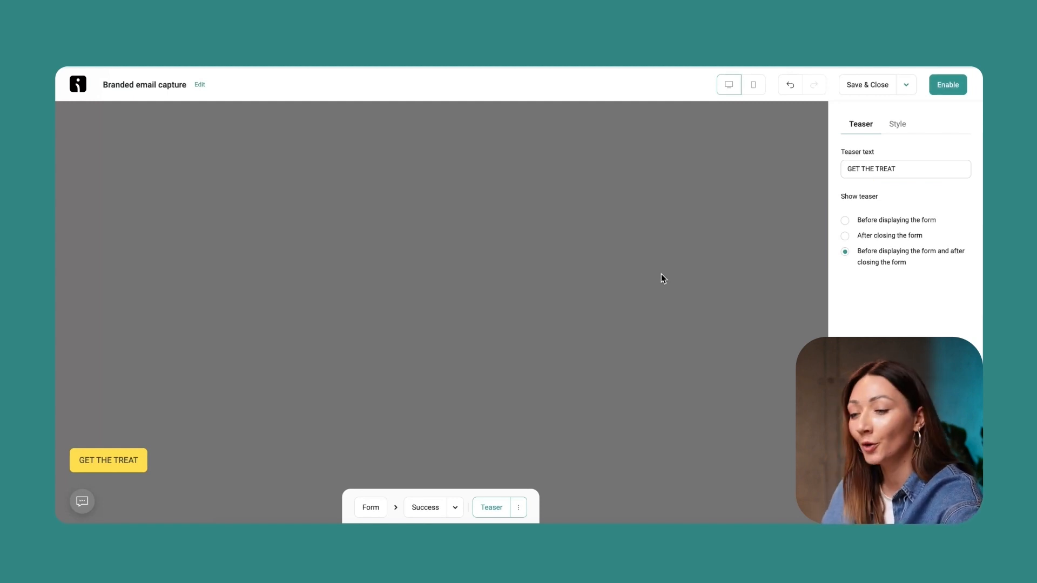
{"action": "mouse_move", "coordinate": [676, 266]}
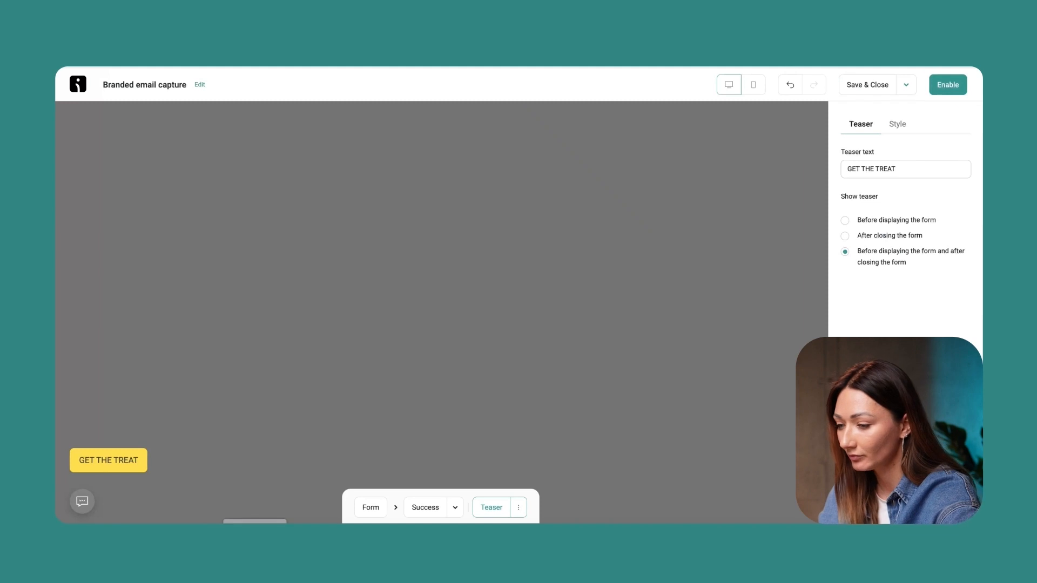
Return from the Teaser step to the popup's behaviour settings.
{"action": "left_click", "coordinate": [519, 507]}
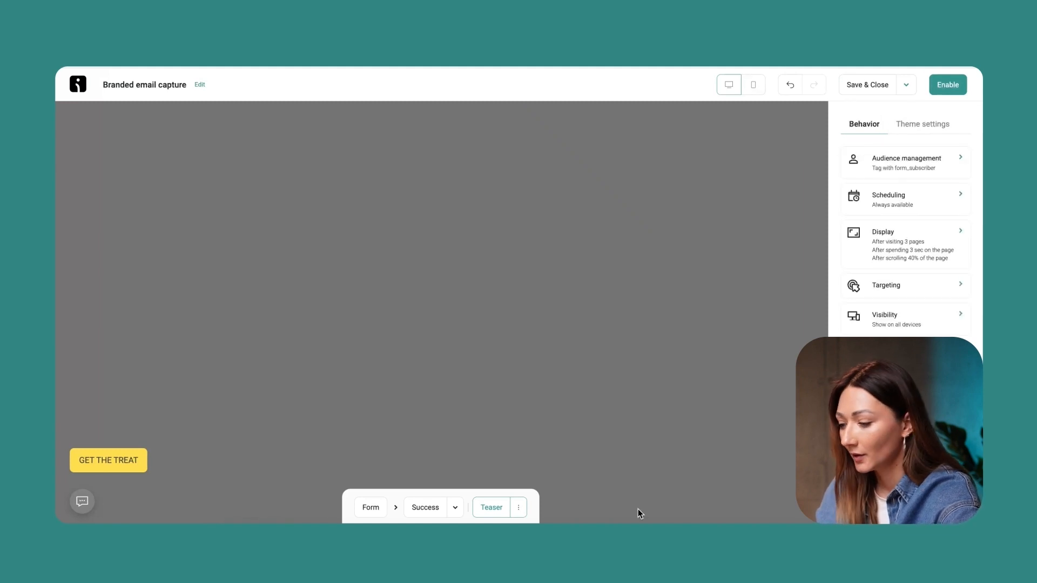
Set the popup's visibility to Mobile only and update the live form.
{"action": "left_click", "coordinate": [371, 508]}
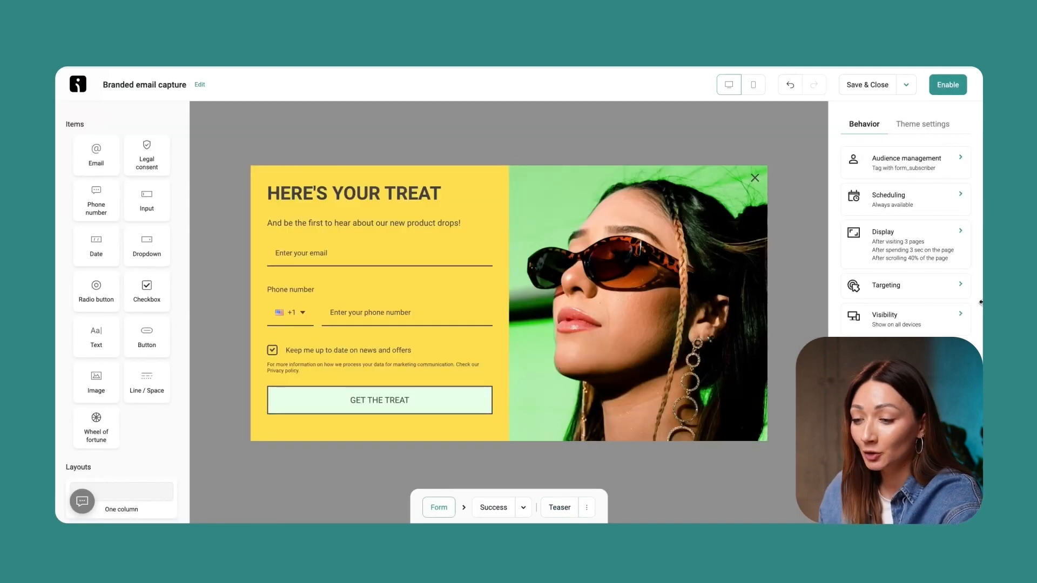
{"action": "mouse_move", "coordinate": [399, 484]}
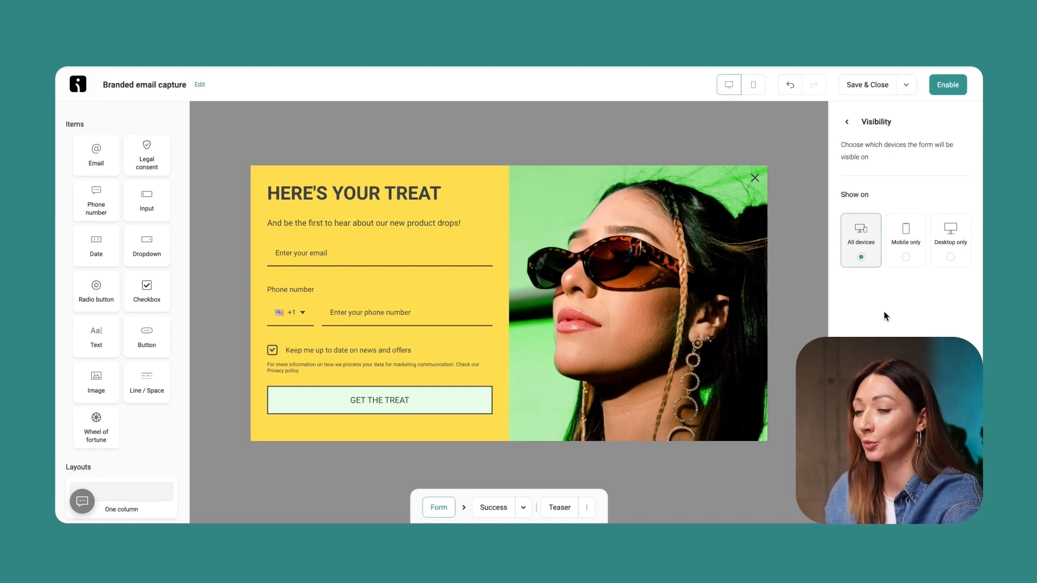
{"action": "left_click", "coordinate": [905, 237]}
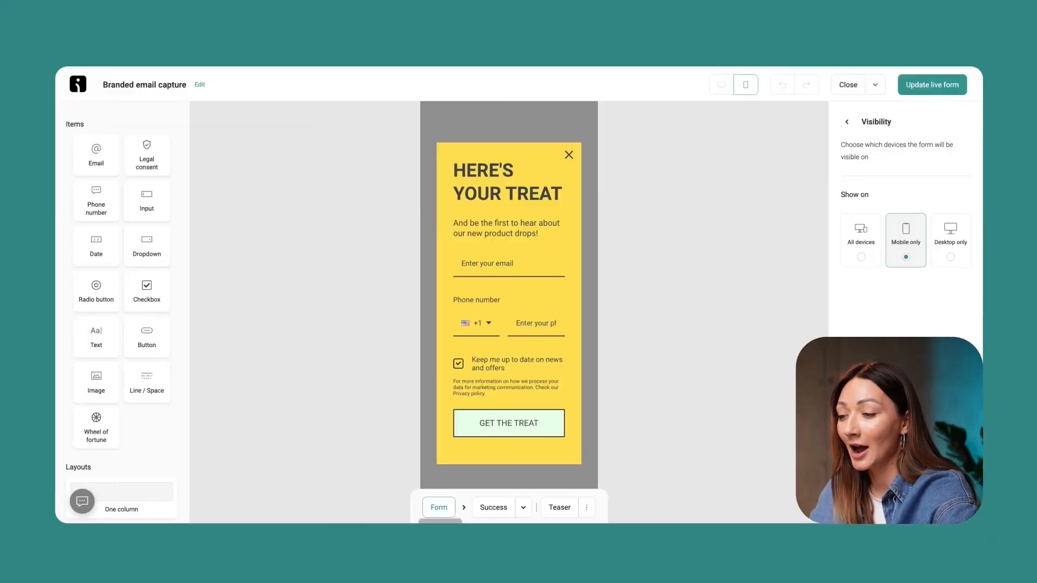
{"action": "mouse_move", "coordinate": [641, 396]}
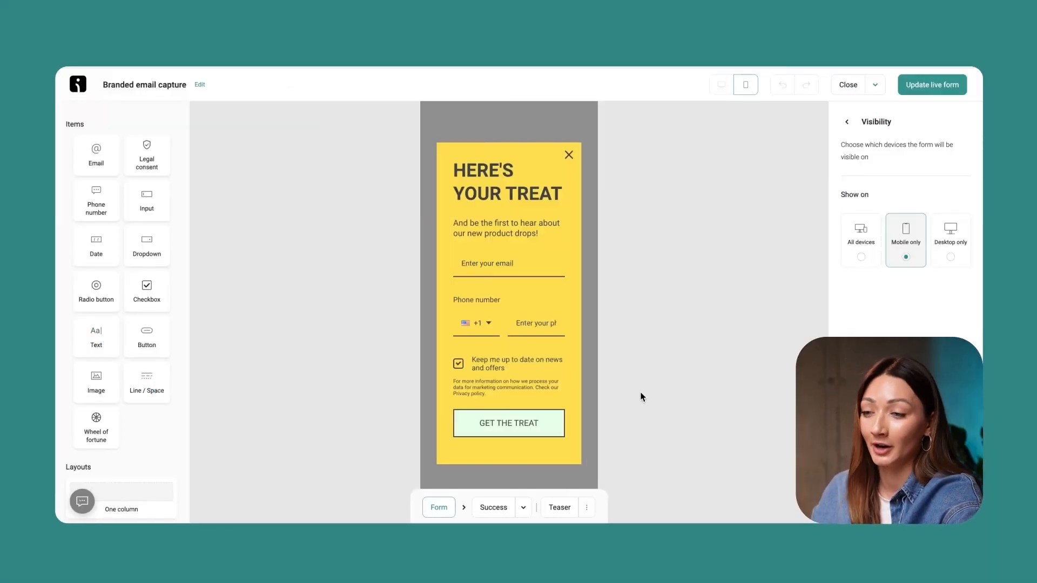
{"action": "left_click", "coordinate": [931, 84]}
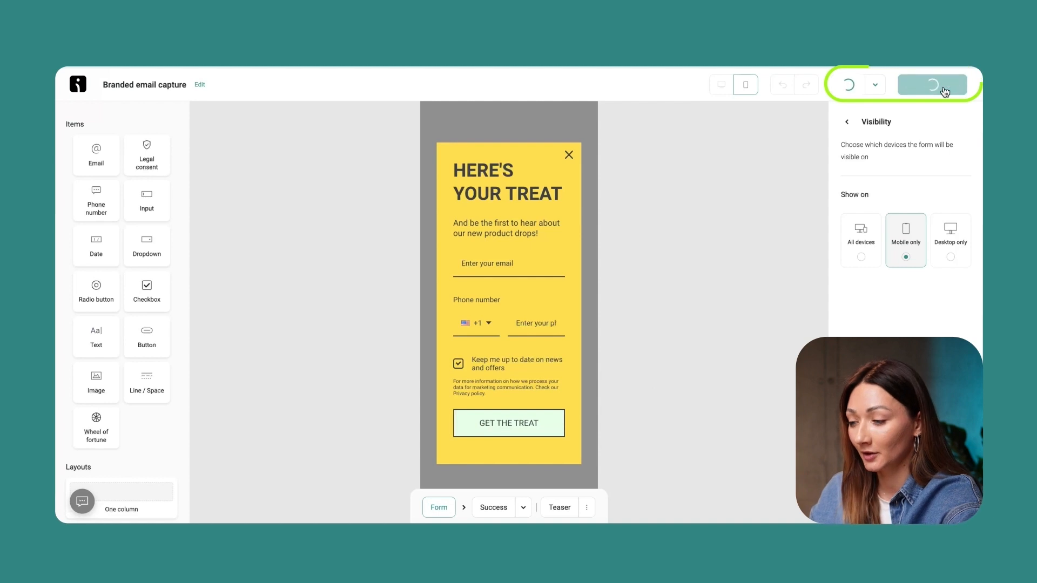
Duplicate the Branded email capture form, limit the copy to desktop with no teaser, and enable it.
{"action": "left_click", "coordinate": [931, 84]}
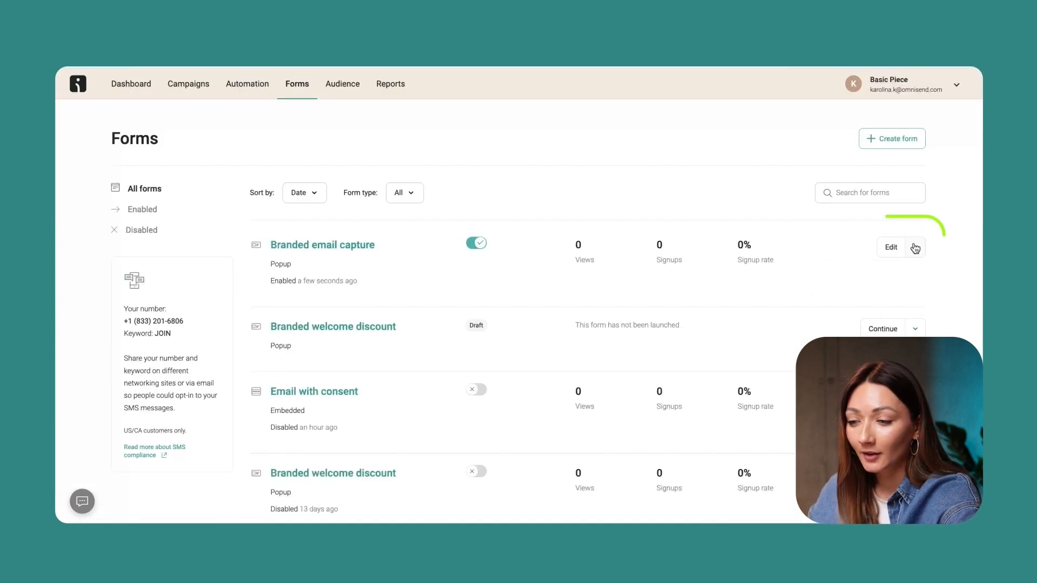
{"action": "mouse_move", "coordinate": [864, 283]}
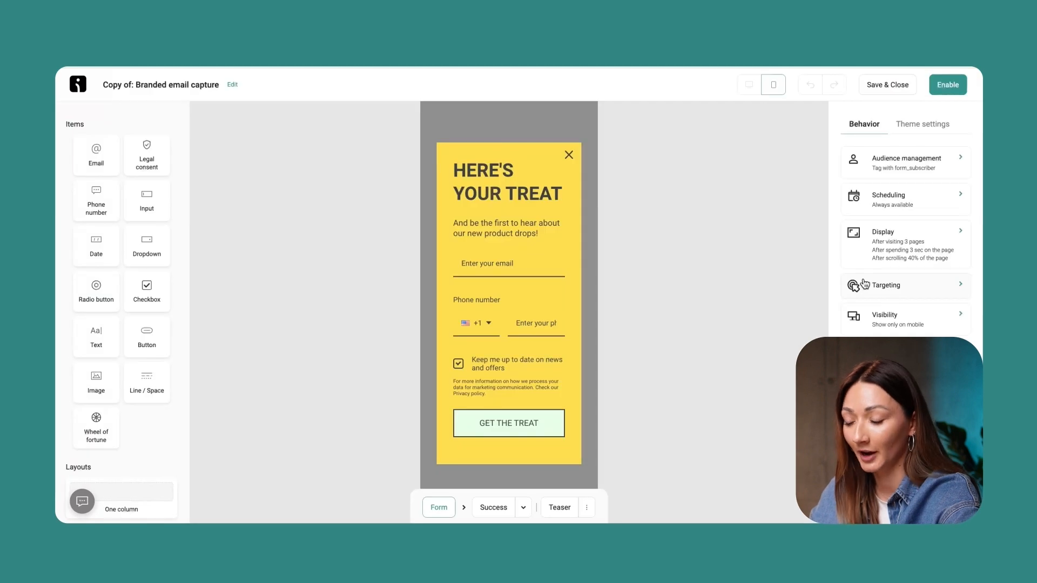
{"action": "left_click", "coordinate": [884, 320]}
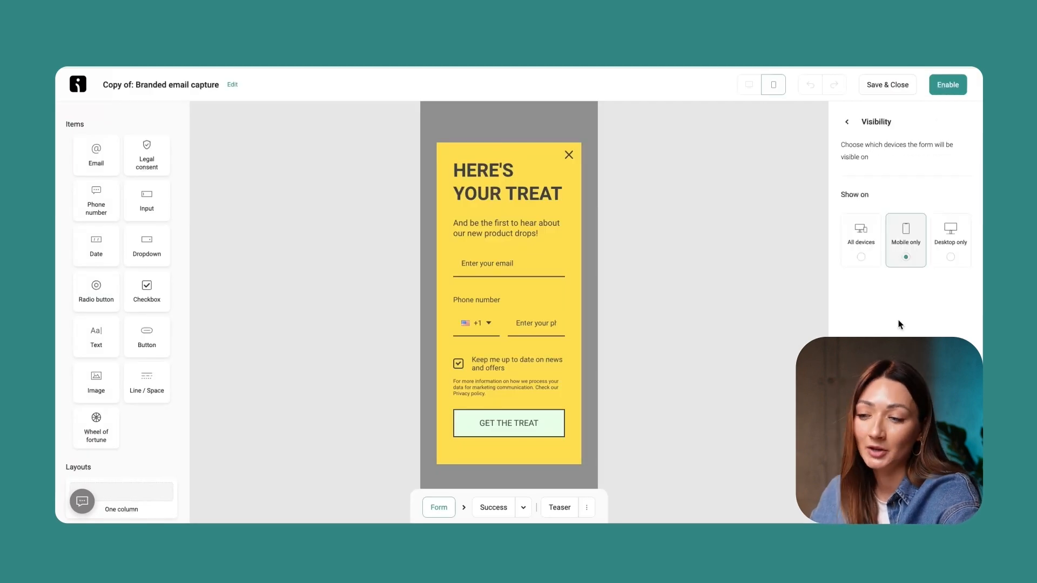
{"action": "left_click", "coordinate": [949, 240]}
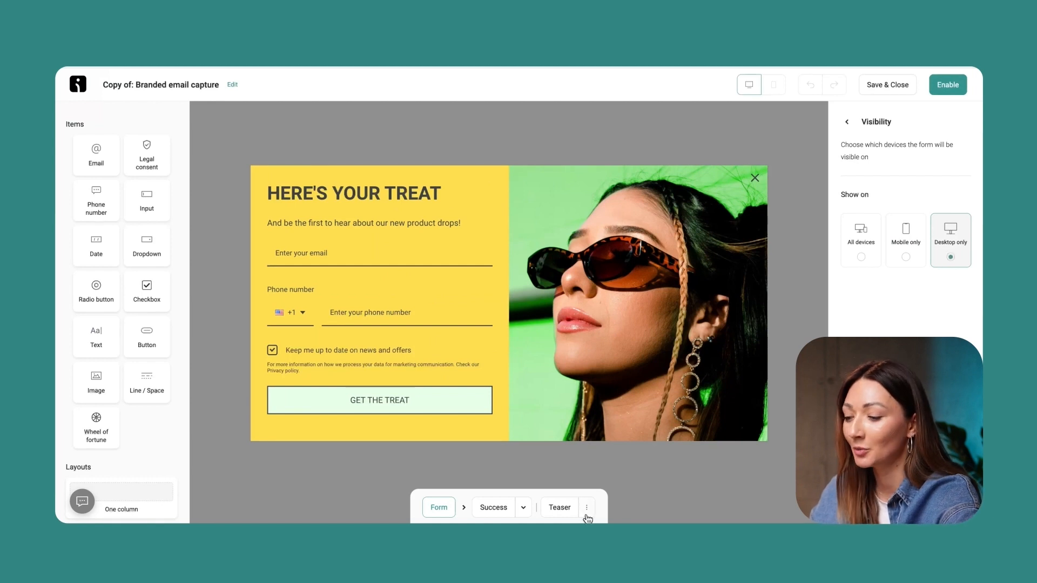
{"action": "left_click", "coordinate": [586, 507]}
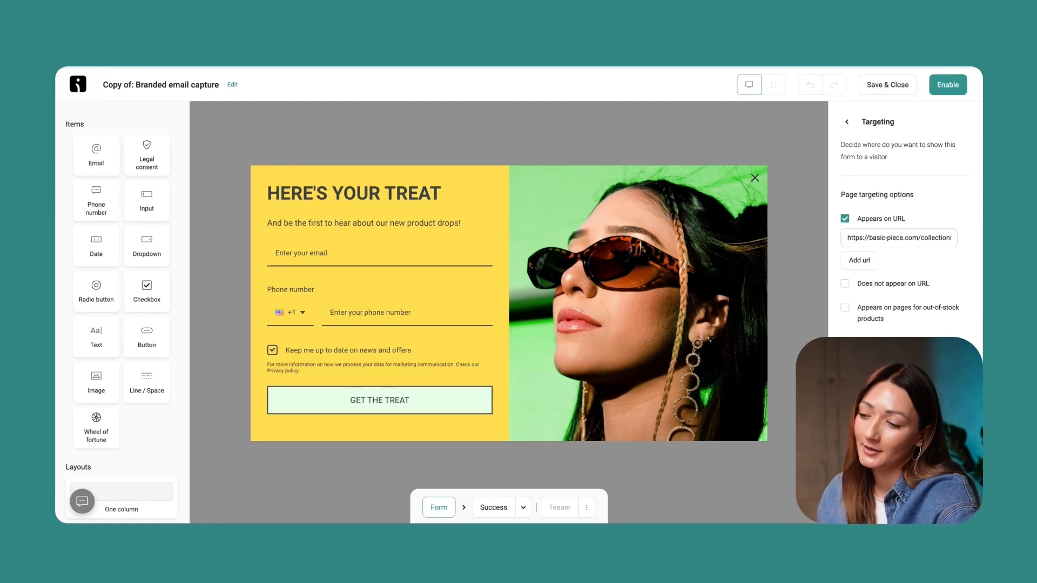
{"action": "left_click", "coordinate": [947, 84]}
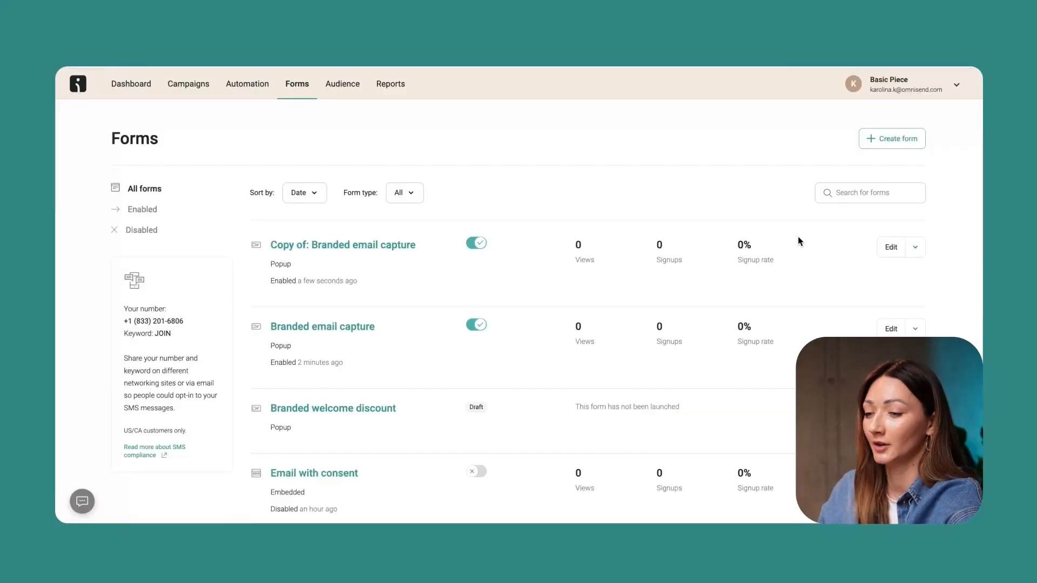
Rename the copy to 'Desktop welcome discount' and update the live form.
{"action": "left_click", "coordinate": [890, 246]}
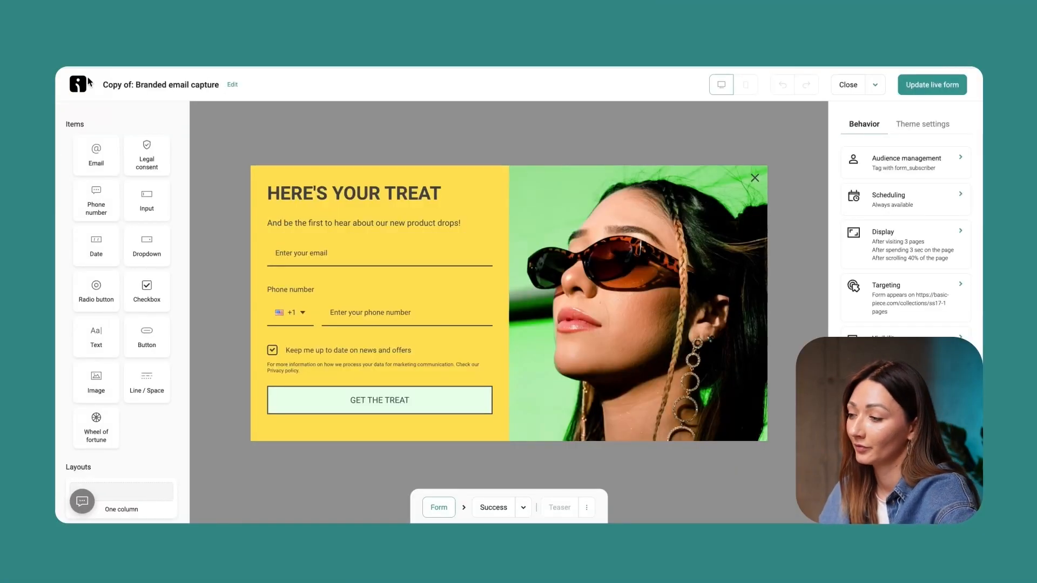
{"action": "mouse_move", "coordinate": [224, 93]}
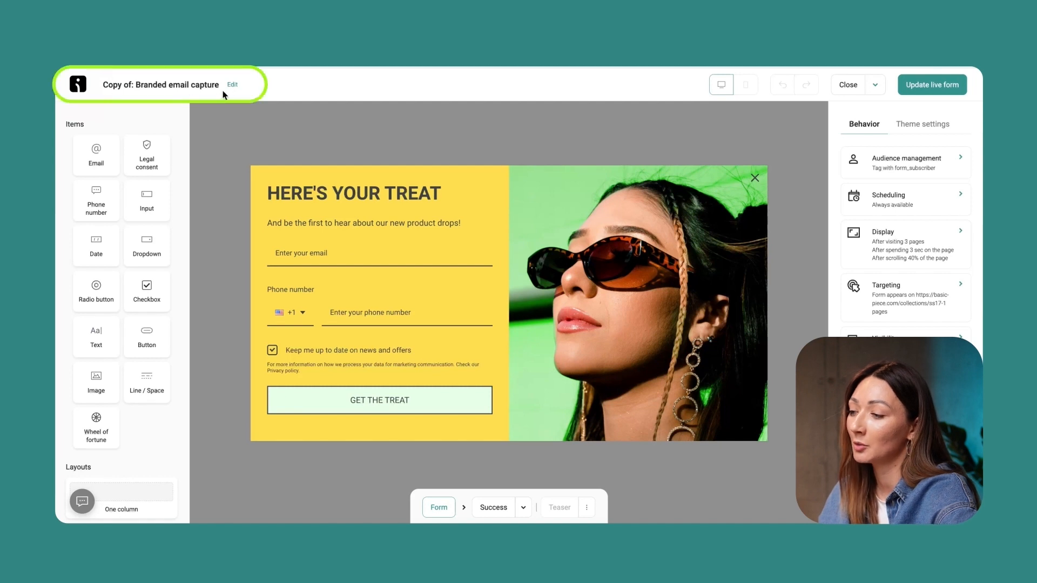
{"action": "left_click", "coordinate": [232, 84]}
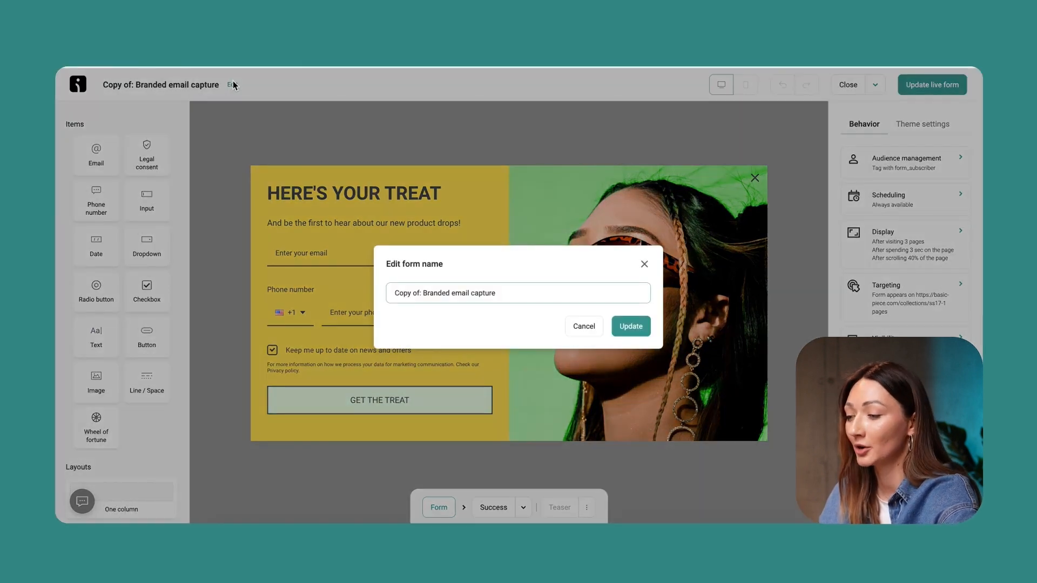
{"action": "triple_click", "coordinate": [518, 293]}
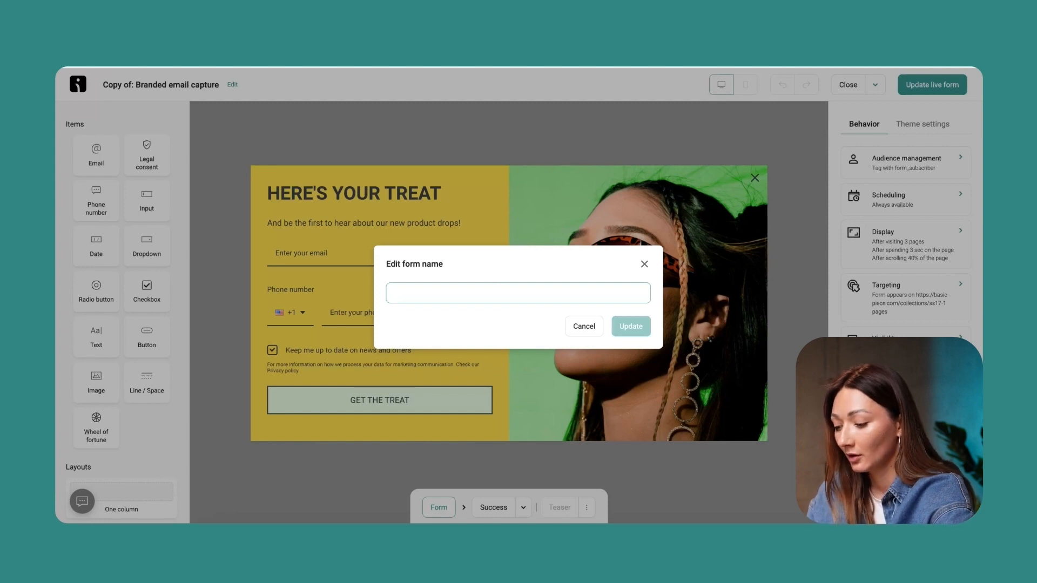
{"action": "type", "text": "Desktip"}
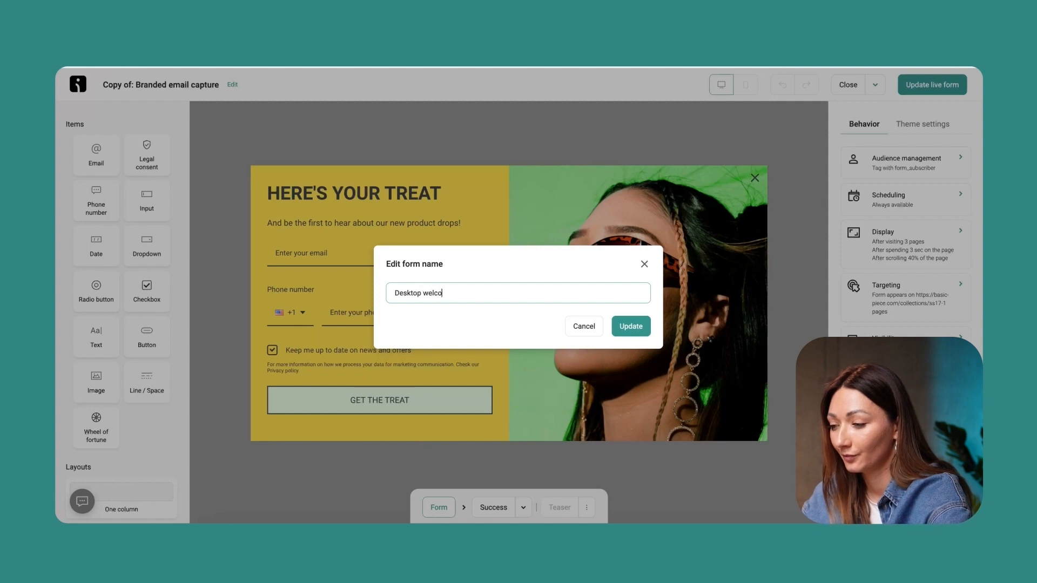
{"action": "type", "text": "me dis"}
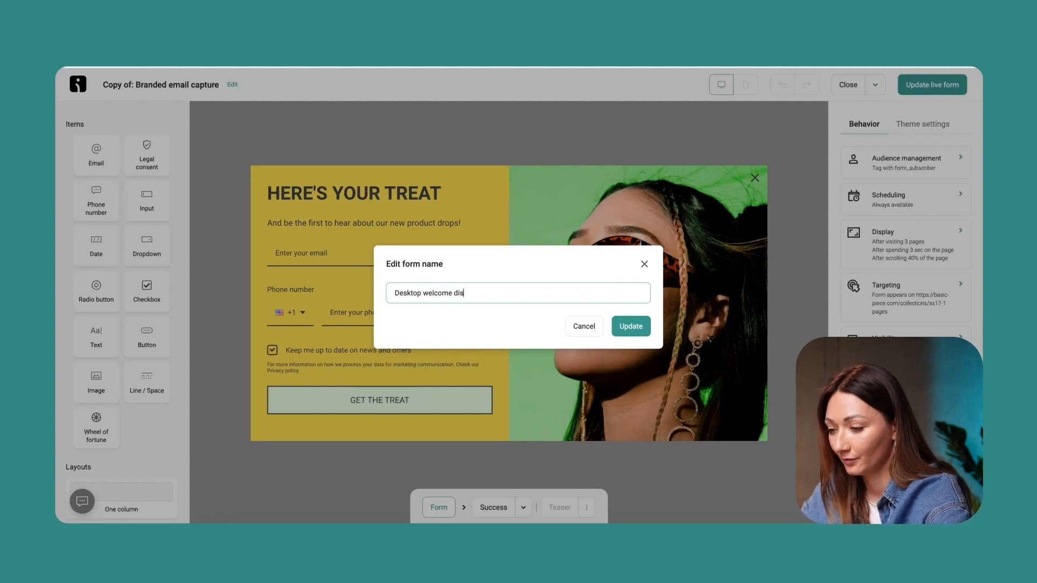
{"action": "type", "text": "count"}
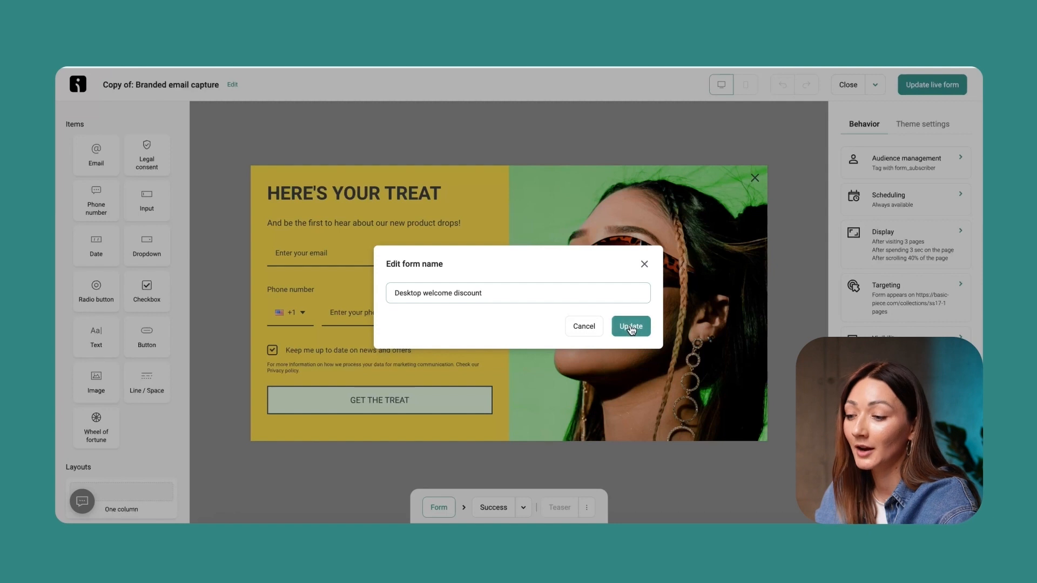
{"action": "left_click", "coordinate": [630, 326]}
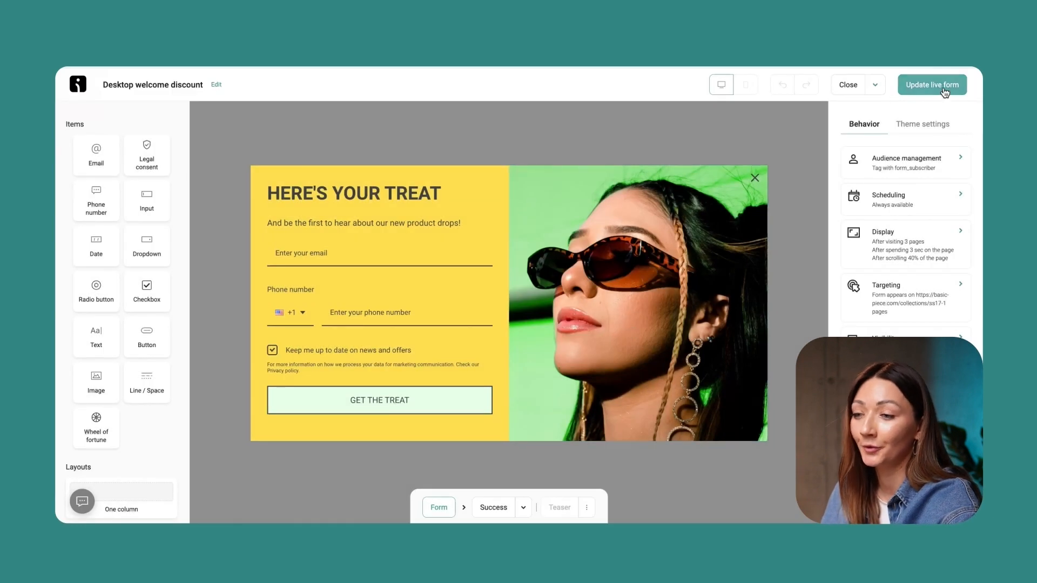
{"action": "left_click", "coordinate": [931, 84]}
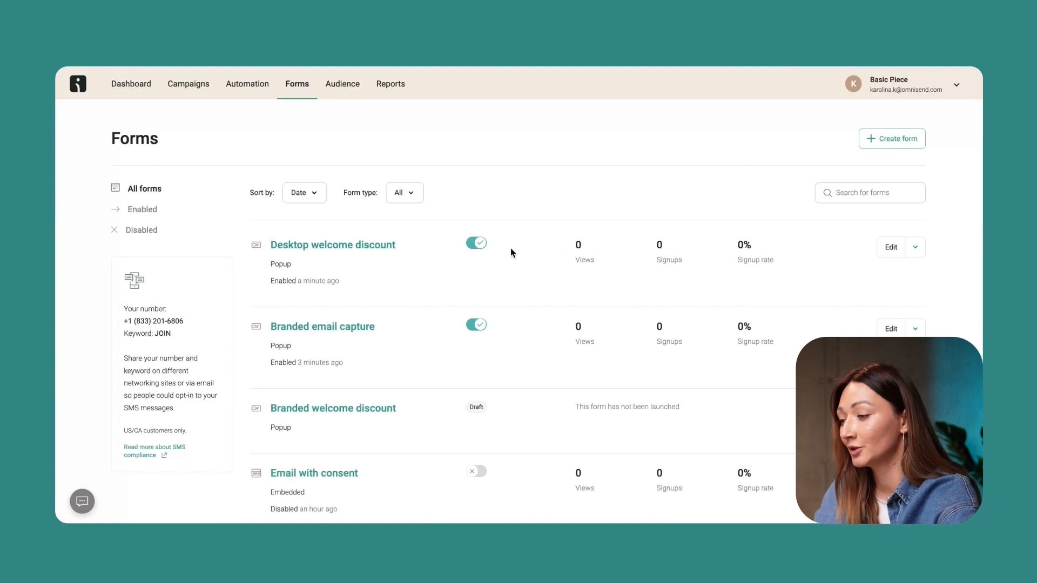
{"action": "mouse_move", "coordinate": [479, 373]}
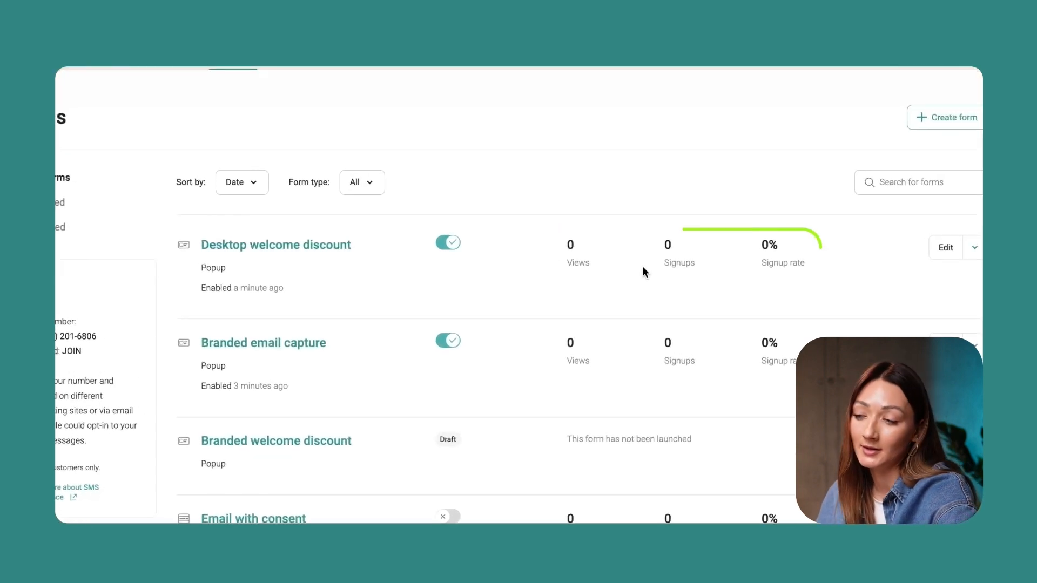
{"action": "mouse_move", "coordinate": [582, 260]}
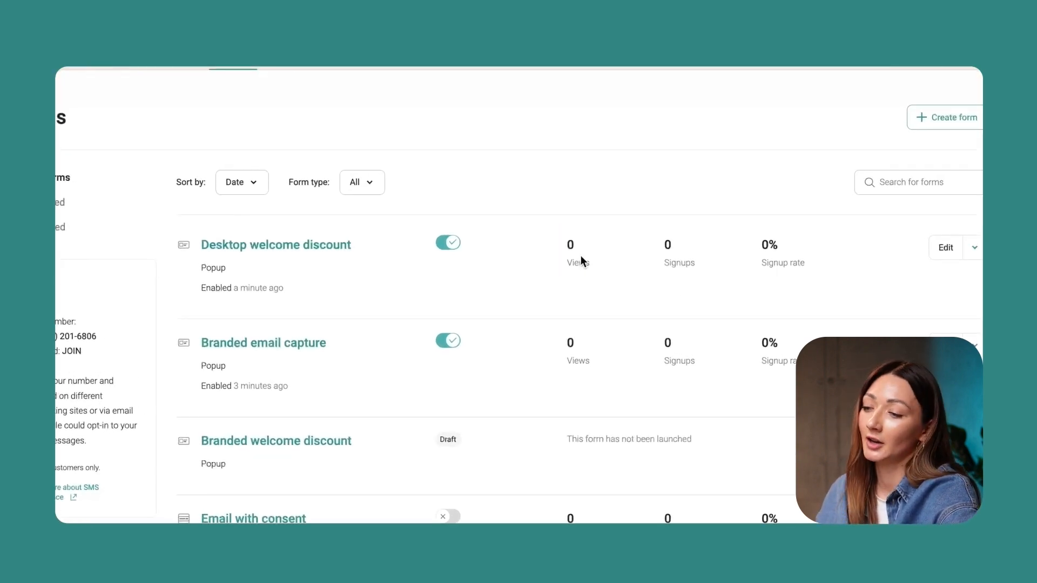
{"action": "mouse_move", "coordinate": [678, 235]}
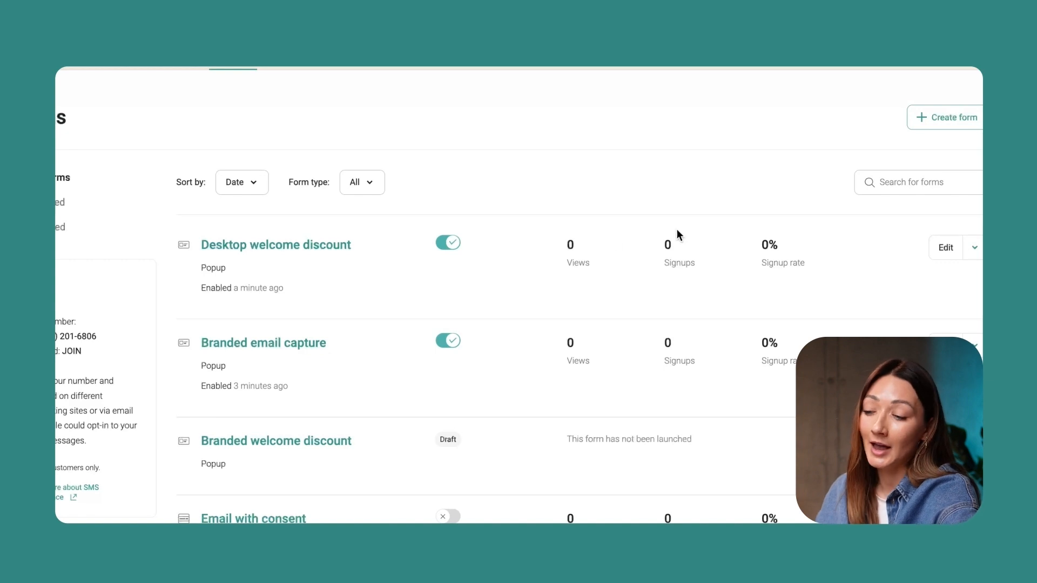
{"action": "mouse_move", "coordinate": [781, 301]}
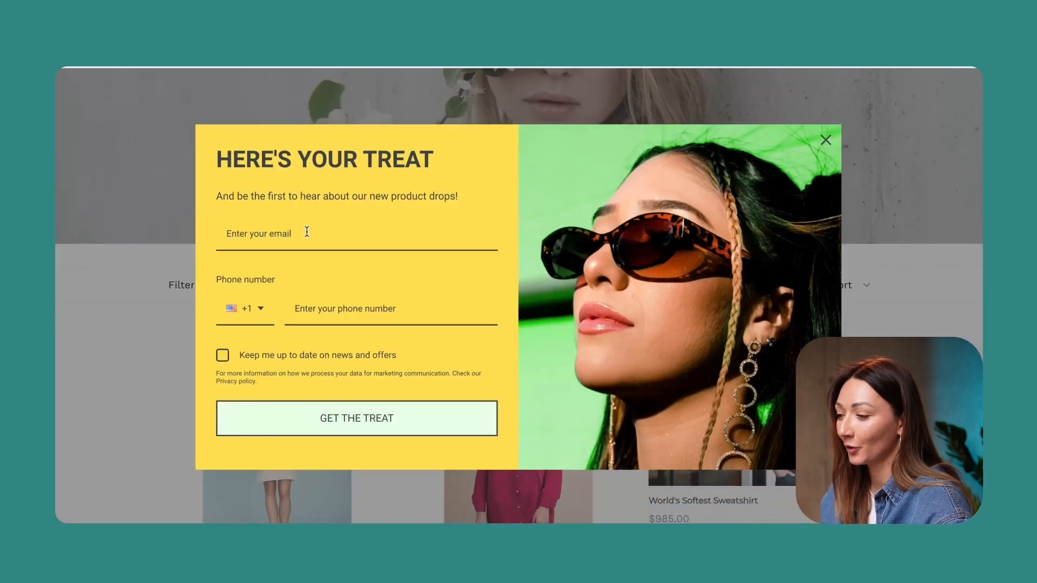
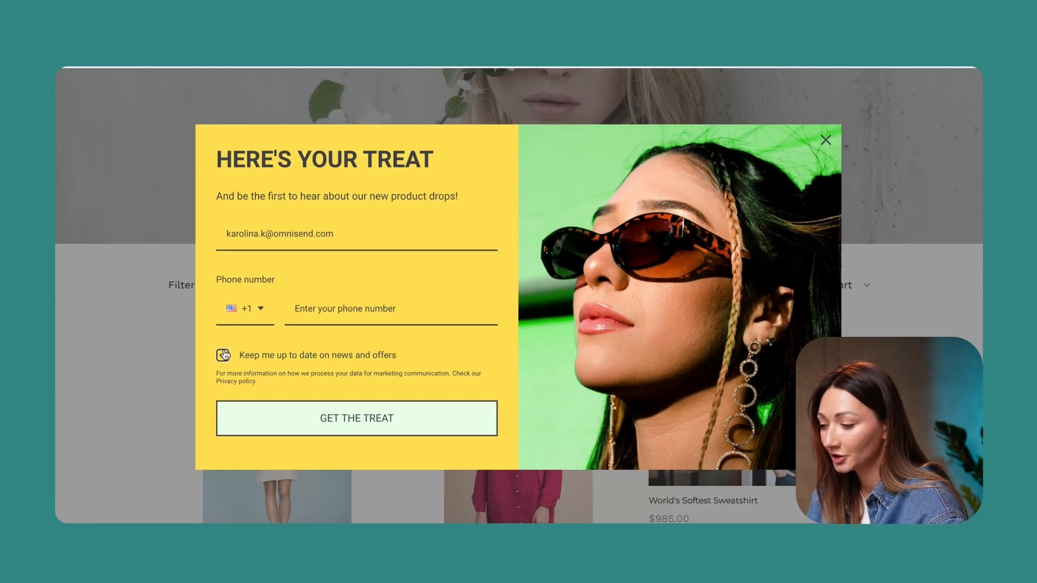
{"action": "left_click", "coordinate": [222, 355]}
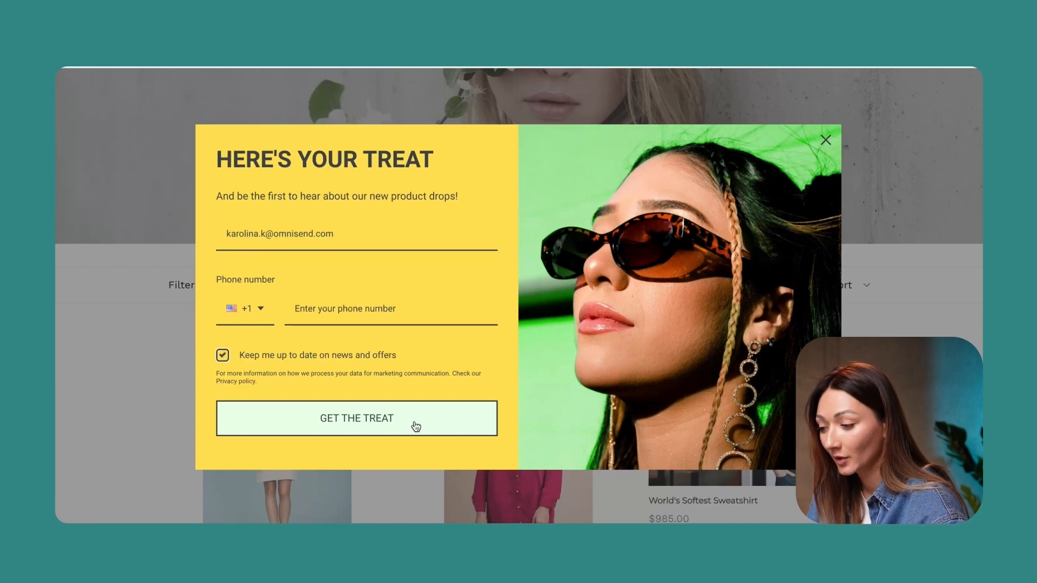
{"action": "left_click", "coordinate": [356, 418]}
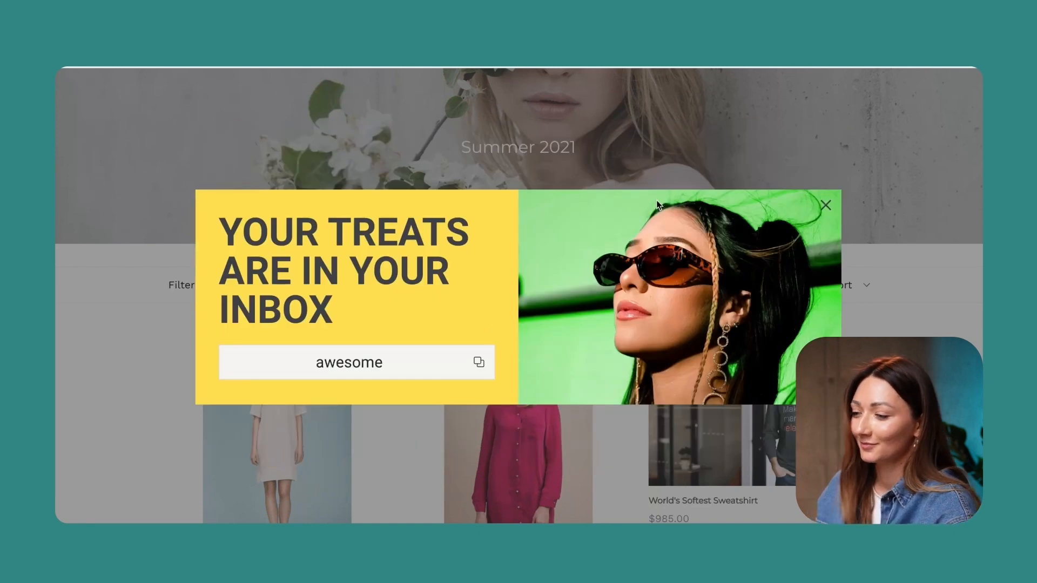
{"action": "left_click", "coordinate": [824, 205]}
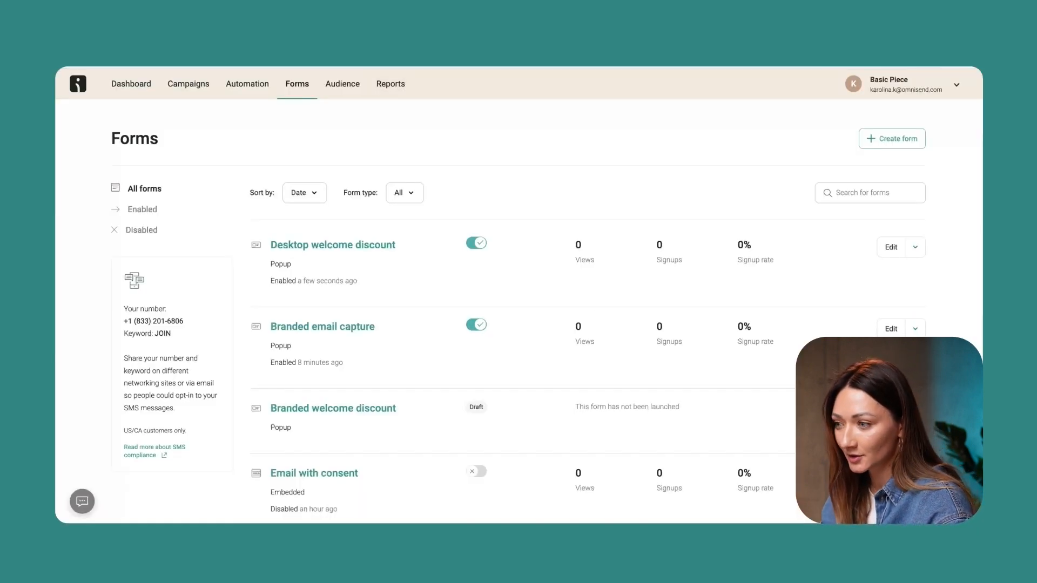
{"action": "mouse_move", "coordinate": [628, 413]}
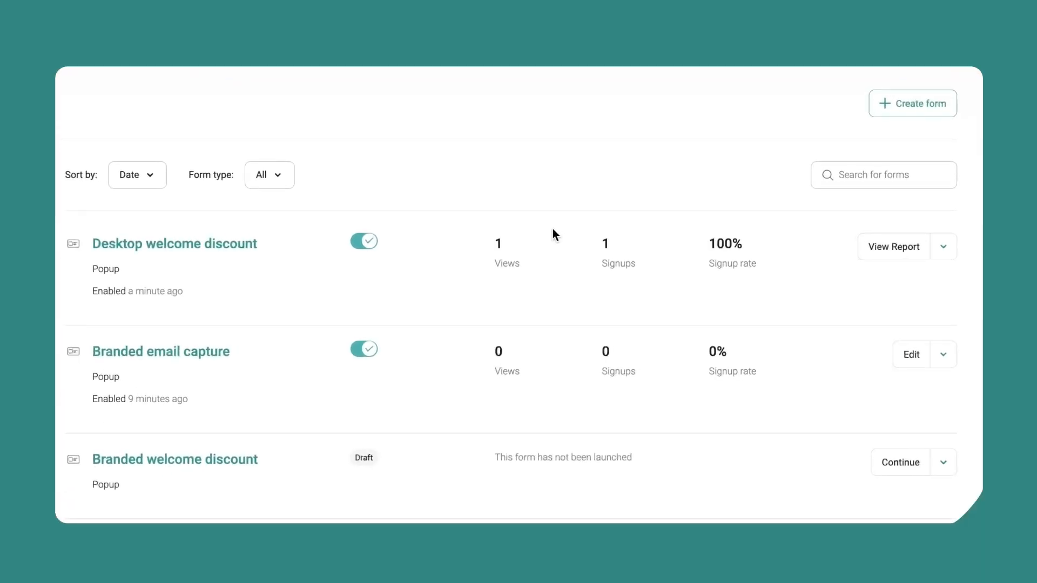
{"action": "mouse_move", "coordinate": [664, 266]}
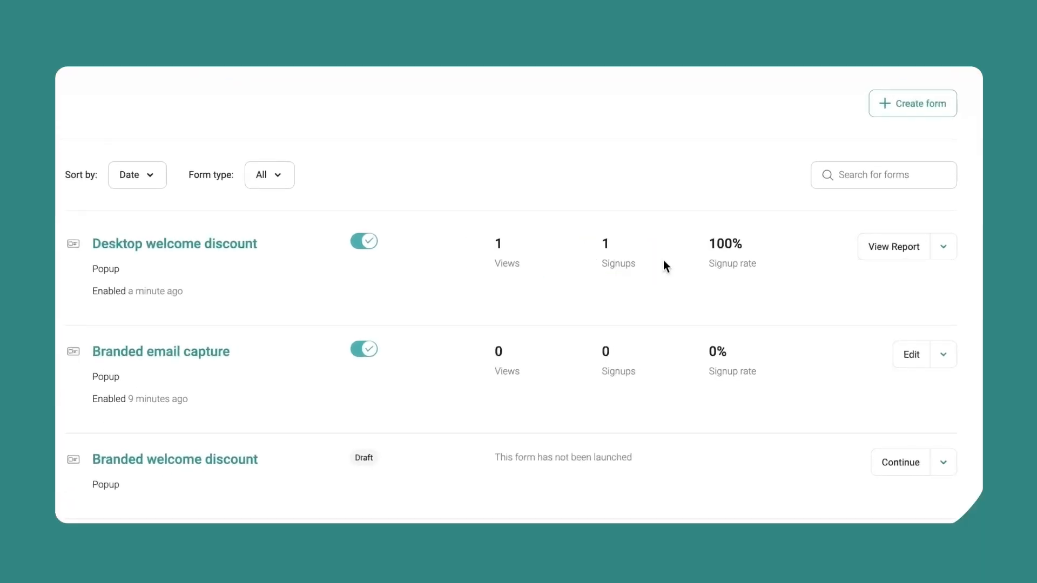
Start creating a new form from the Forms list.
{"action": "left_click", "coordinate": [911, 104]}
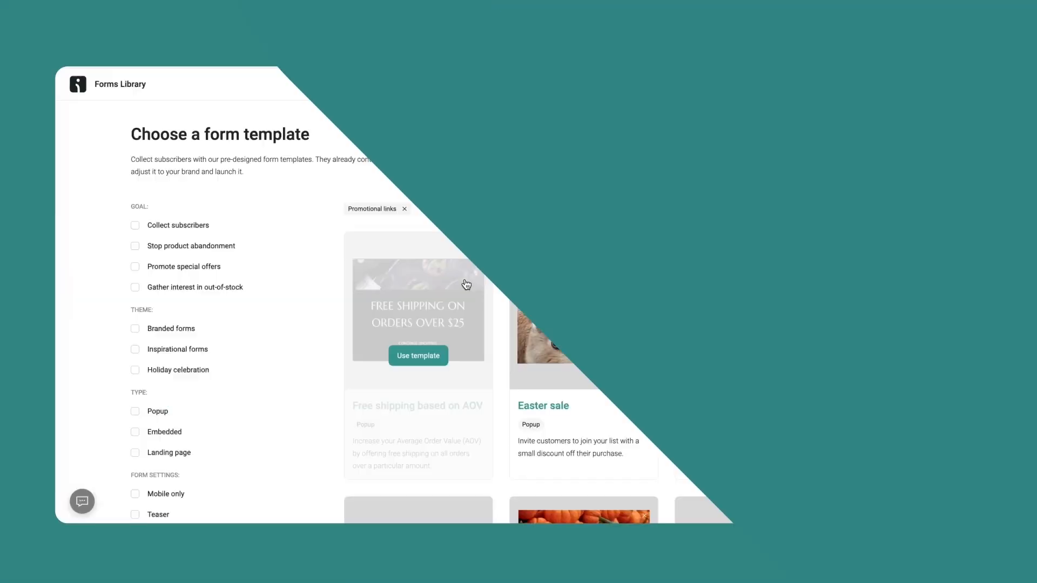
Use the Free shipping based on AOV template and rewrite its headline to 'Sale to all items -20%!'.
{"action": "left_click", "coordinate": [416, 355]}
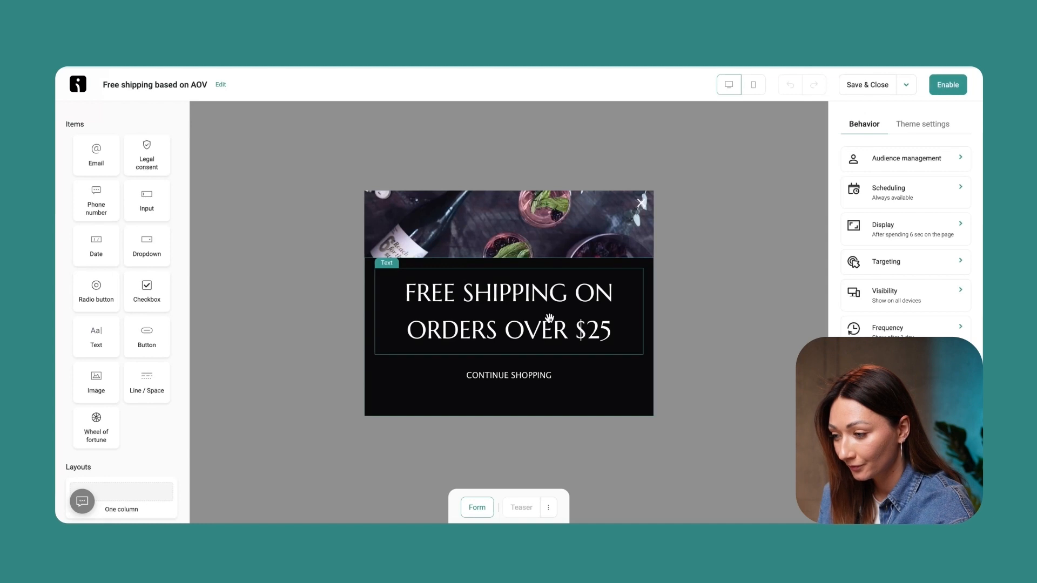
{"action": "left_click", "coordinate": [508, 311]}
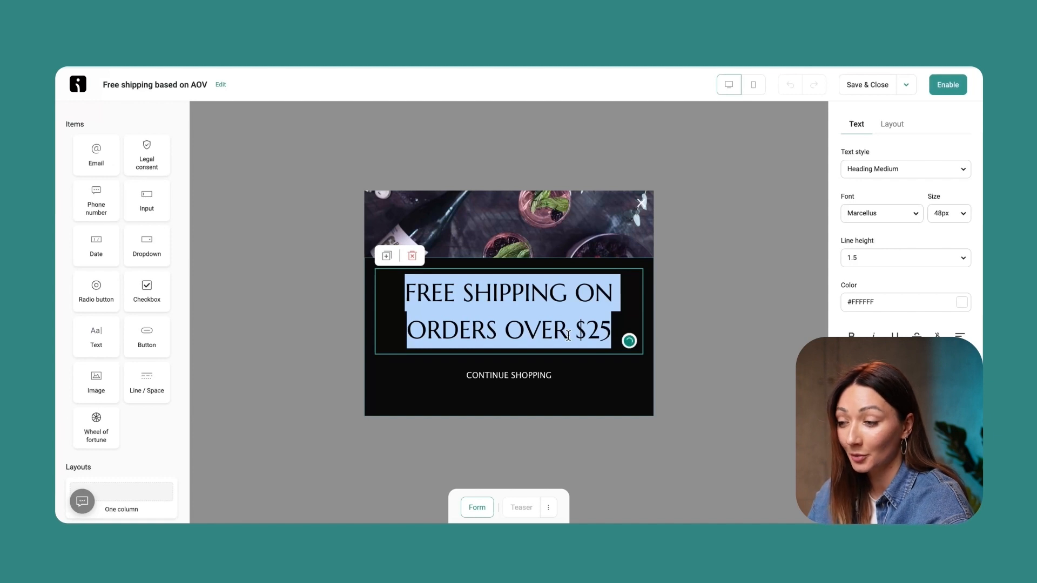
{"action": "type", "text": "Sal"}
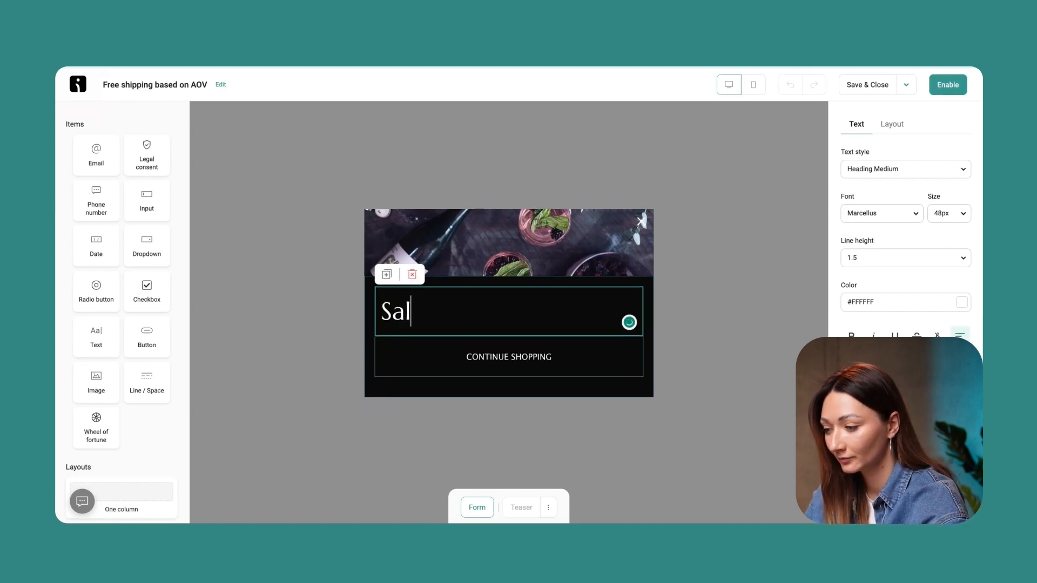
{"action": "type", "text": "e to a"}
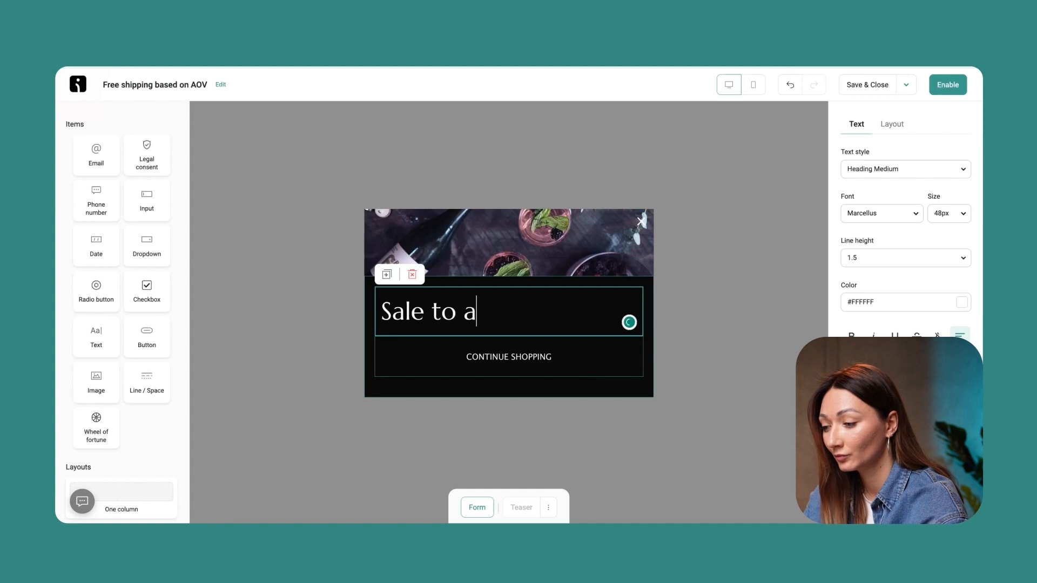
{"action": "type", "text": "ll items"}
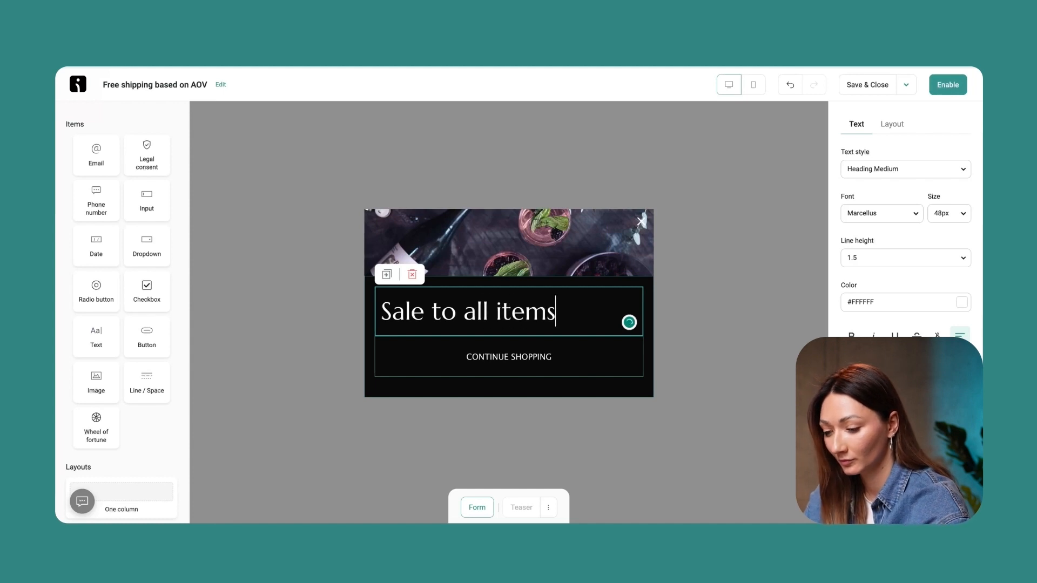
{"action": "type", "text": "-20"}
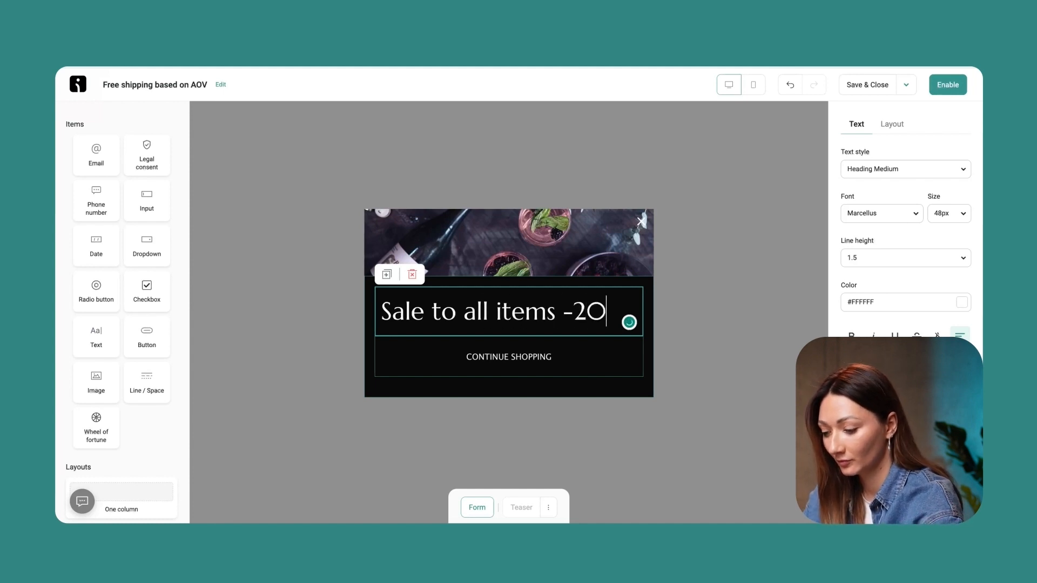
{"action": "type", "text": "%!"}
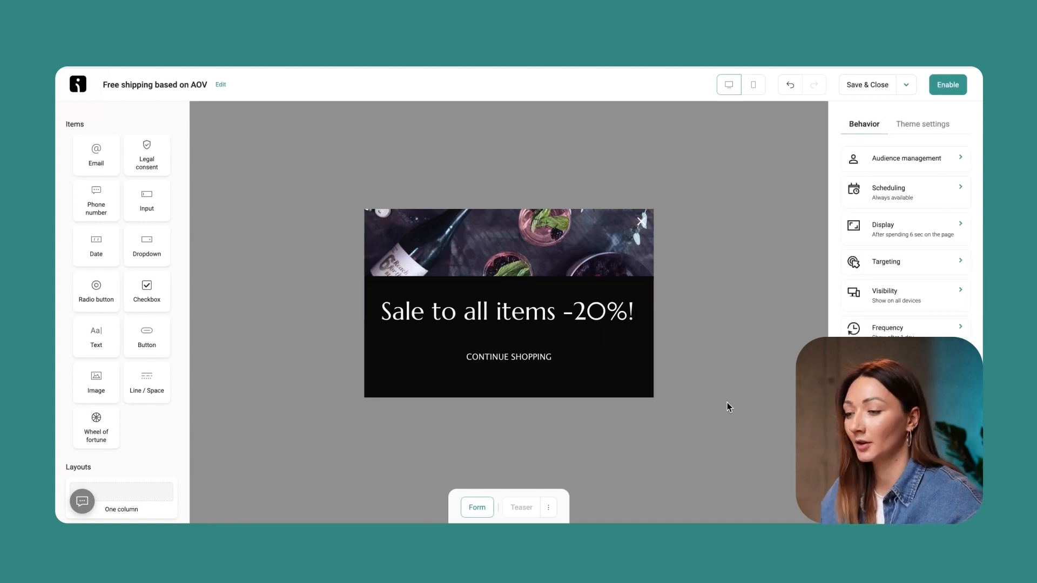
{"action": "mouse_move", "coordinate": [450, 186]}
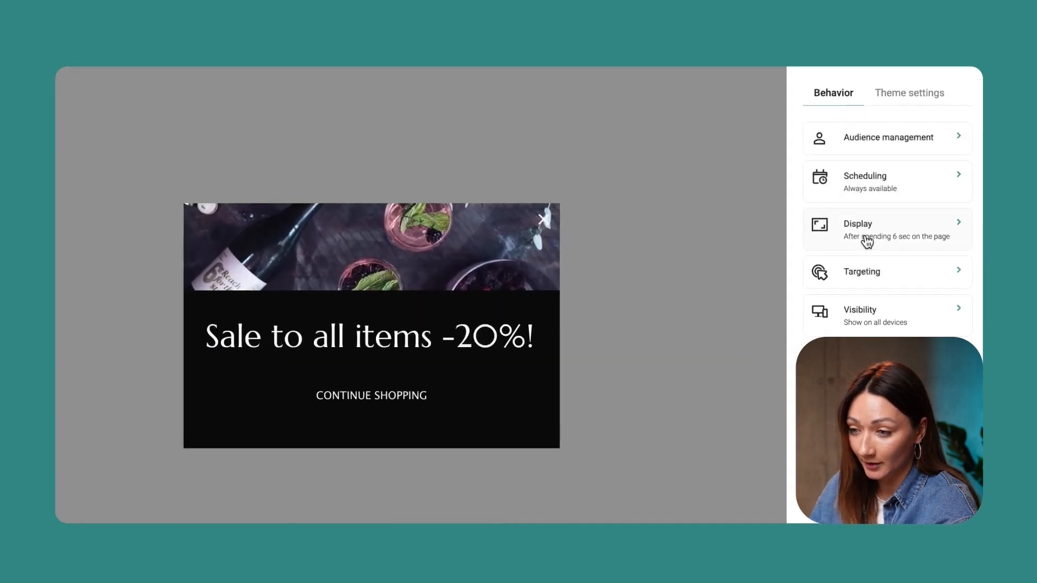
{"action": "mouse_move", "coordinate": [868, 273]}
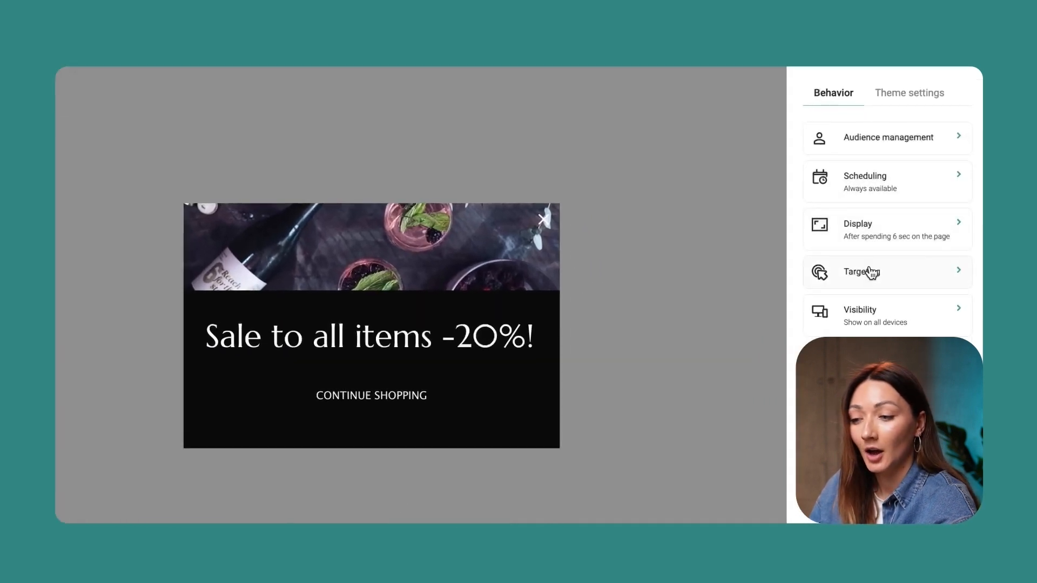
Target the popup to appear only on the basic-piece.com collections product page URL.
{"action": "left_click", "coordinate": [860, 272]}
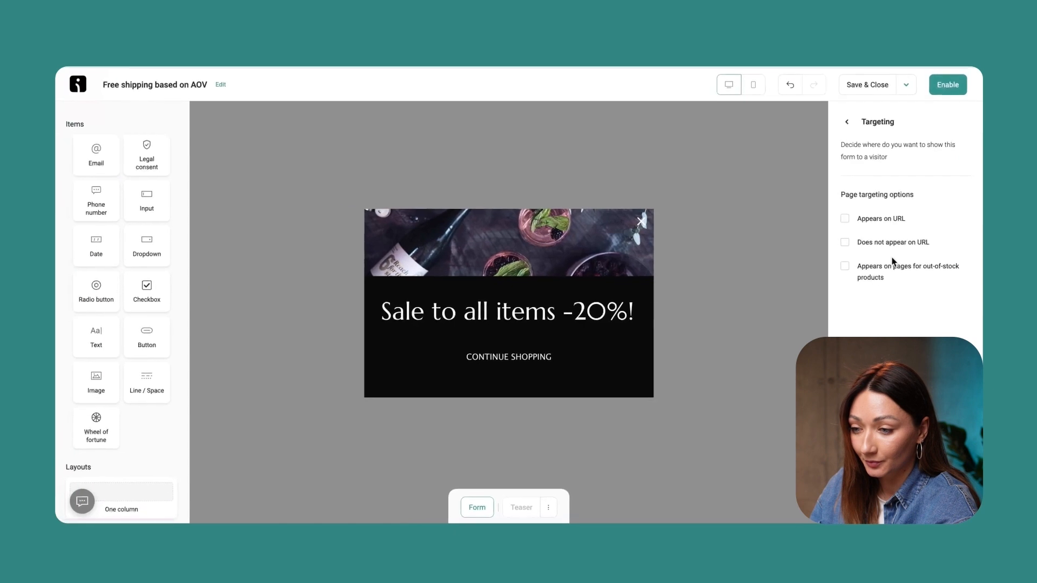
{"action": "left_click", "coordinate": [845, 219]}
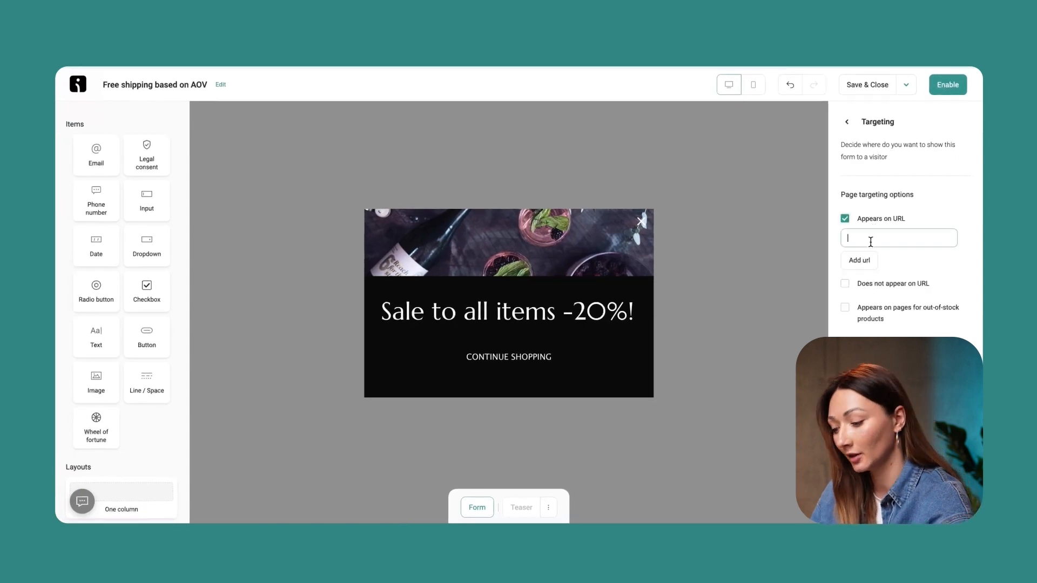
{"action": "type", "text": "https://basic-piece.com/collections"}
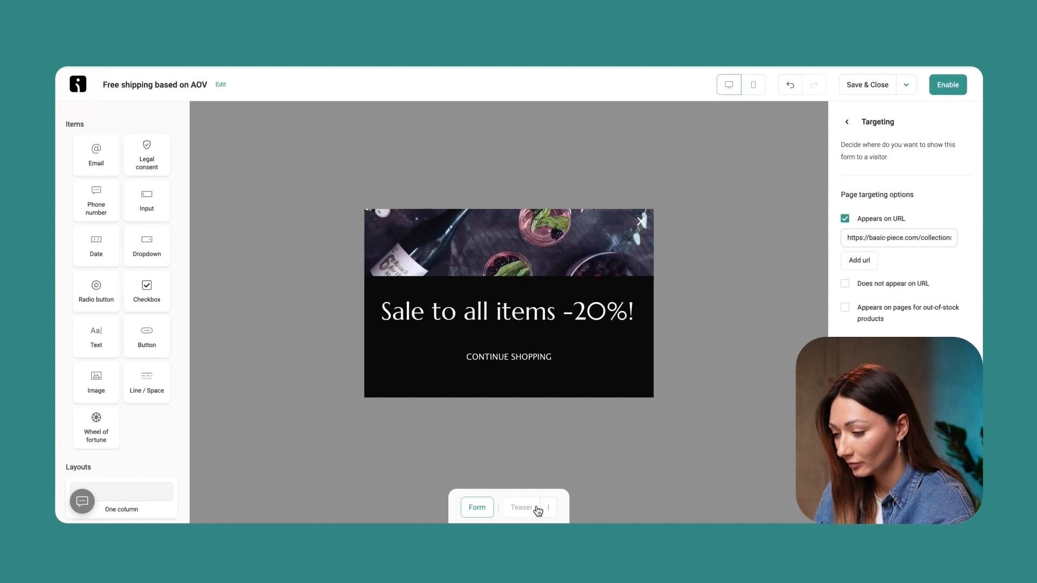
{"action": "left_click", "coordinate": [847, 122]}
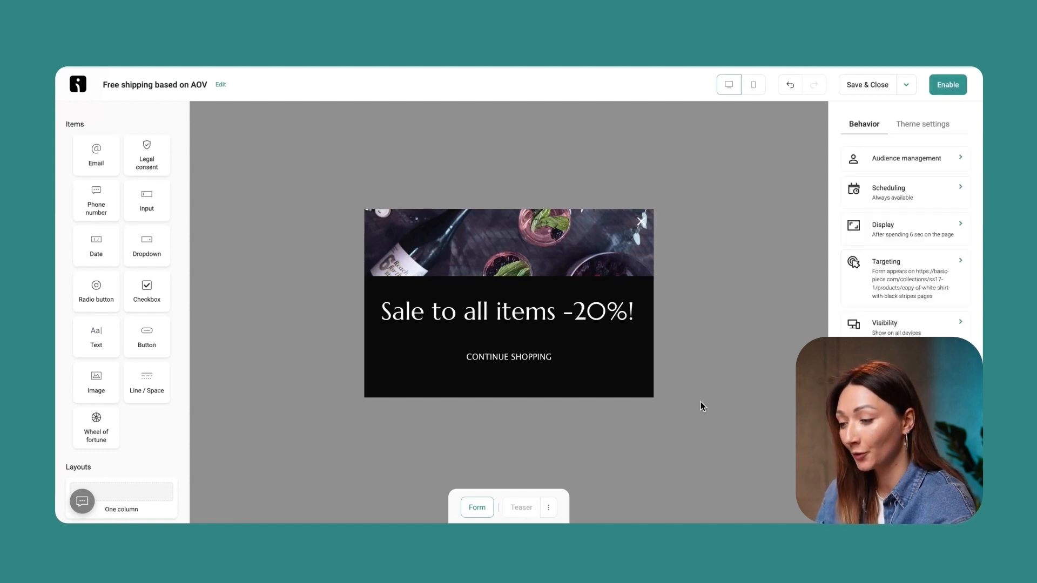
Select the CONTINUE SHOPPING button, then bring up the popup's overall behaviour settings.
{"action": "left_click", "coordinate": [508, 357]}
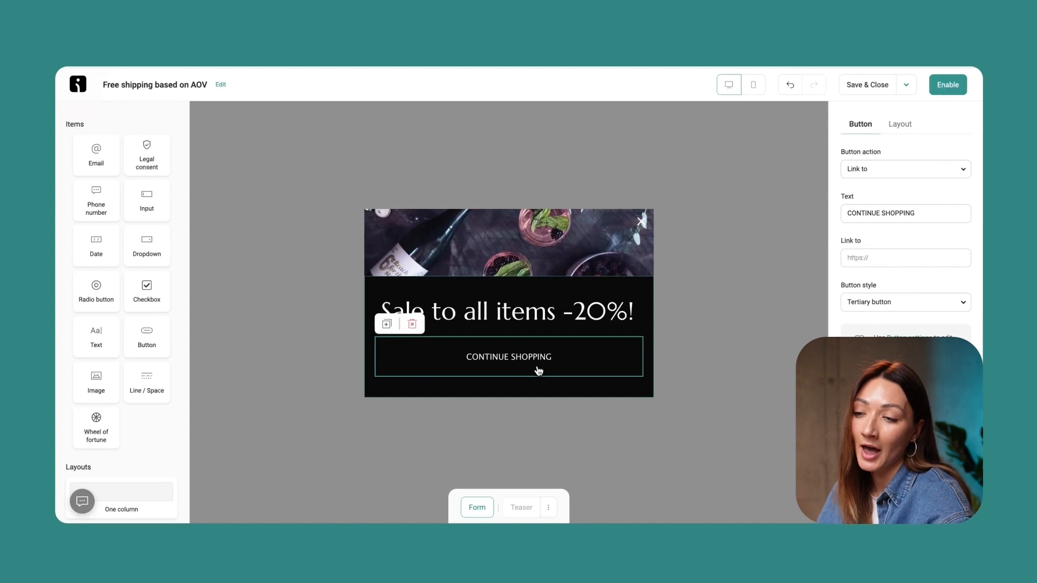
{"action": "mouse_move", "coordinate": [743, 270]}
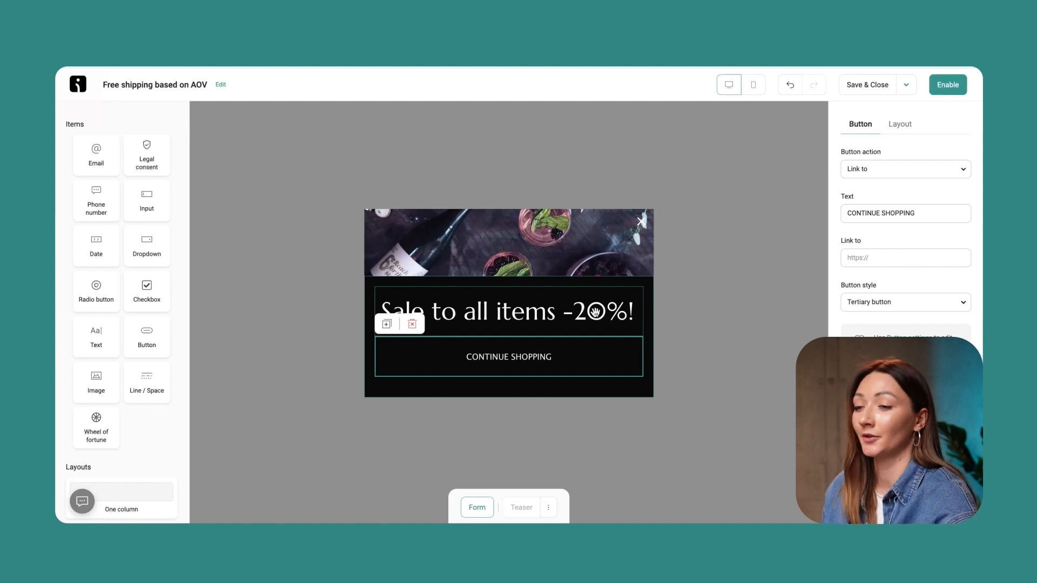
{"action": "left_click", "coordinate": [751, 323]}
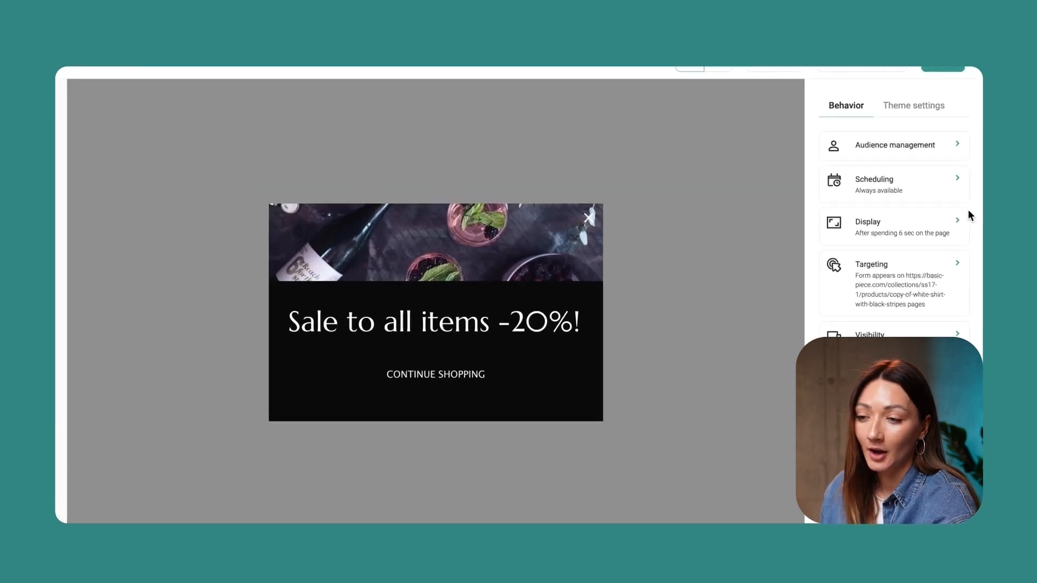
Schedule the popup with start date Apr 9, 2023 and end date Apr 15, 2023.
{"action": "left_click", "coordinate": [874, 183]}
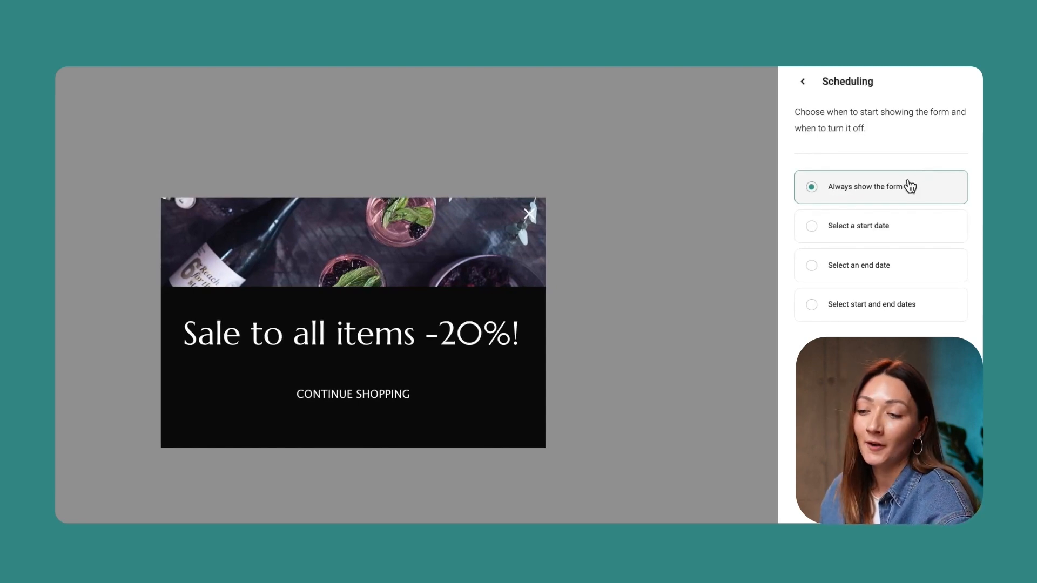
{"action": "mouse_move", "coordinate": [896, 240]}
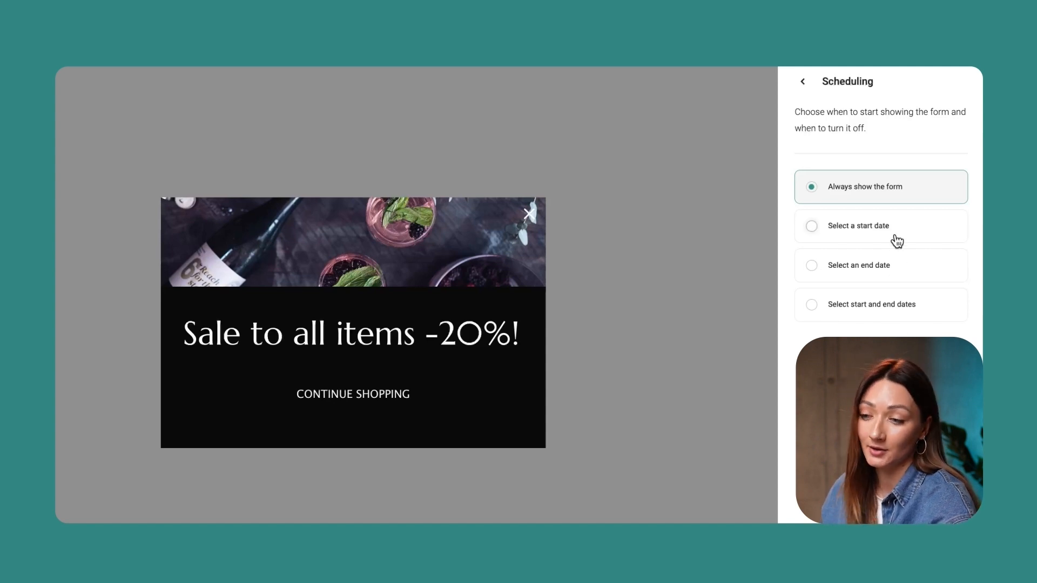
{"action": "mouse_move", "coordinate": [893, 310]}
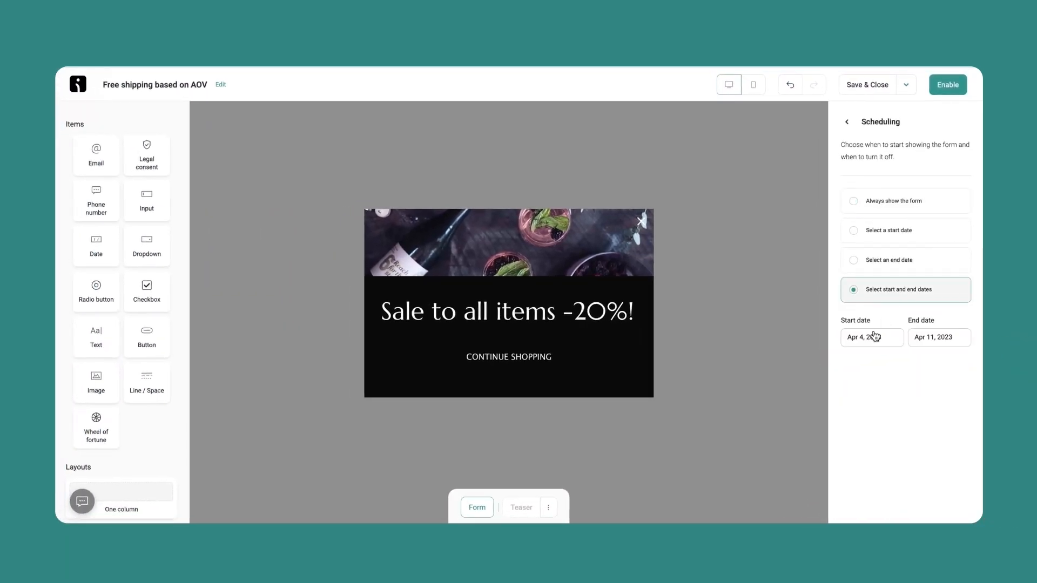
{"action": "left_click", "coordinate": [872, 337]}
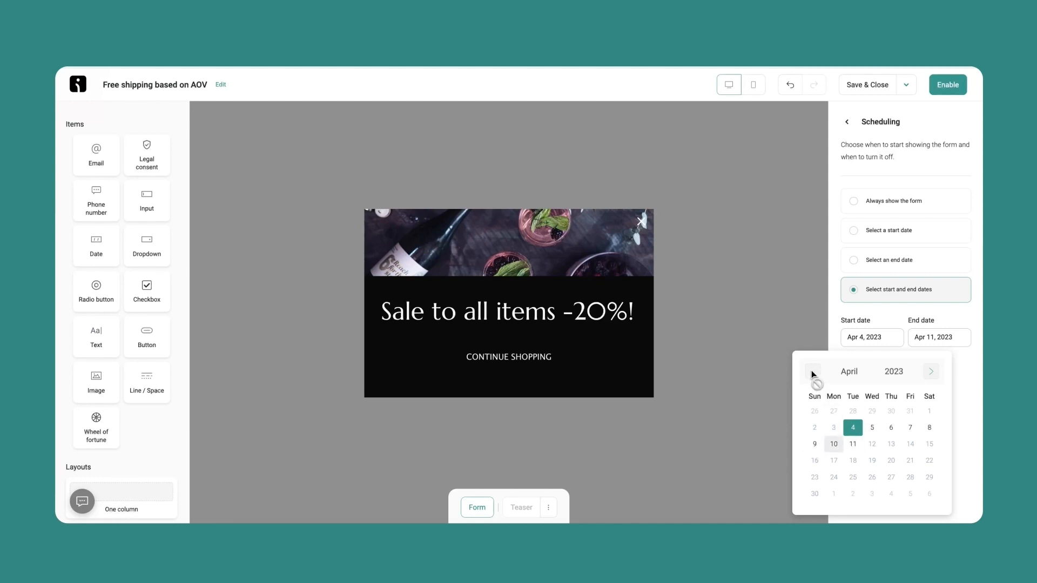
{"action": "mouse_move", "coordinate": [833, 427]}
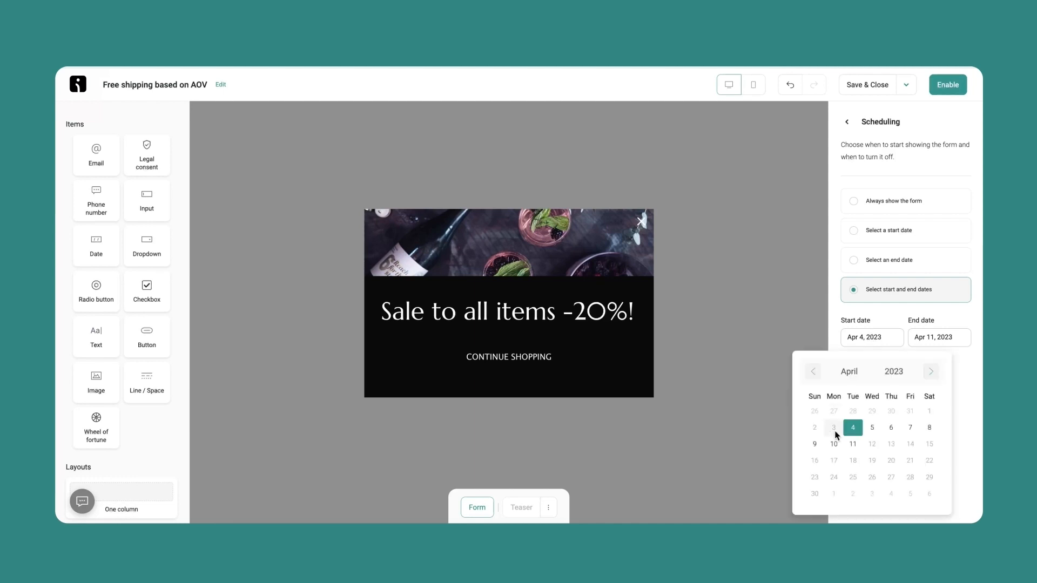
{"action": "left_click", "coordinate": [815, 444]}
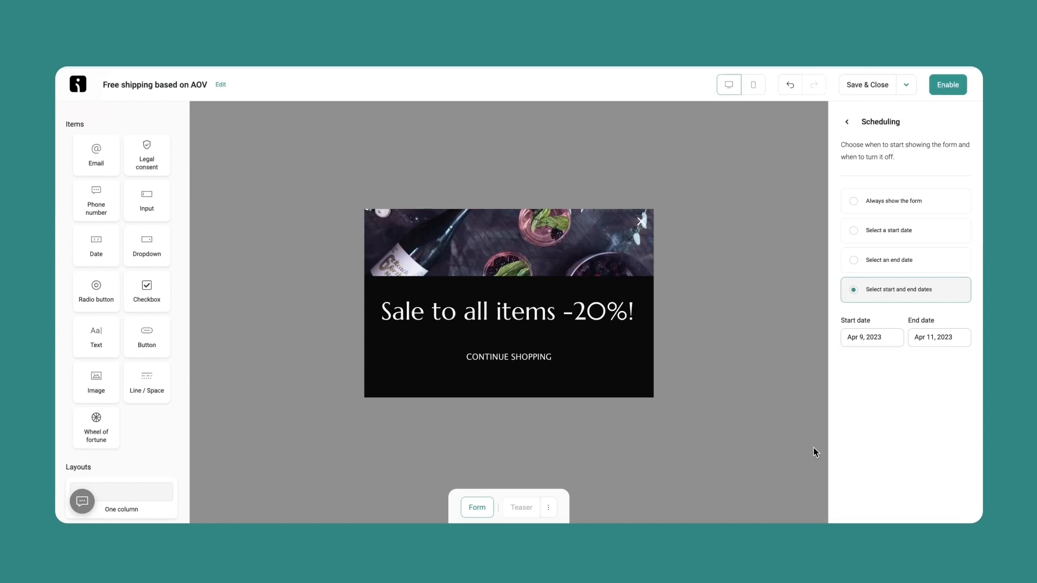
{"action": "left_click", "coordinate": [938, 337]}
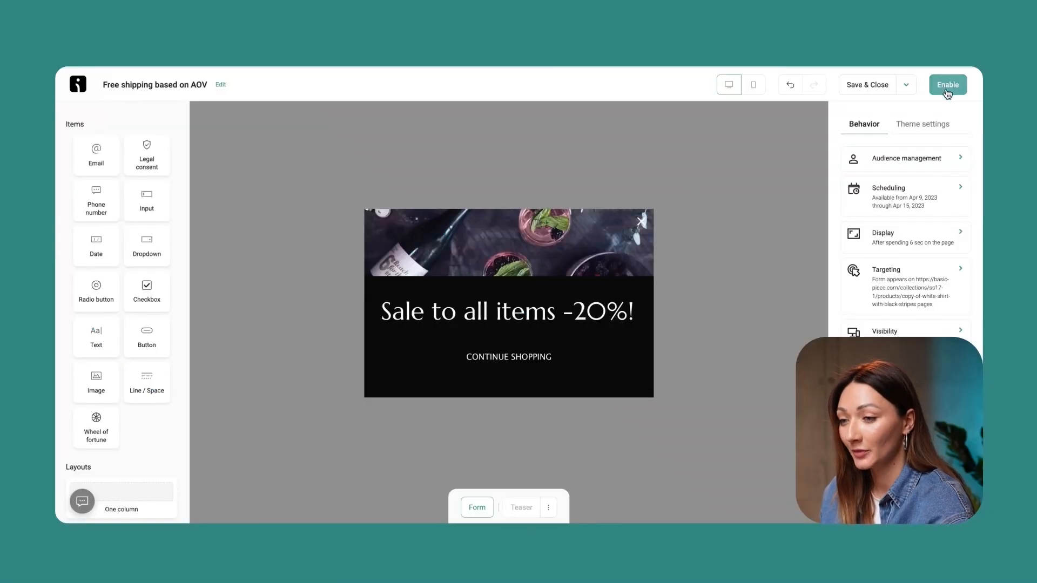
Enable the Free shipping based on AOV sale popup.
{"action": "left_click", "coordinate": [947, 85]}
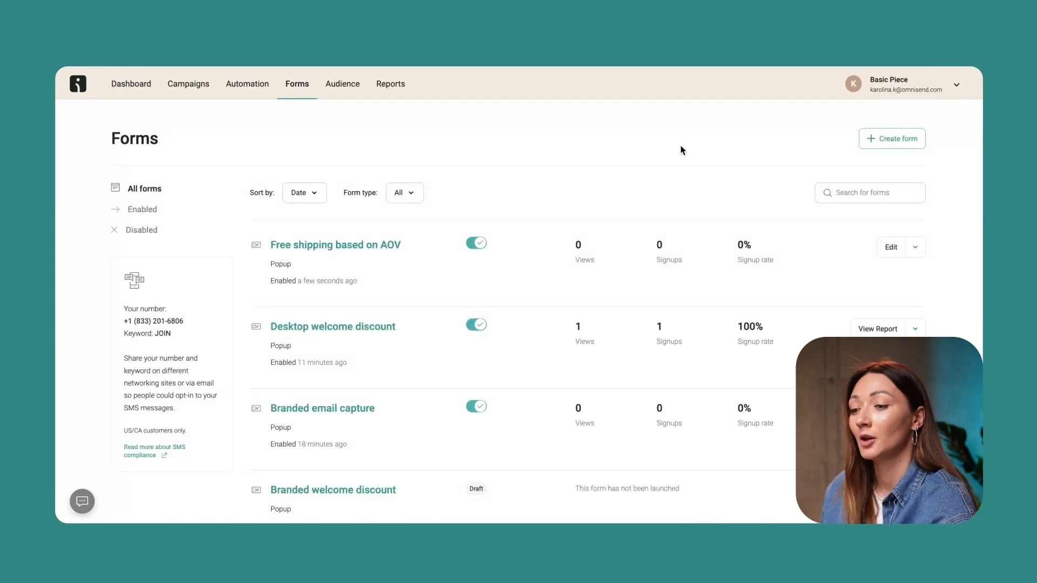
{"action": "mouse_move", "coordinate": [419, 108]}
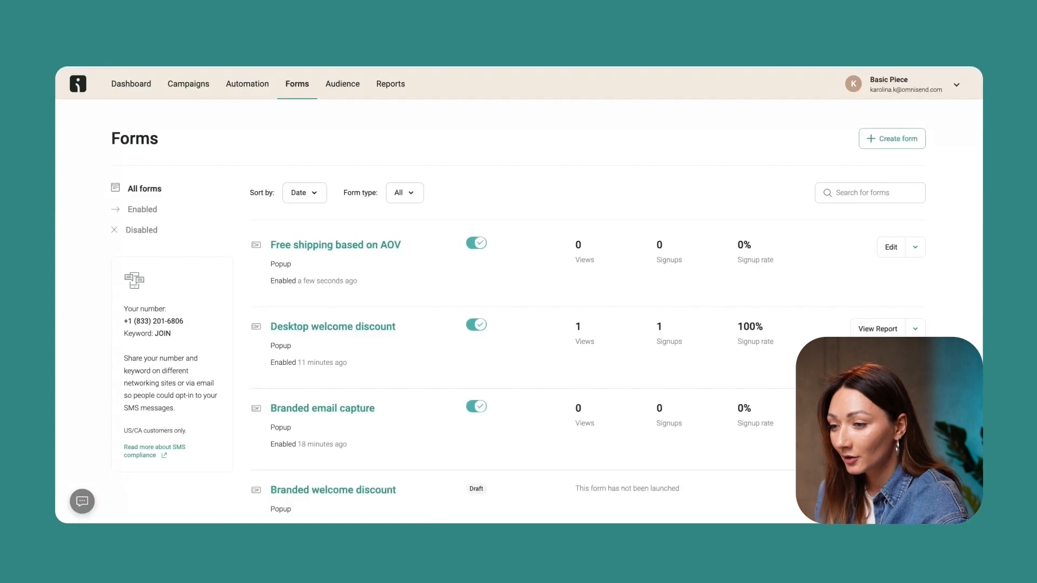
{"action": "mouse_move", "coordinate": [387, 246]}
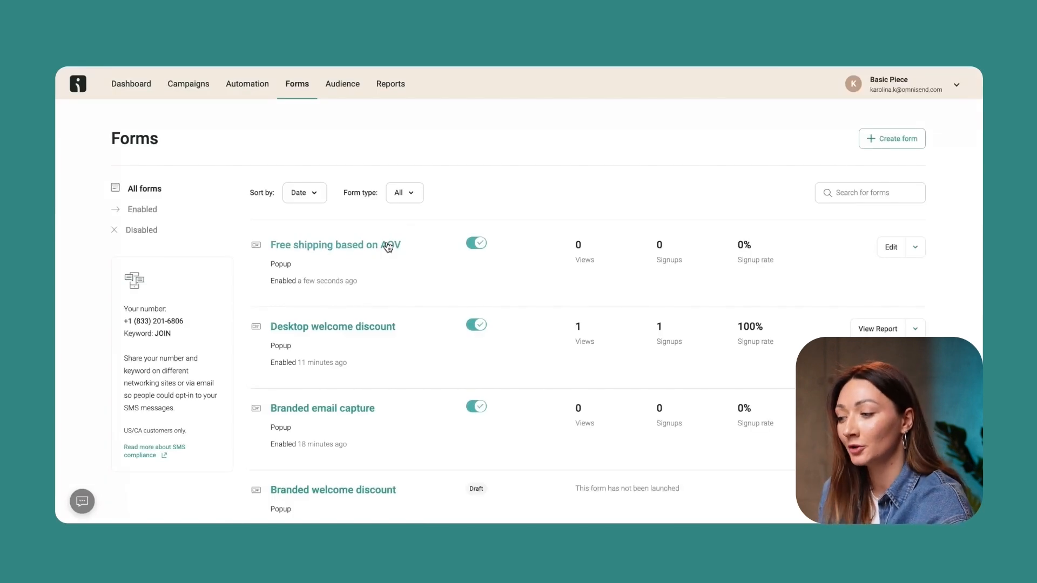
Reopen the Free shipping based on AOV popup and review its scheduling settings.
{"action": "left_click", "coordinate": [890, 247]}
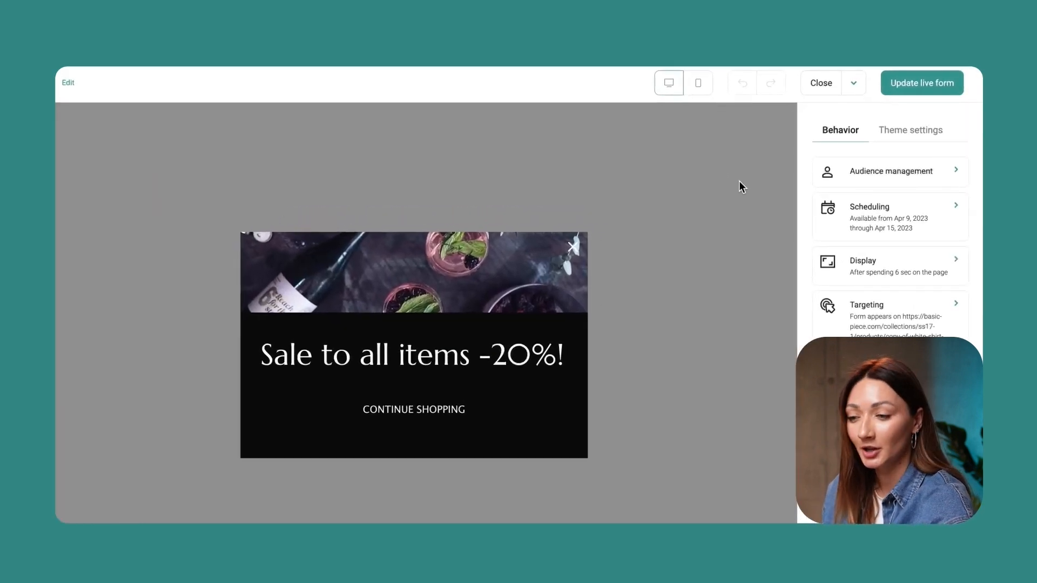
{"action": "left_click", "coordinate": [889, 217]}
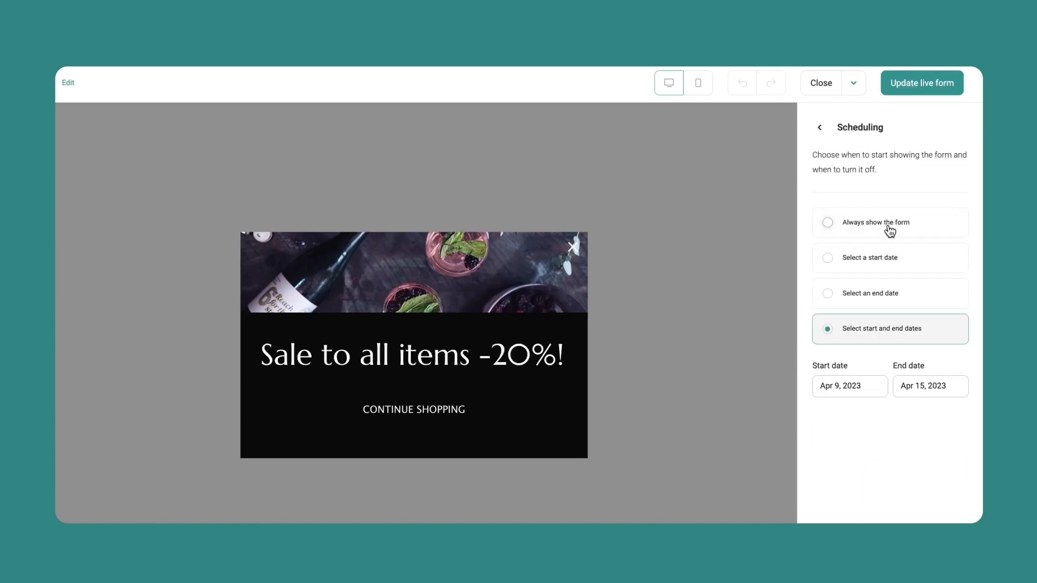
{"action": "left_click", "coordinate": [827, 222]}
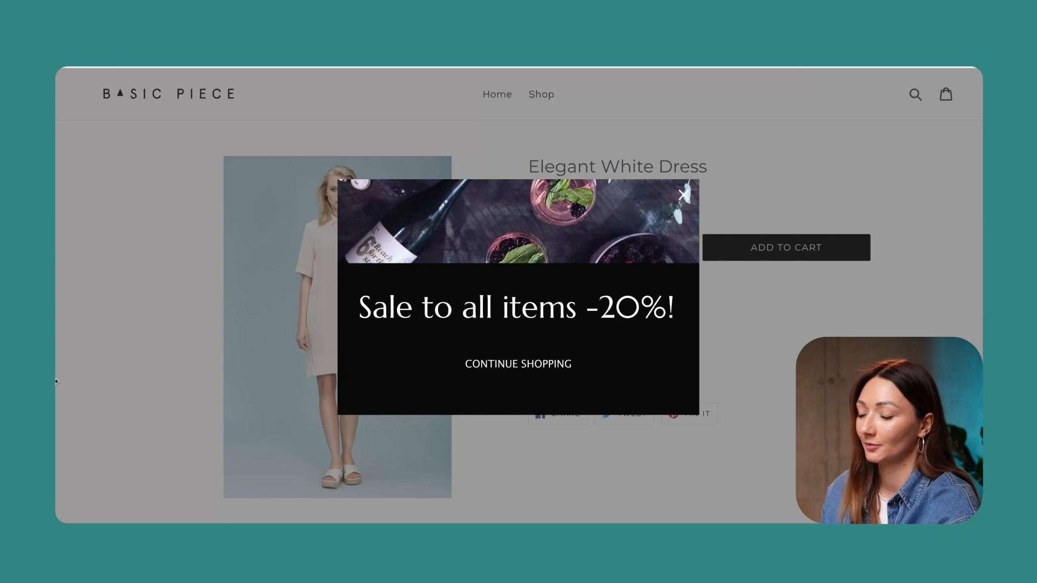
{"action": "mouse_move", "coordinate": [517, 364]}
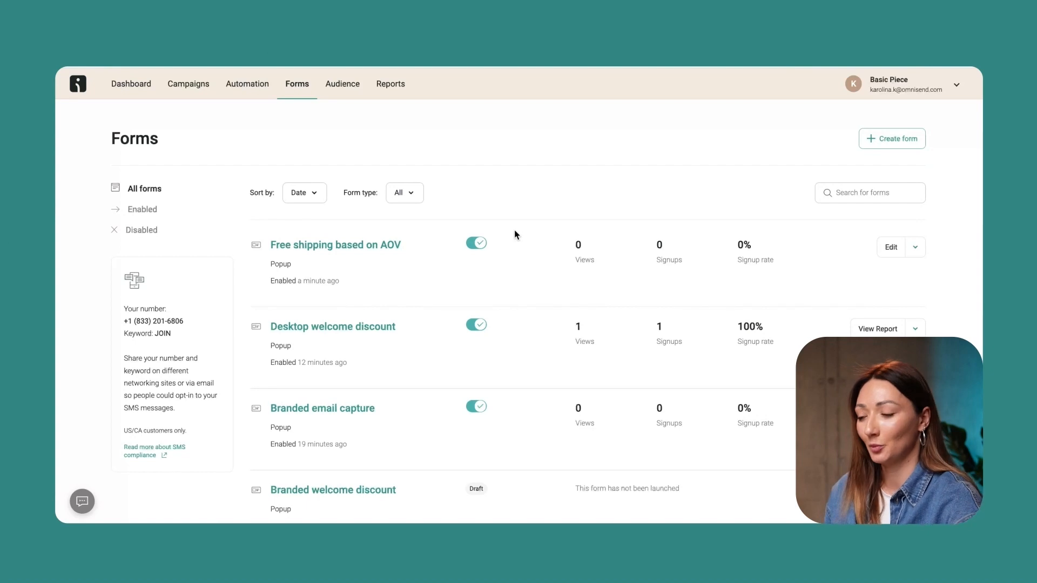
{"action": "mouse_move", "coordinate": [352, 334]}
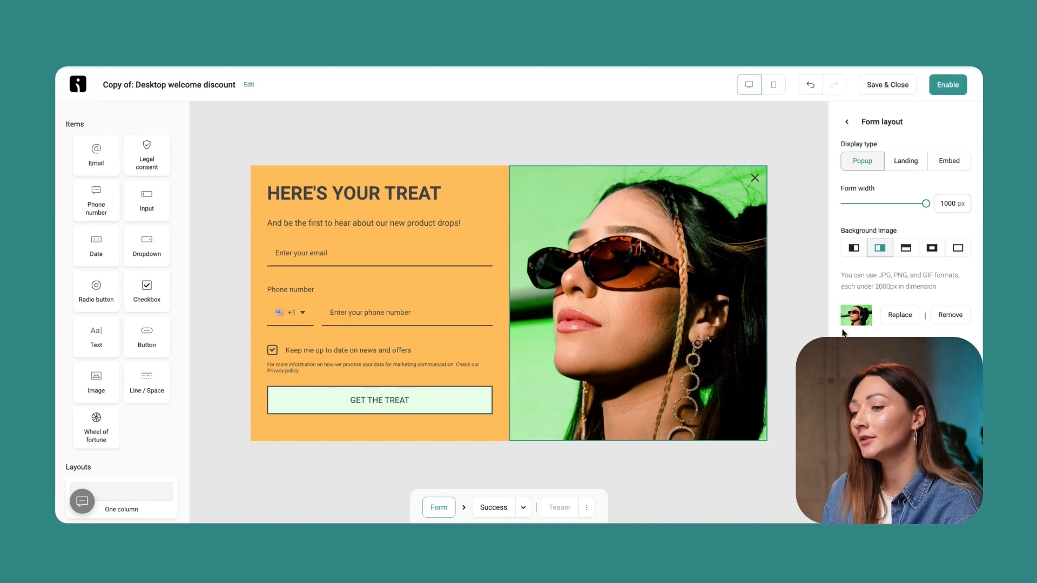
{"action": "mouse_move", "coordinate": [906, 115]}
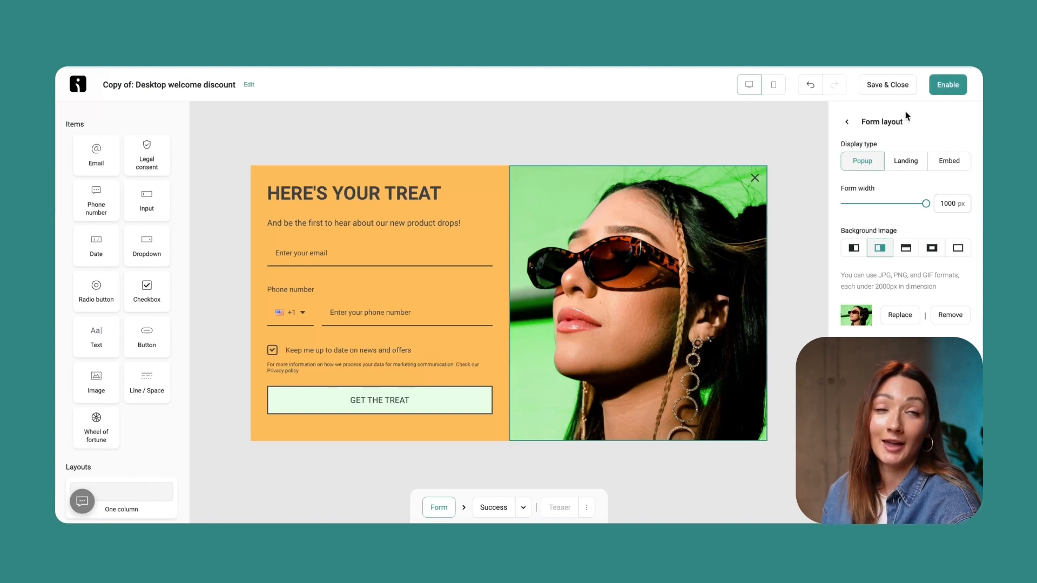
Set the form's display type to Landing so it becomes a full landing page.
{"action": "left_click", "coordinate": [905, 160]}
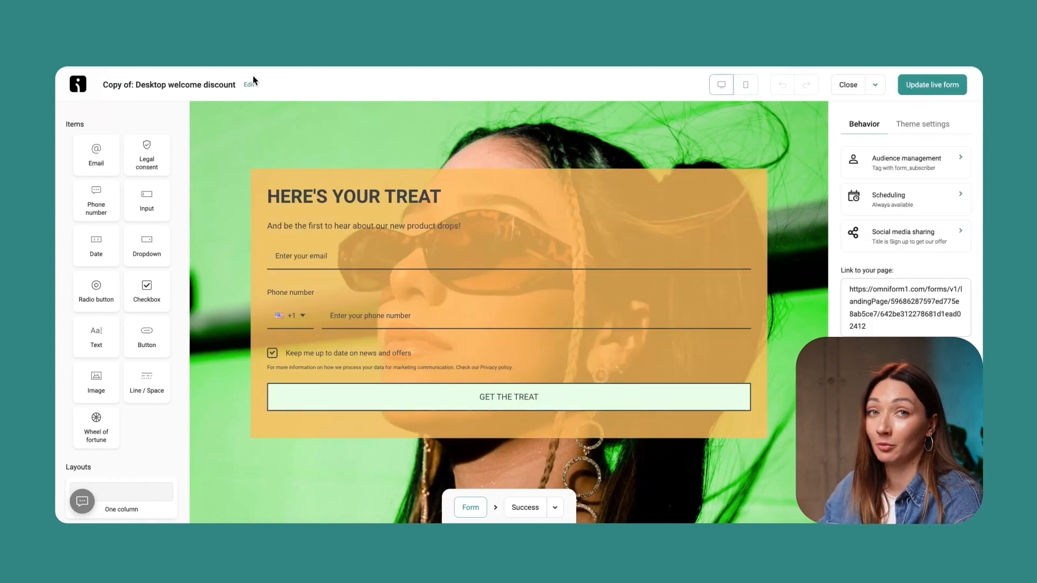
Rename the form to 'Landing page discount' and confirm the update.
{"action": "left_click", "coordinate": [248, 84]}
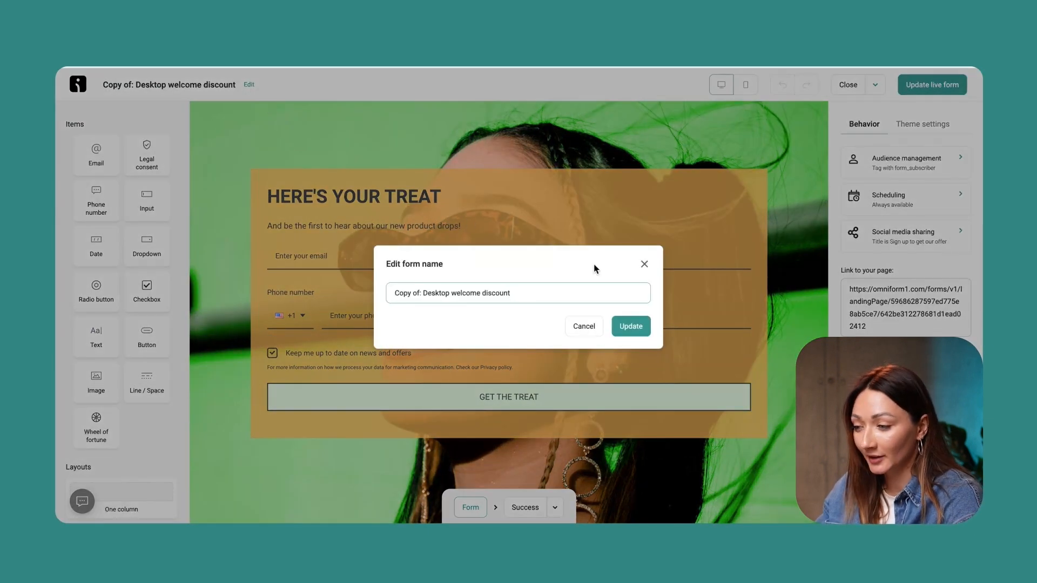
{"action": "double_click", "coordinate": [407, 292]}
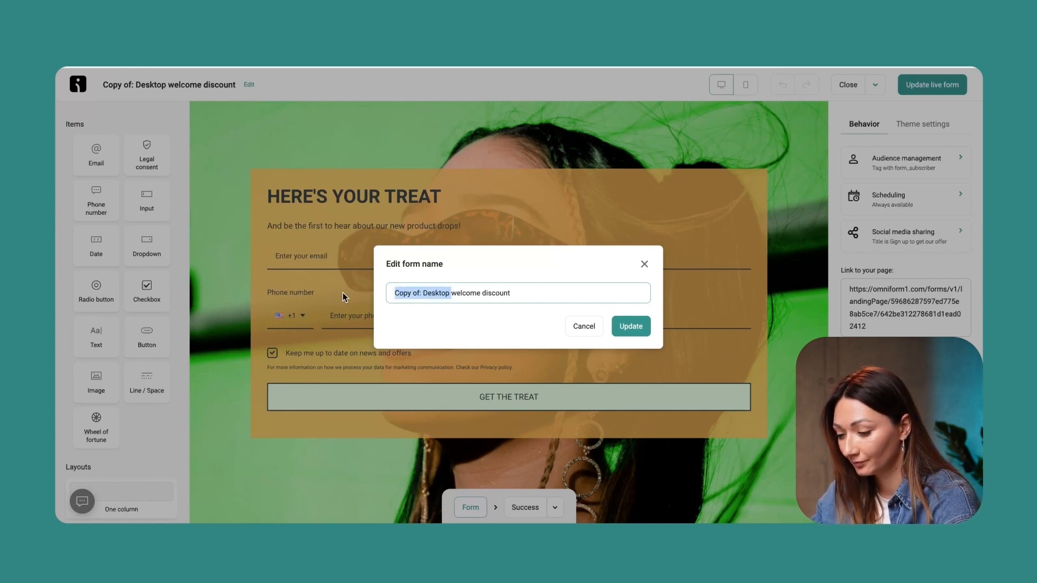
{"action": "type", "text": "Landing page"}
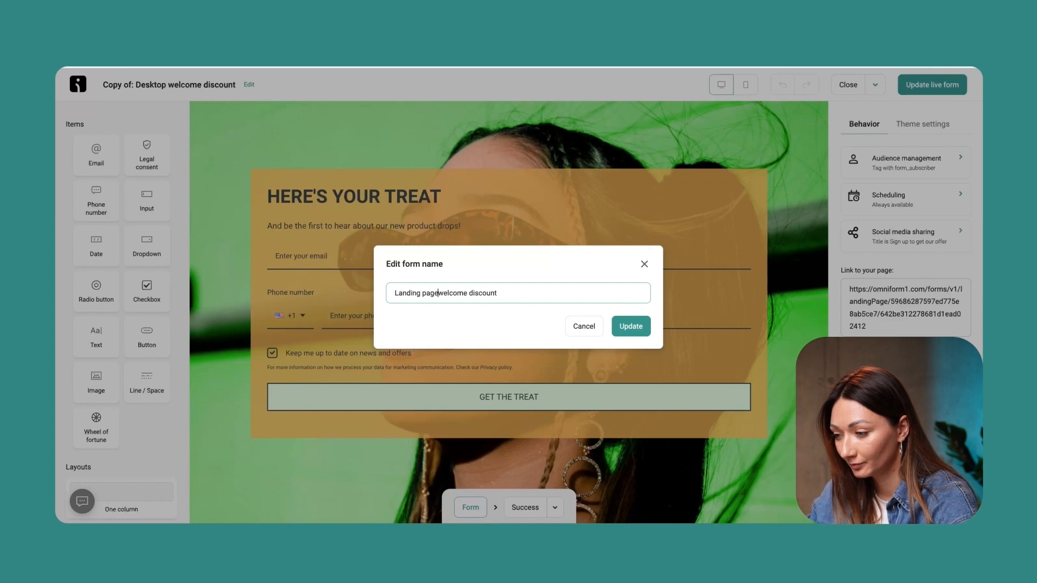
{"action": "key", "text": "Backspace"}
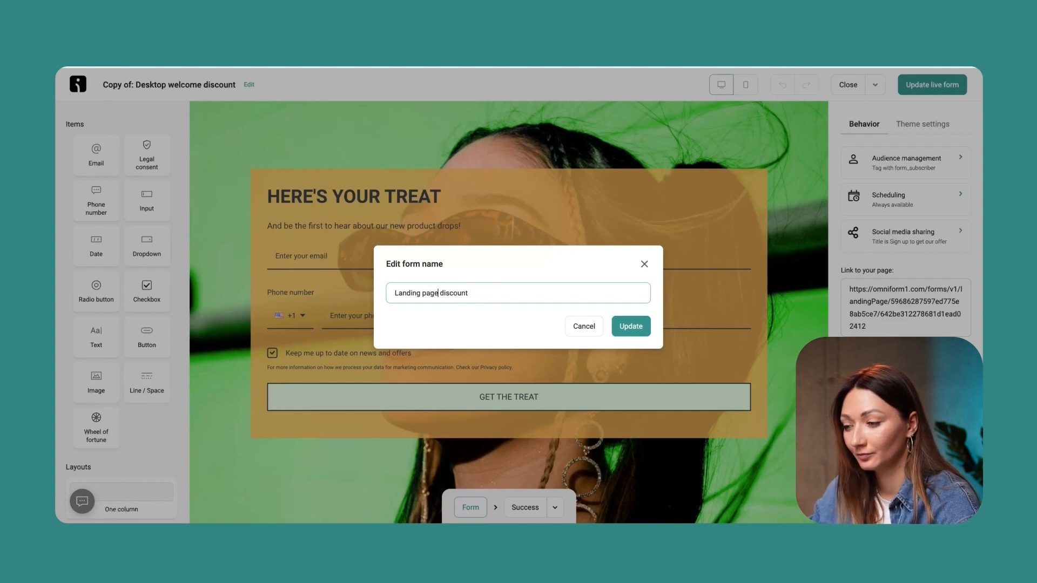
{"action": "left_click", "coordinate": [630, 327]}
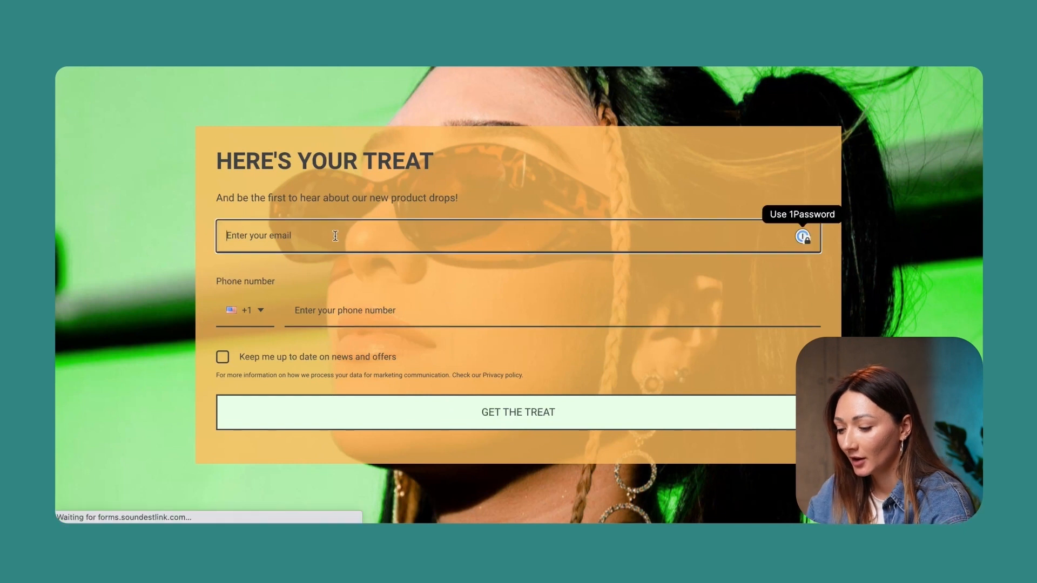
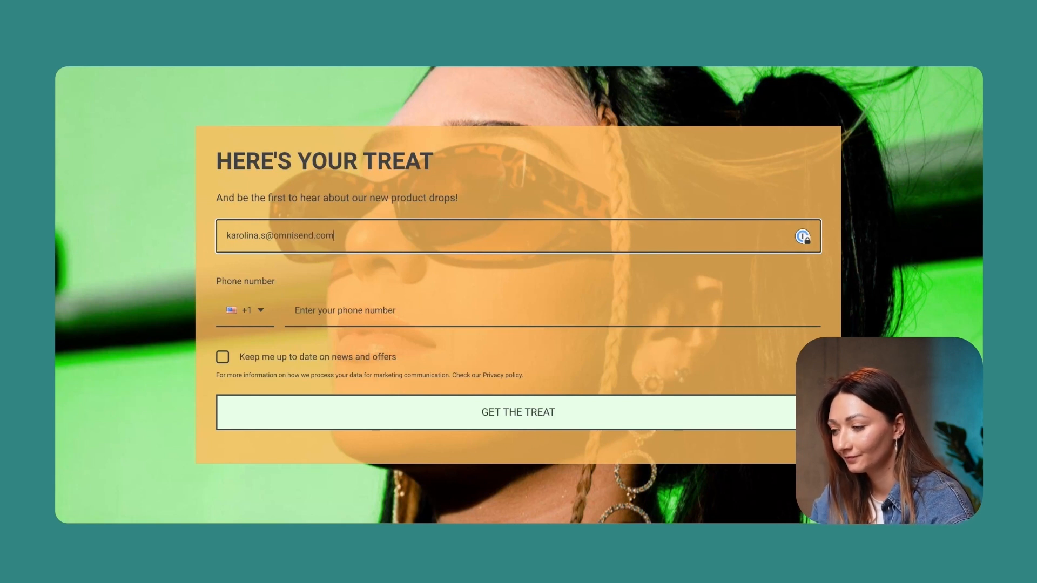
Enter a test email address on the live landing page and tick news-and-offers consent.
{"action": "left_click", "coordinate": [222, 357]}
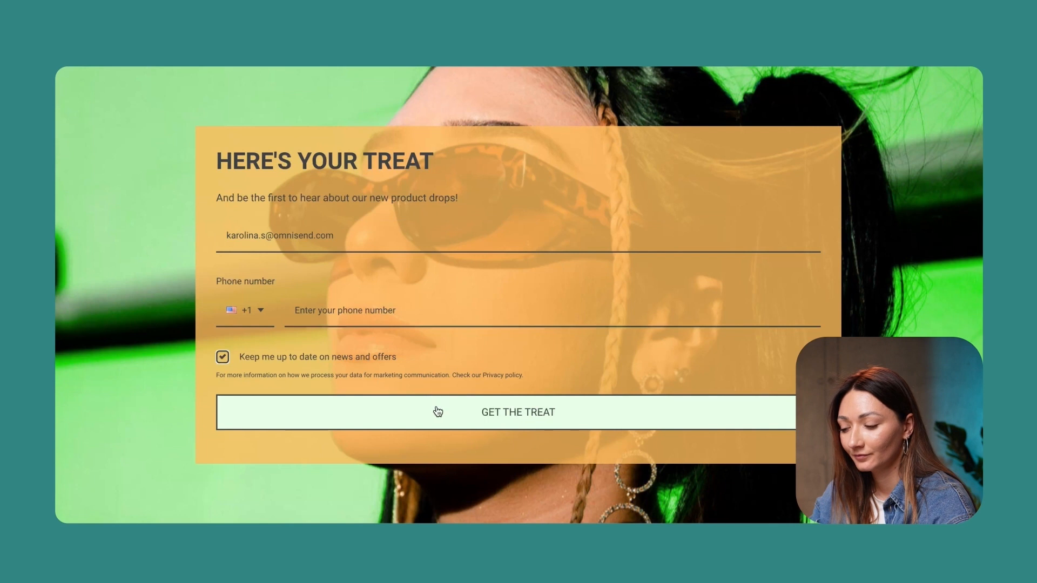